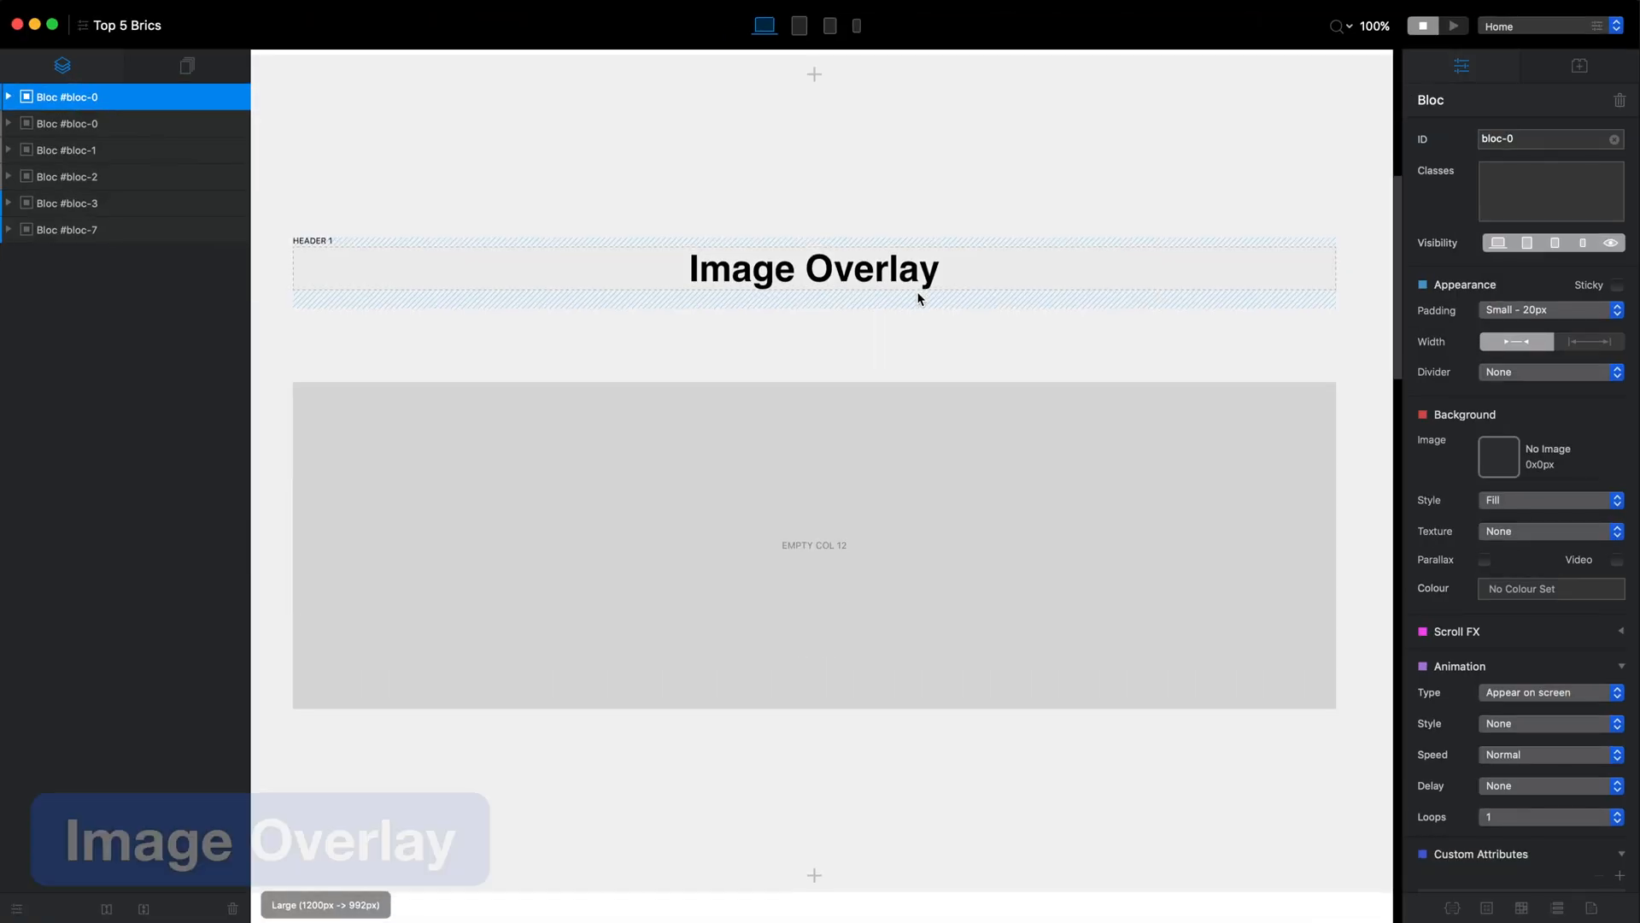
Insert an Image Overlay bric into the empty column via the bric library search 'image'
click(813, 436)
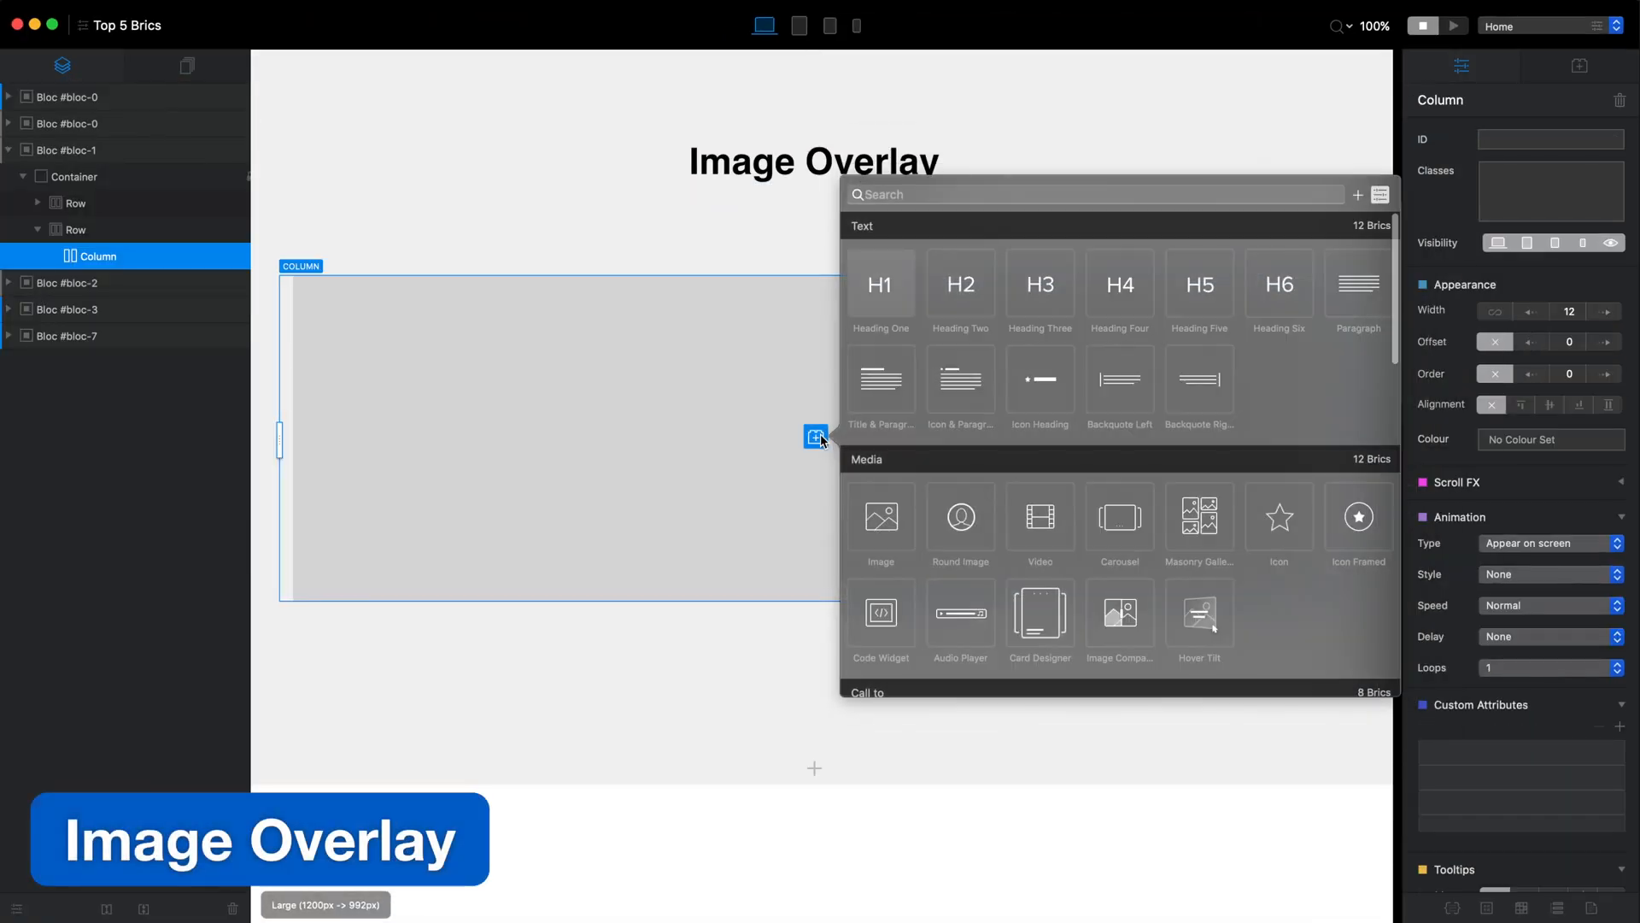
text(image)
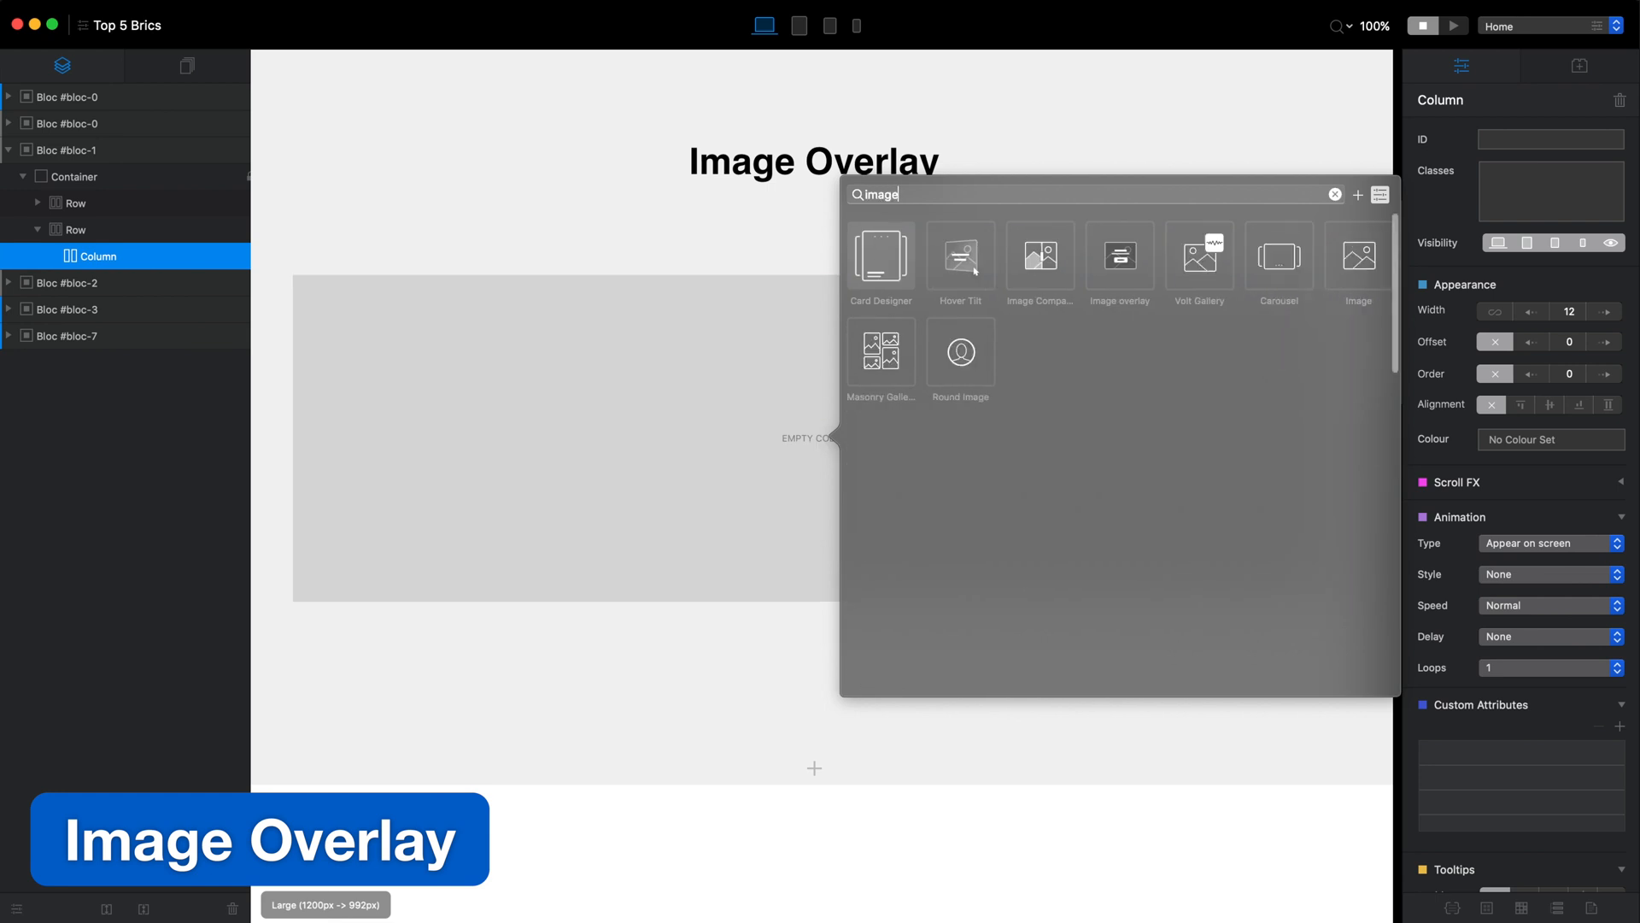
click(1118, 261)
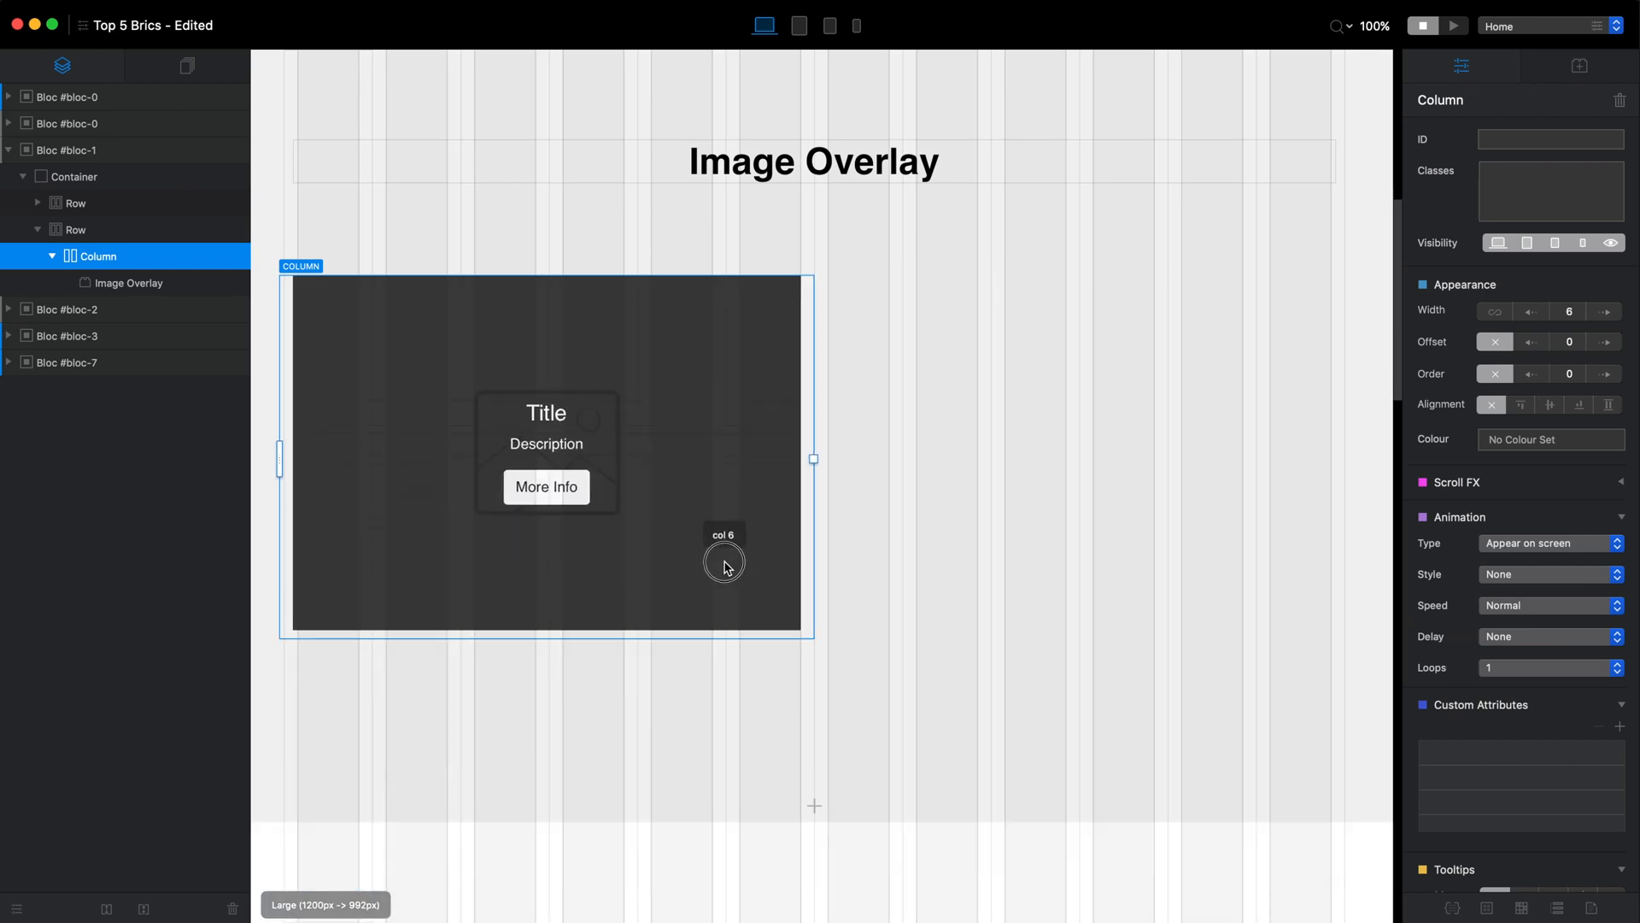
Replace the overlay's placeholder with the mountains photo and preview the page
click(130, 282)
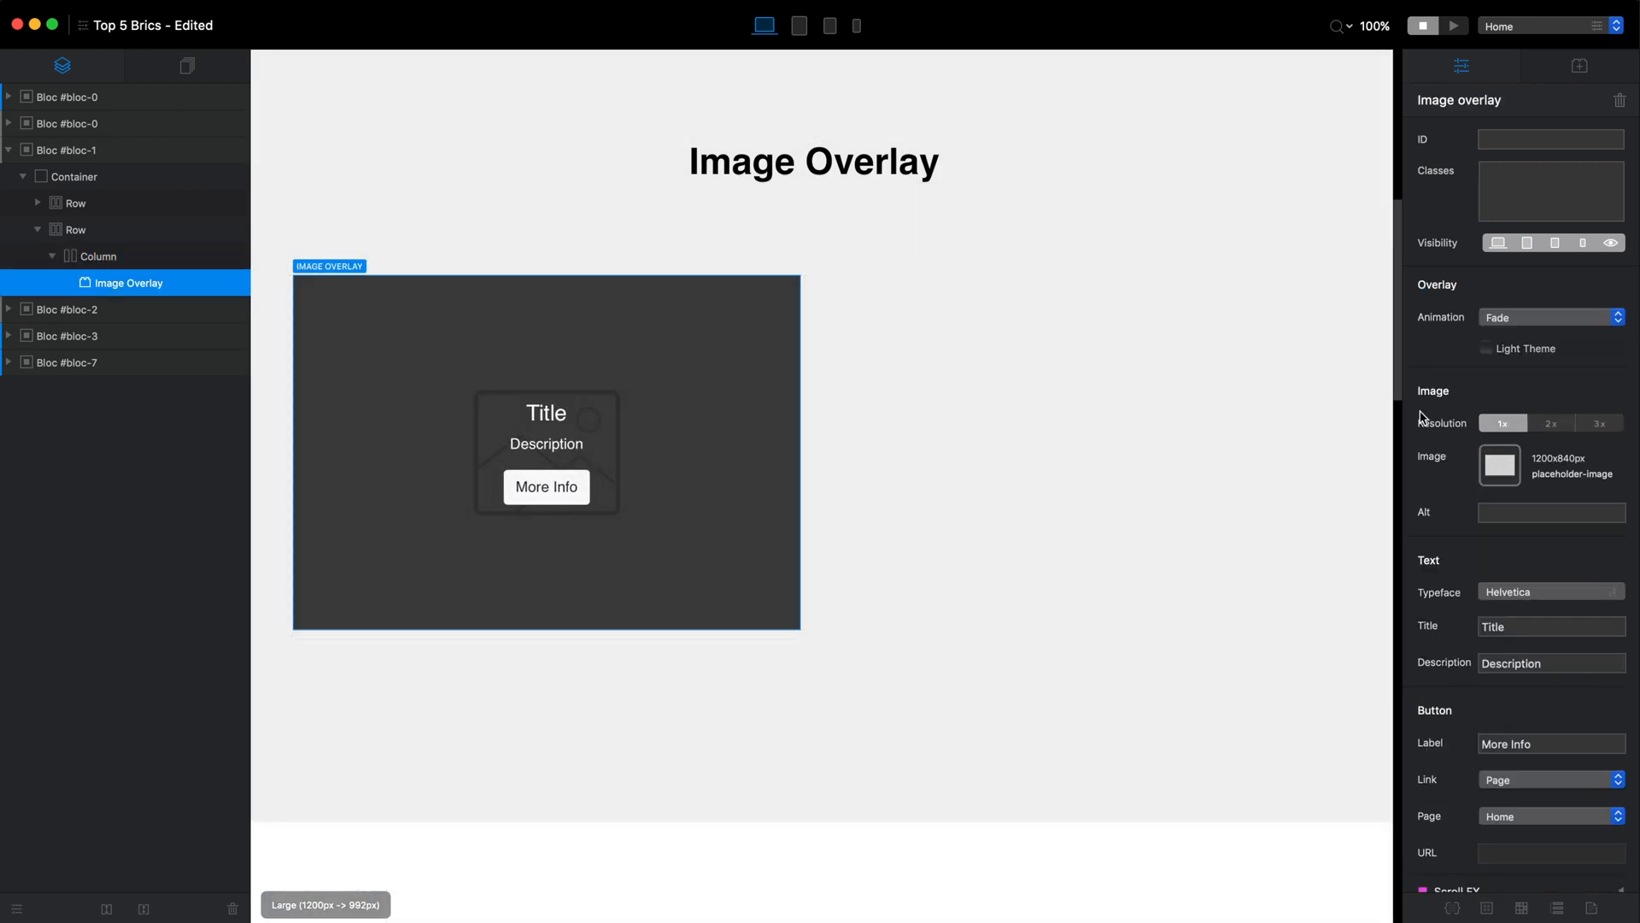
click(1499, 464)
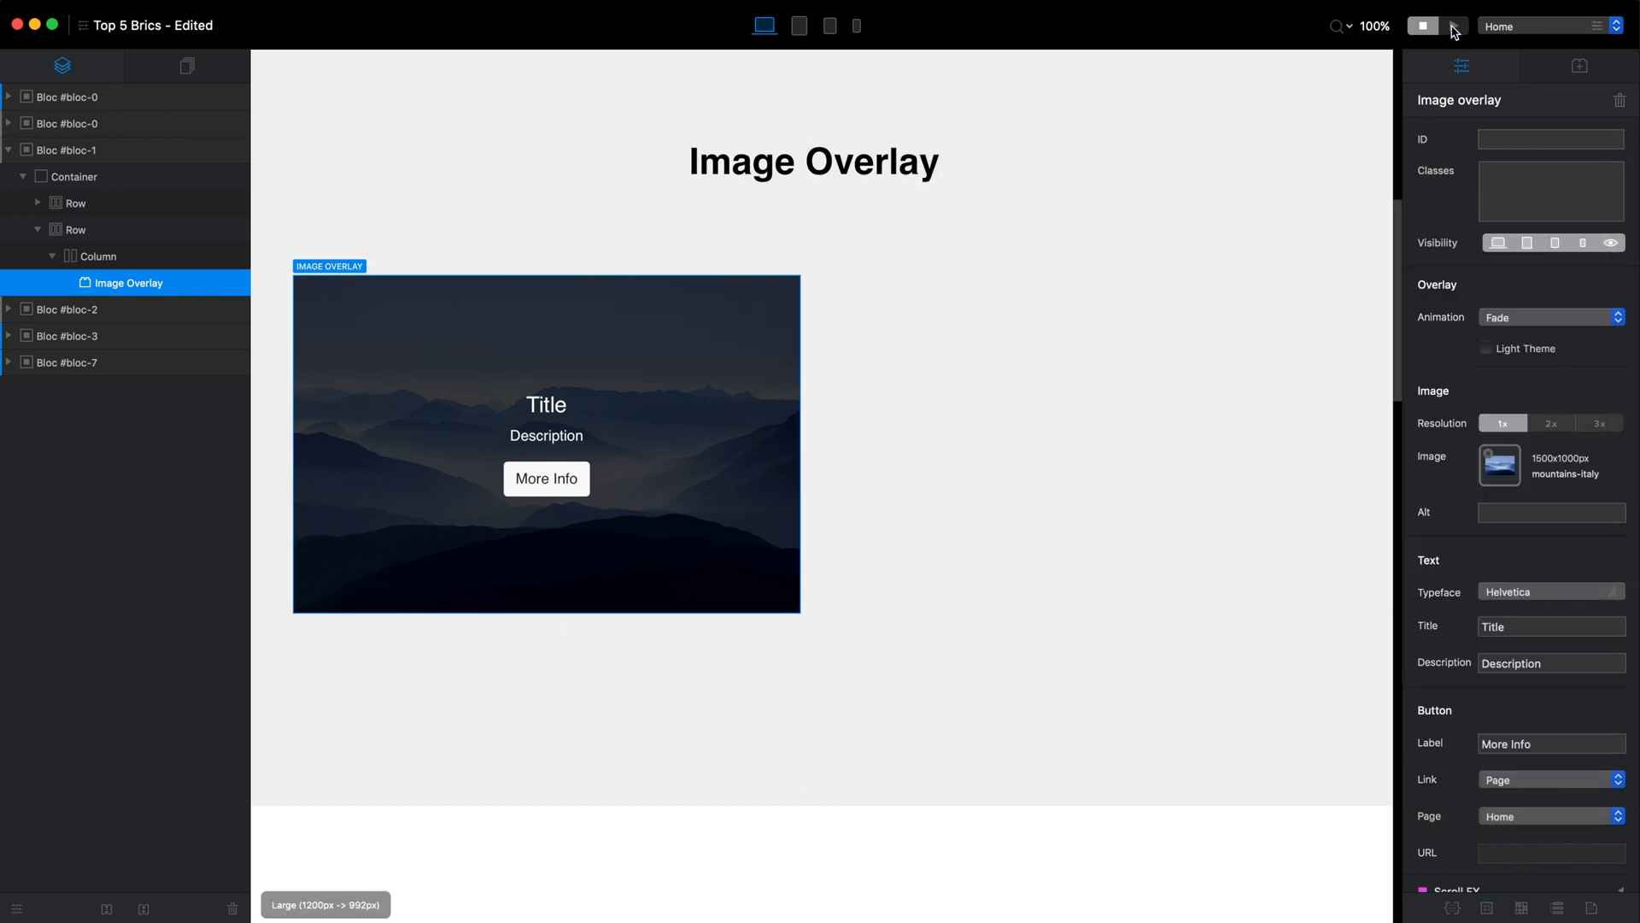
click(1452, 26)
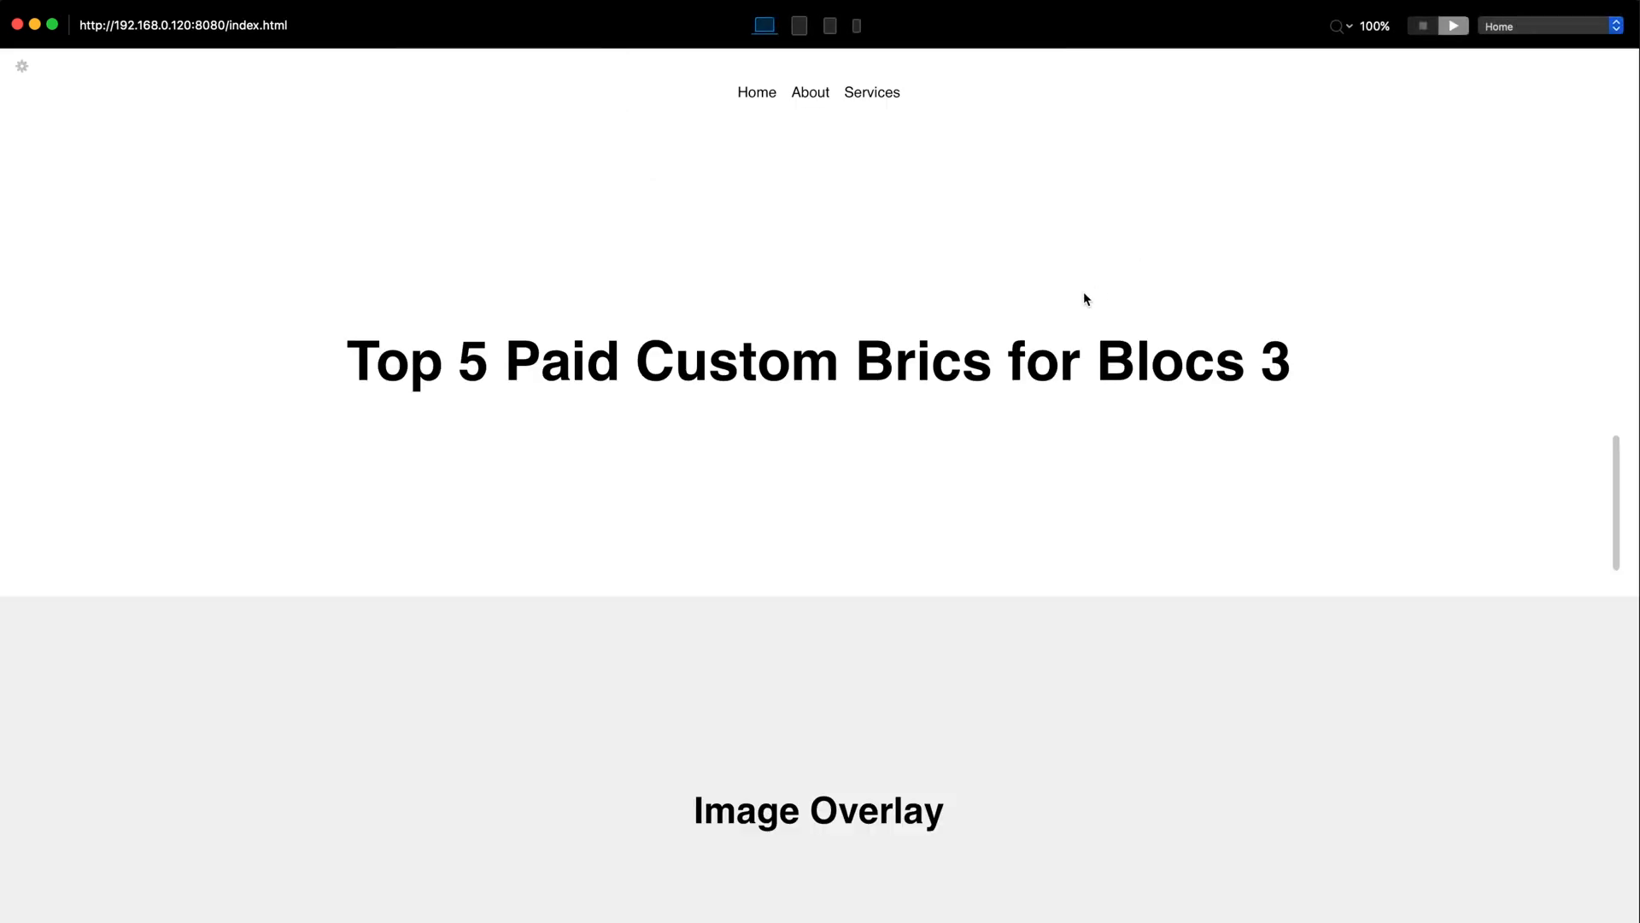
scroll(down, 3)
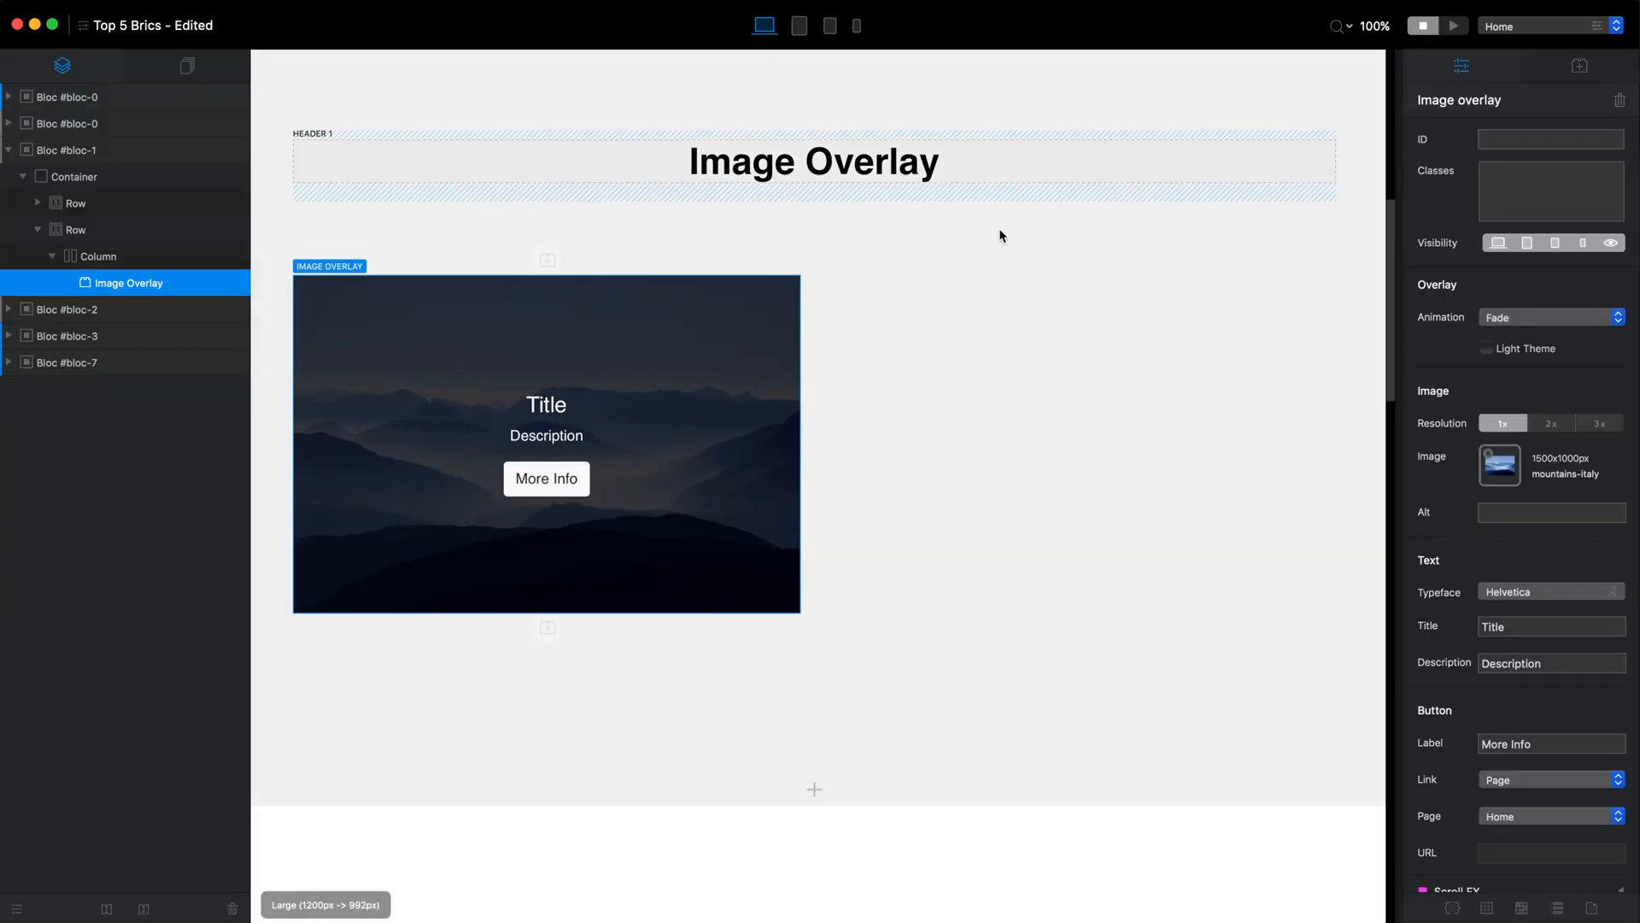
Set the overlay title to 'Image Overlay Bric' and the button label to 'LEARN MORE'
scroll(down, 3)
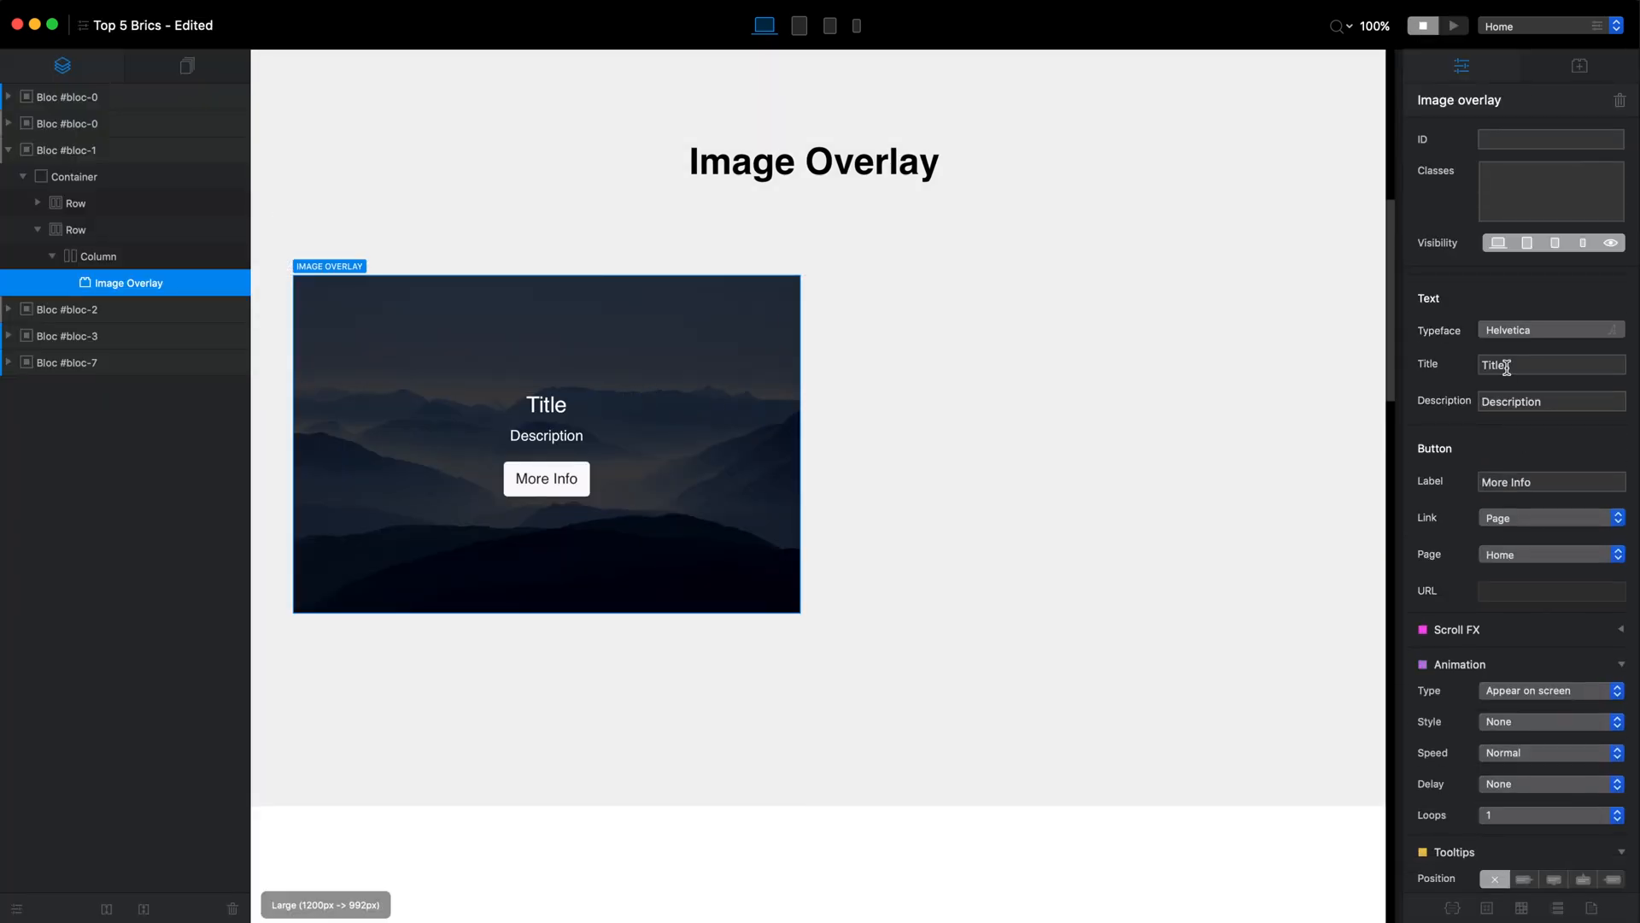
text(Image Overlay Bric)
text( goes her)
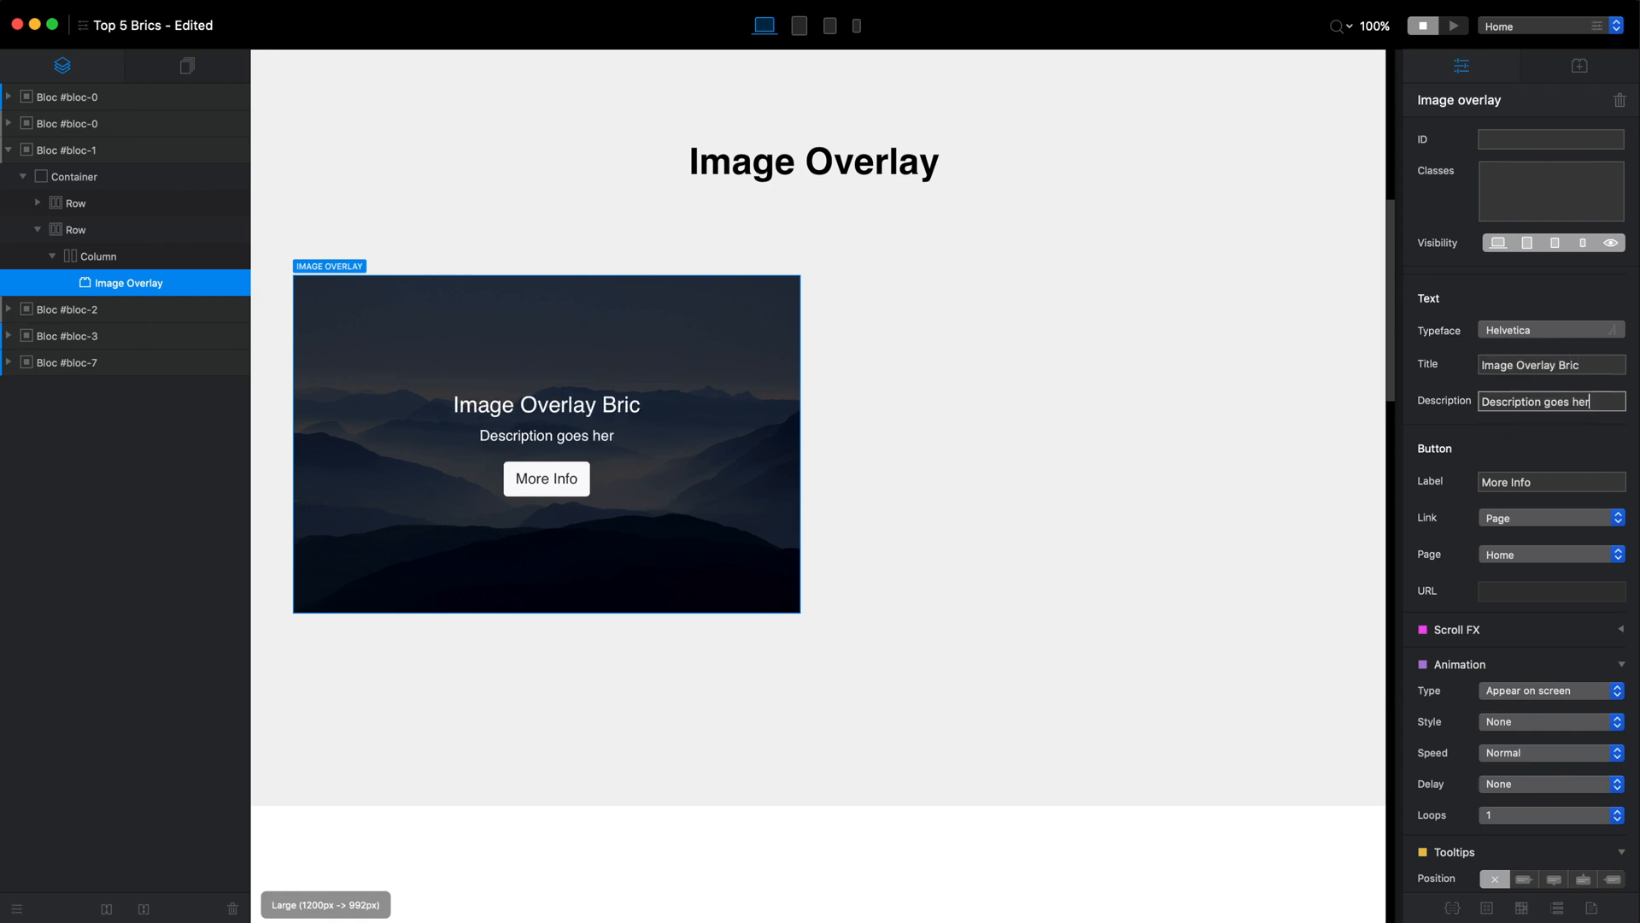
click(1552, 482)
text(LEAR)
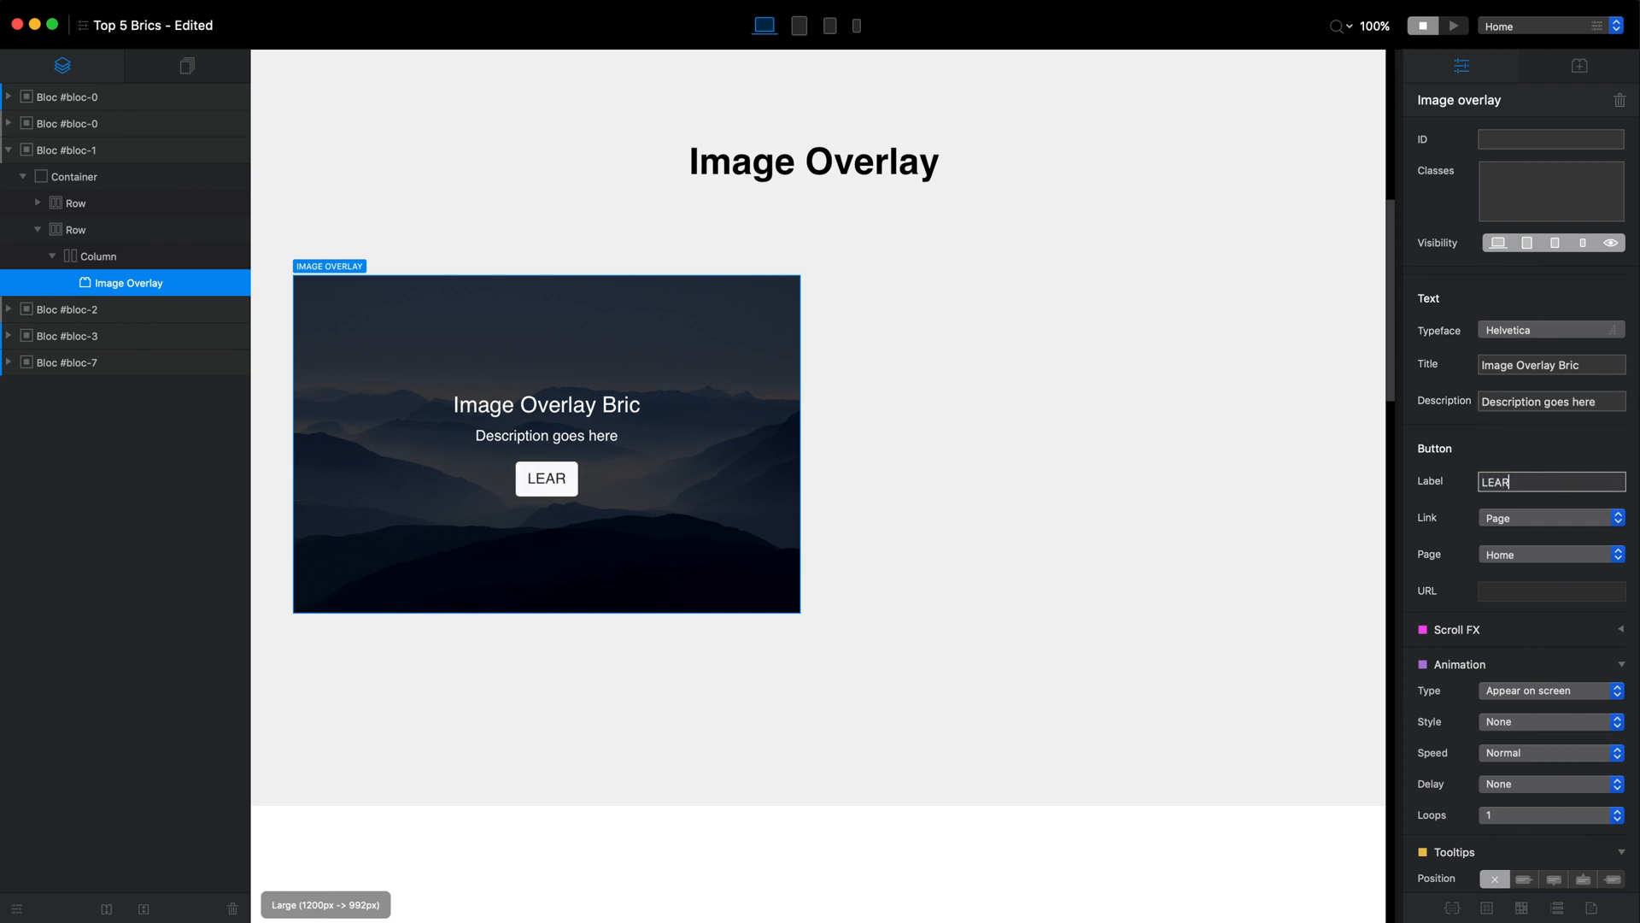
text(N MORE)
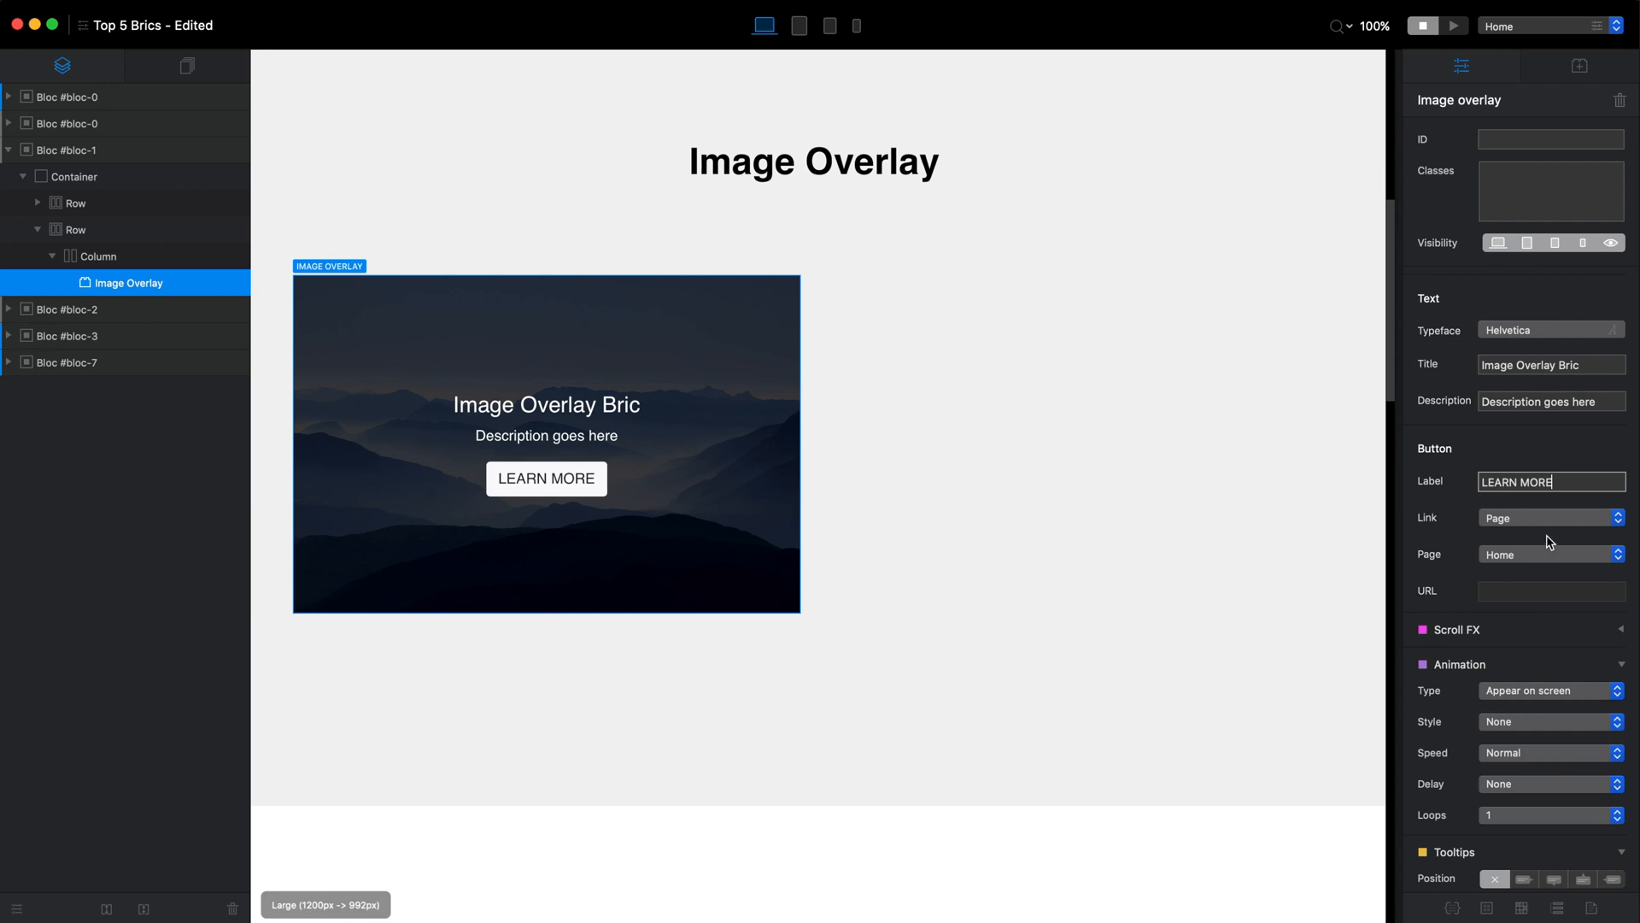
click(1549, 554)
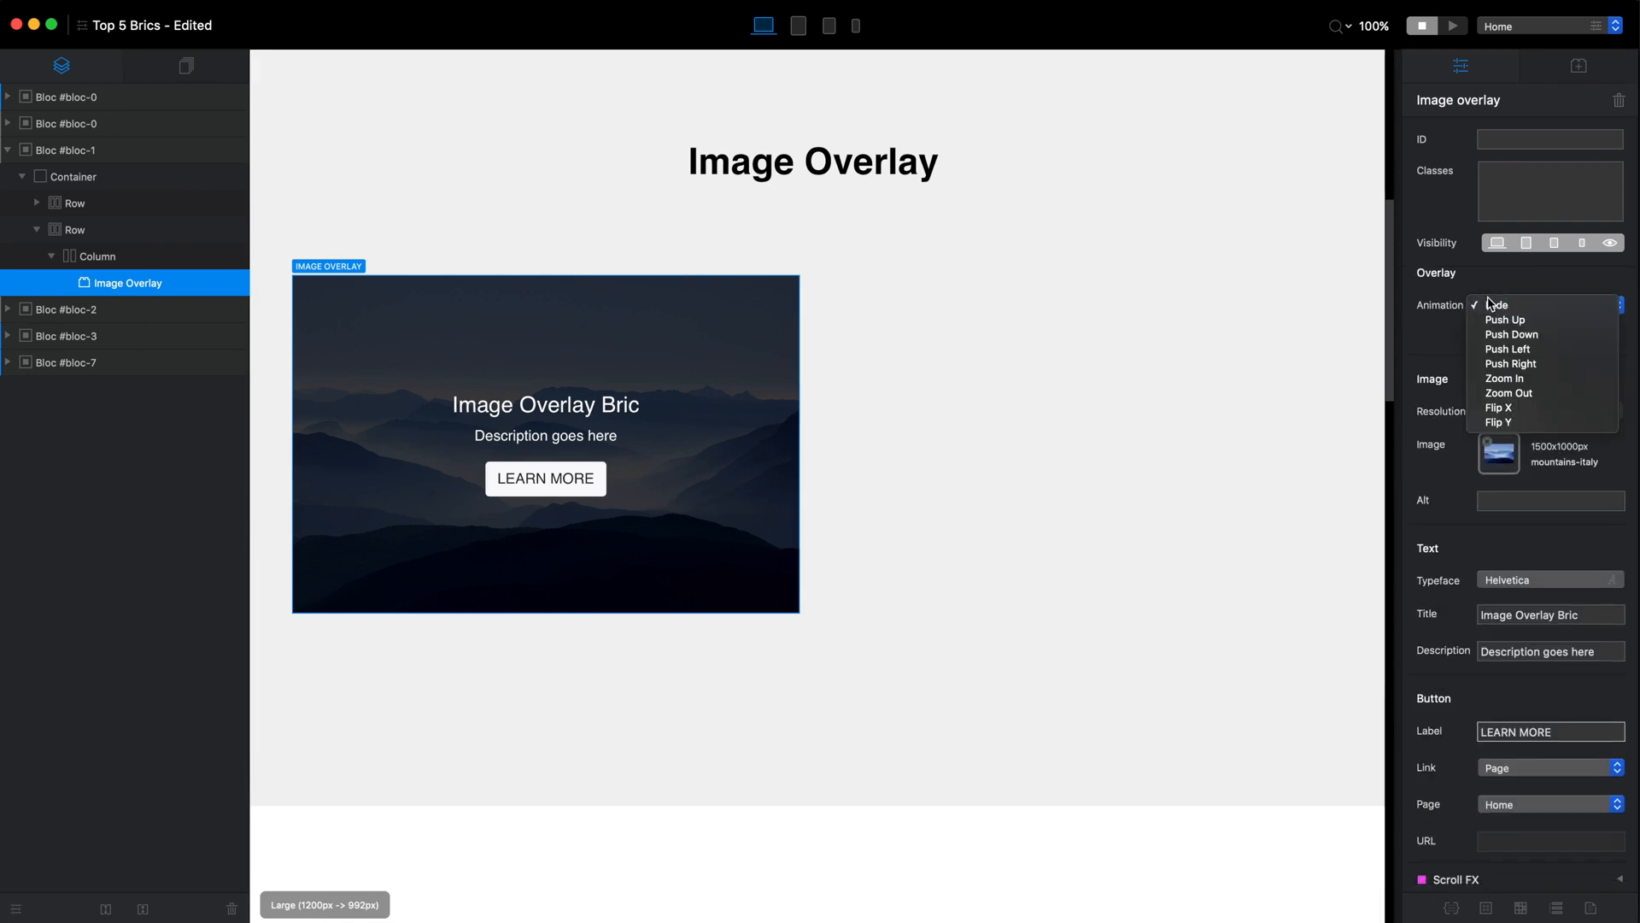
Try the Push Left and Zoom In overlay animations, previewing the result
click(1510, 349)
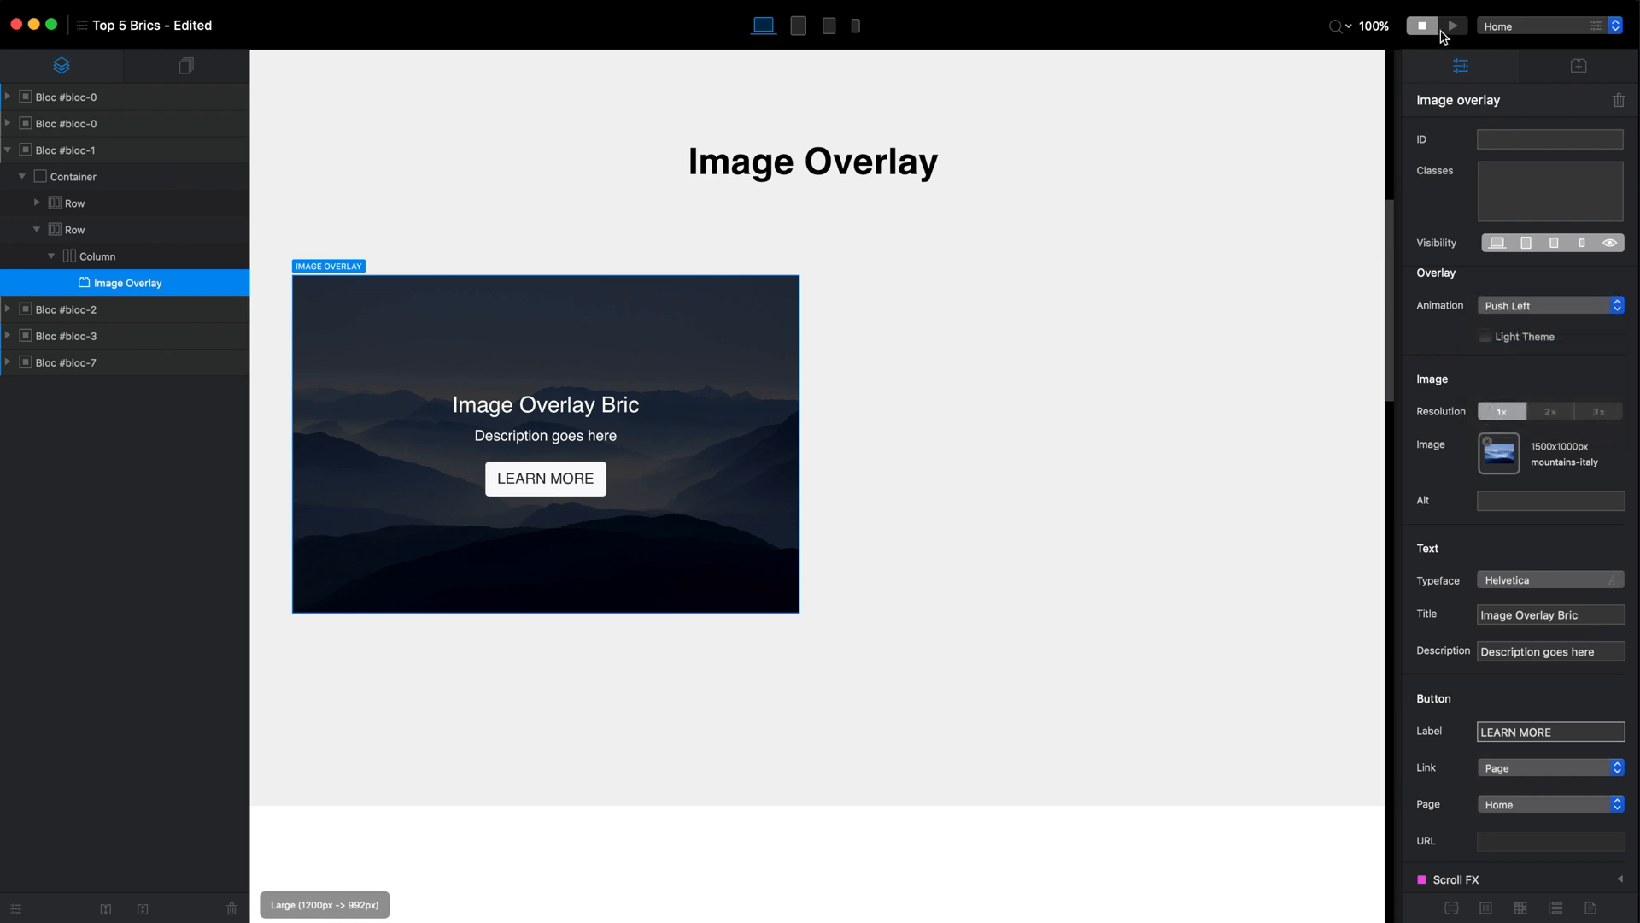
click(1452, 25)
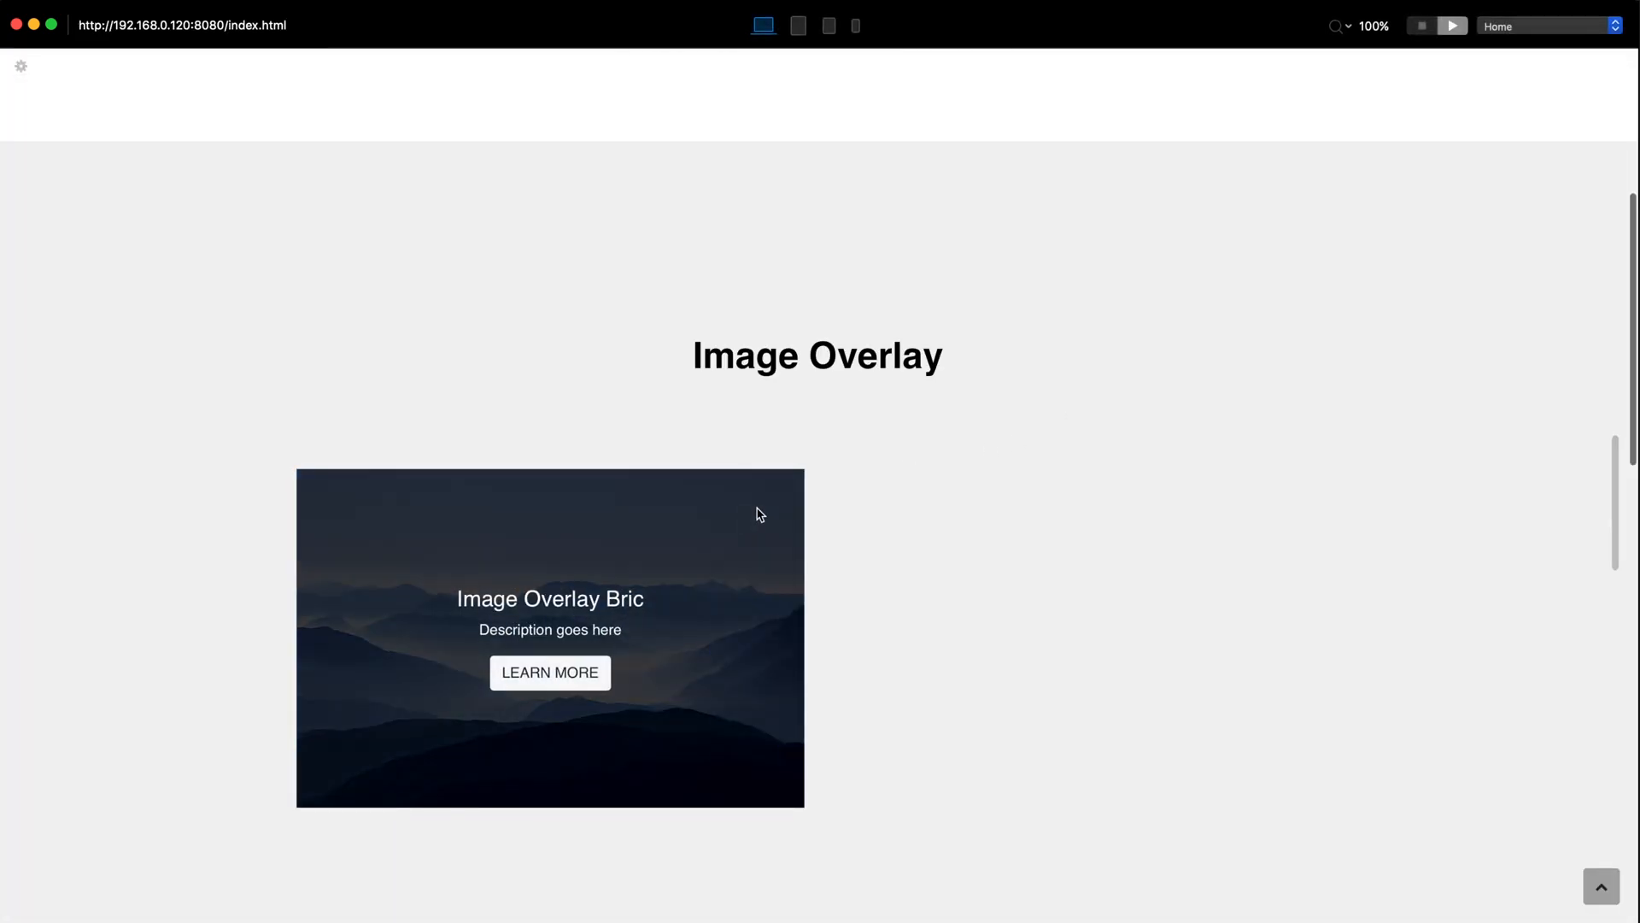
click(1422, 25)
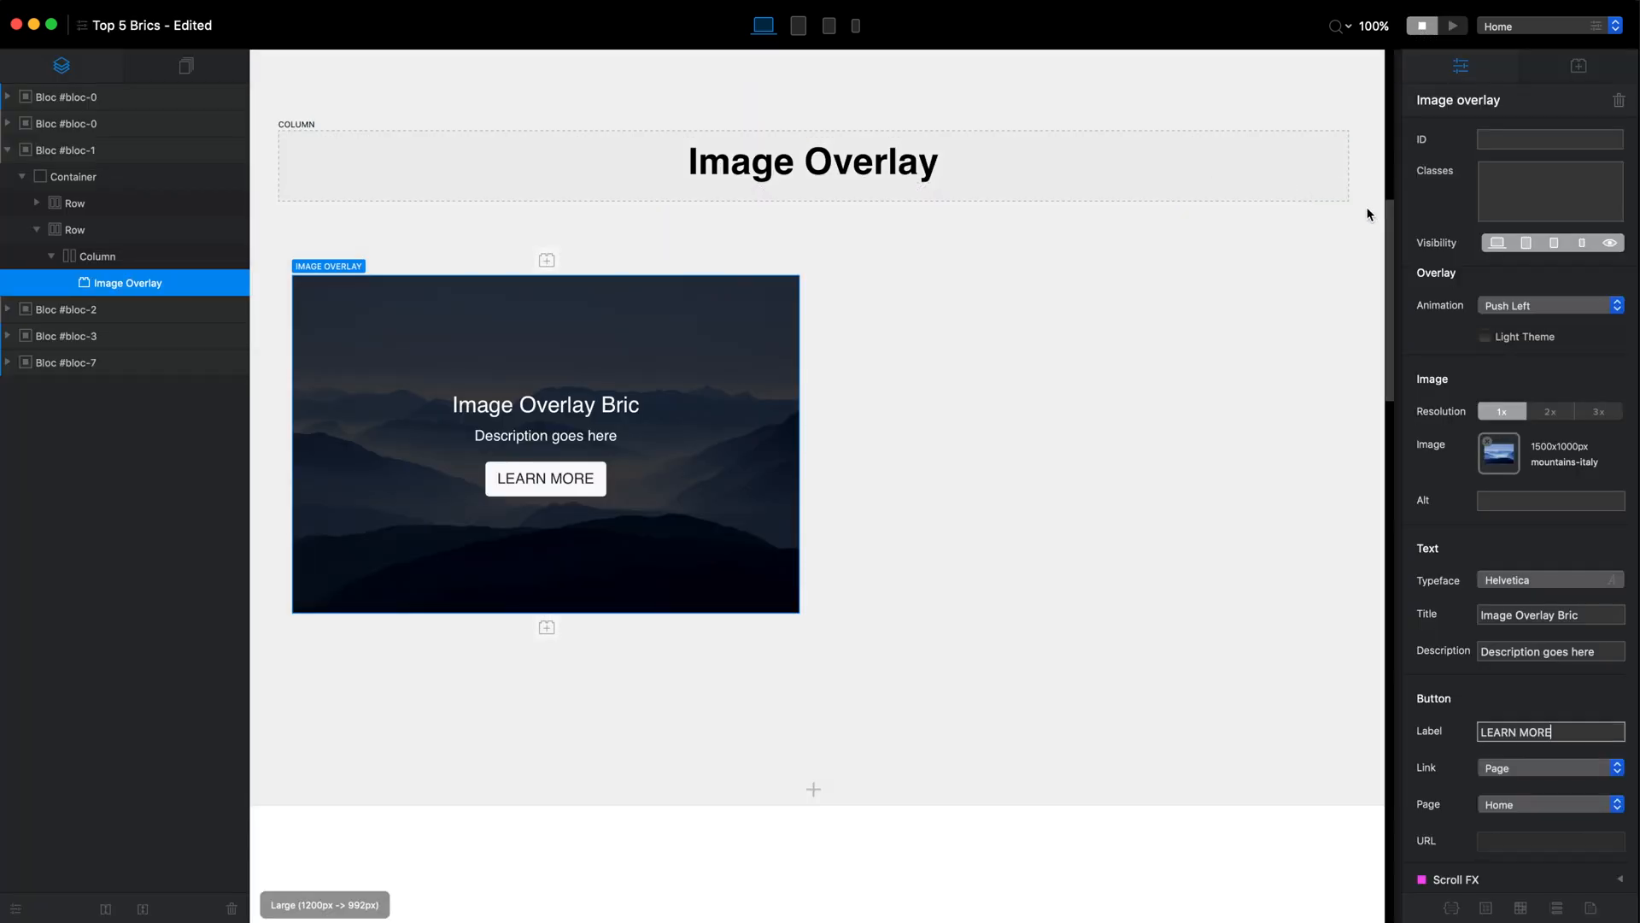
click(1550, 304)
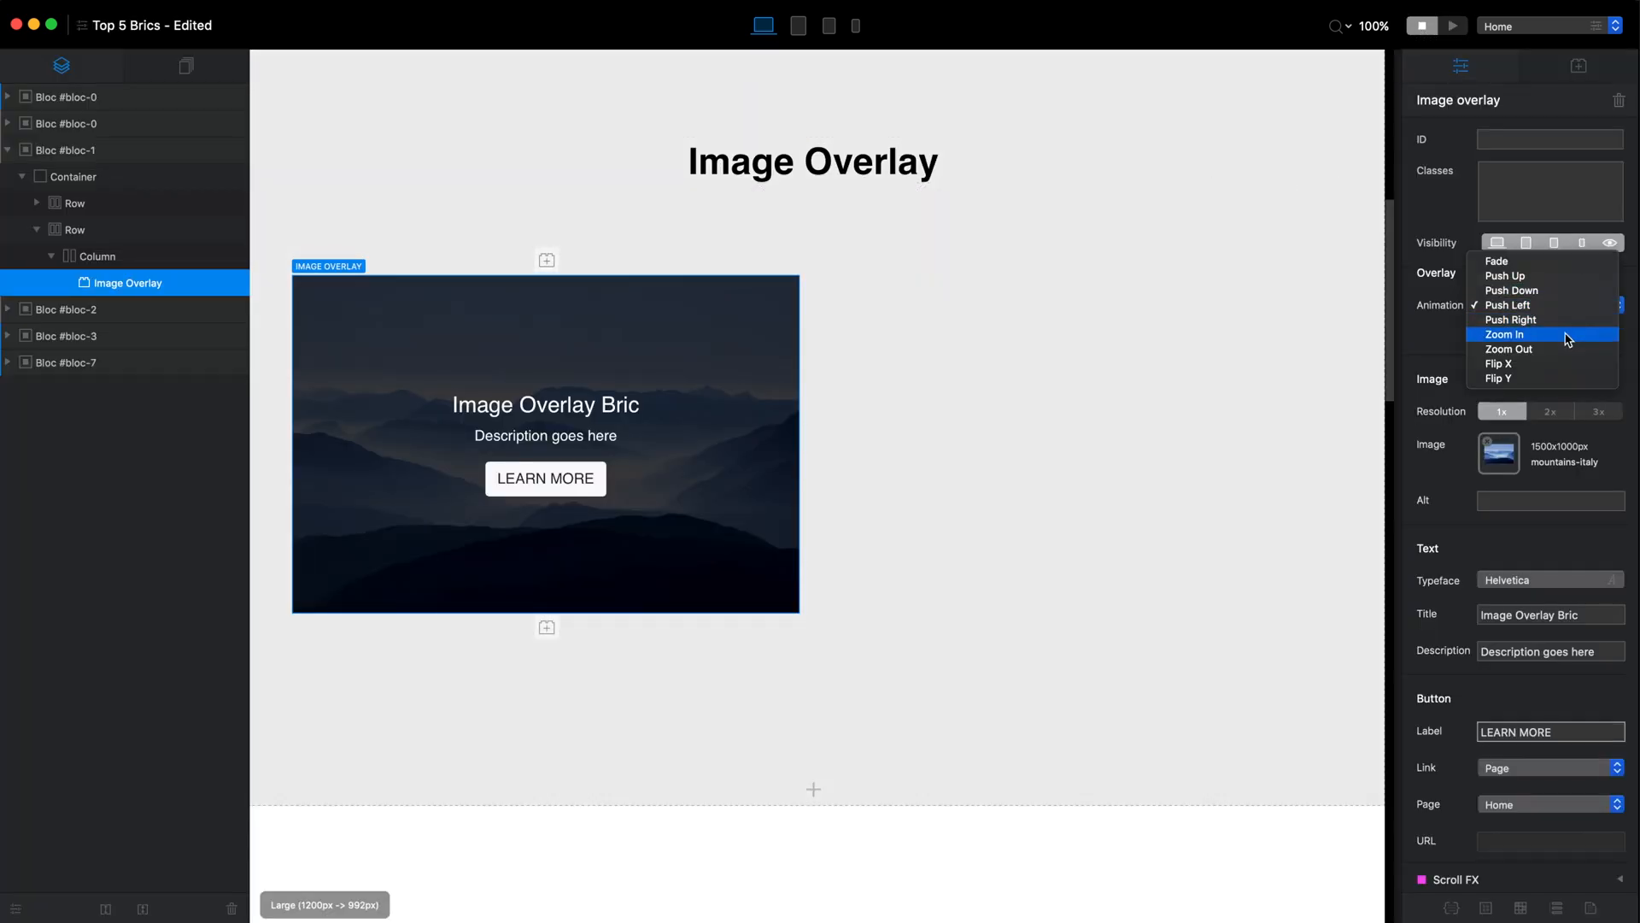
click(1451, 26)
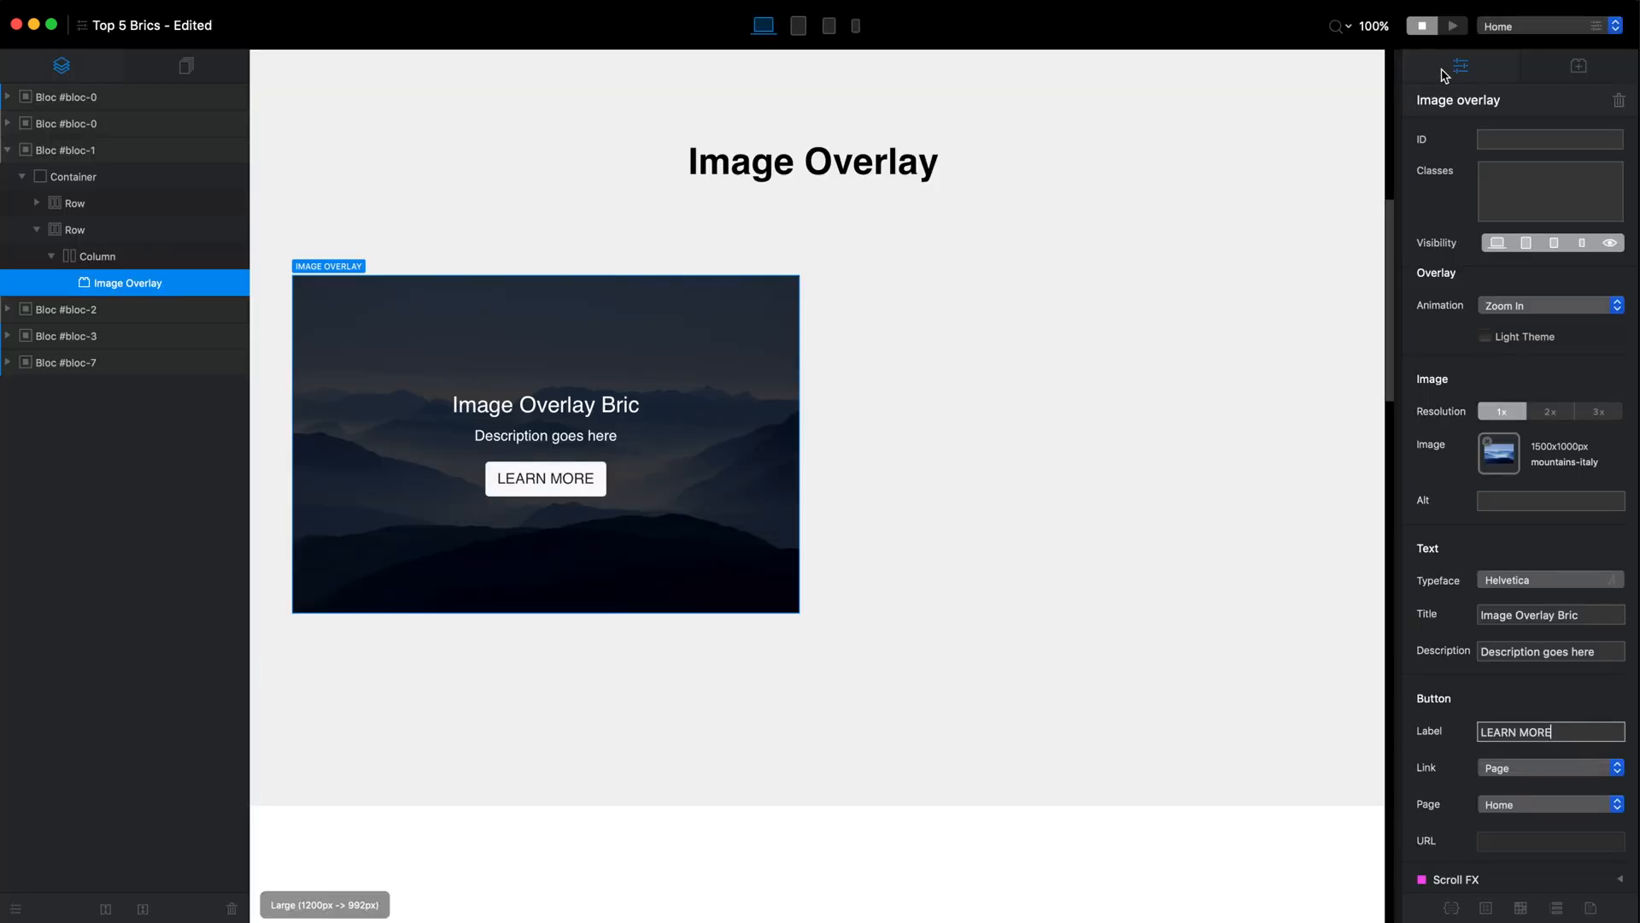
Set the overlay animation to Flip X, preview it and return to the editor
click(1549, 304)
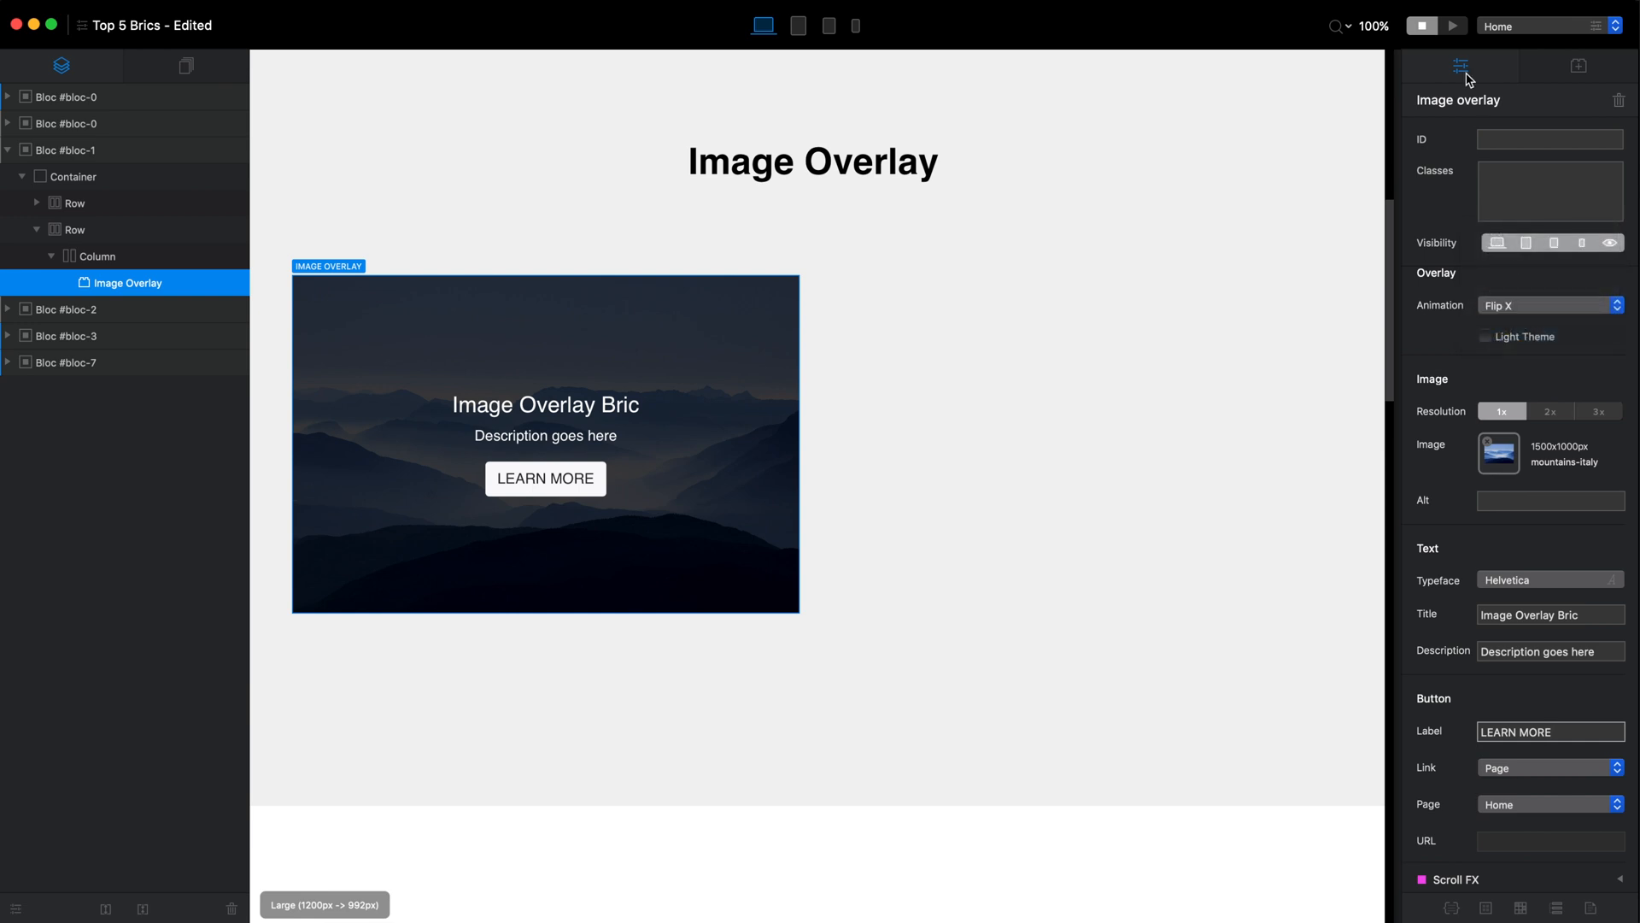
click(1452, 26)
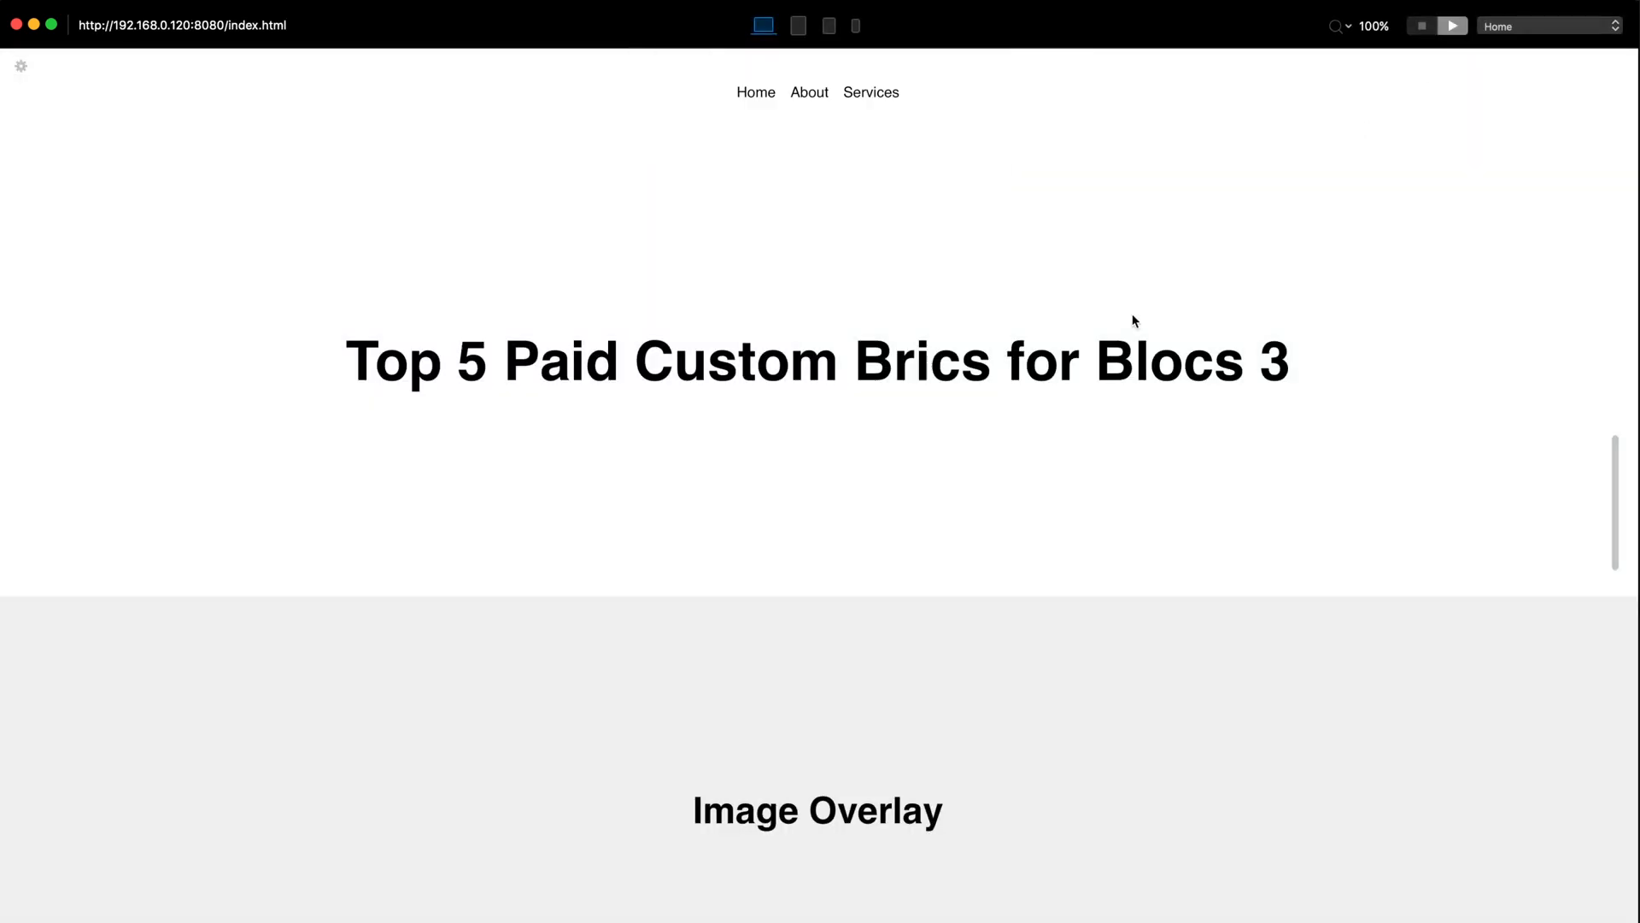
scroll(down, 3)
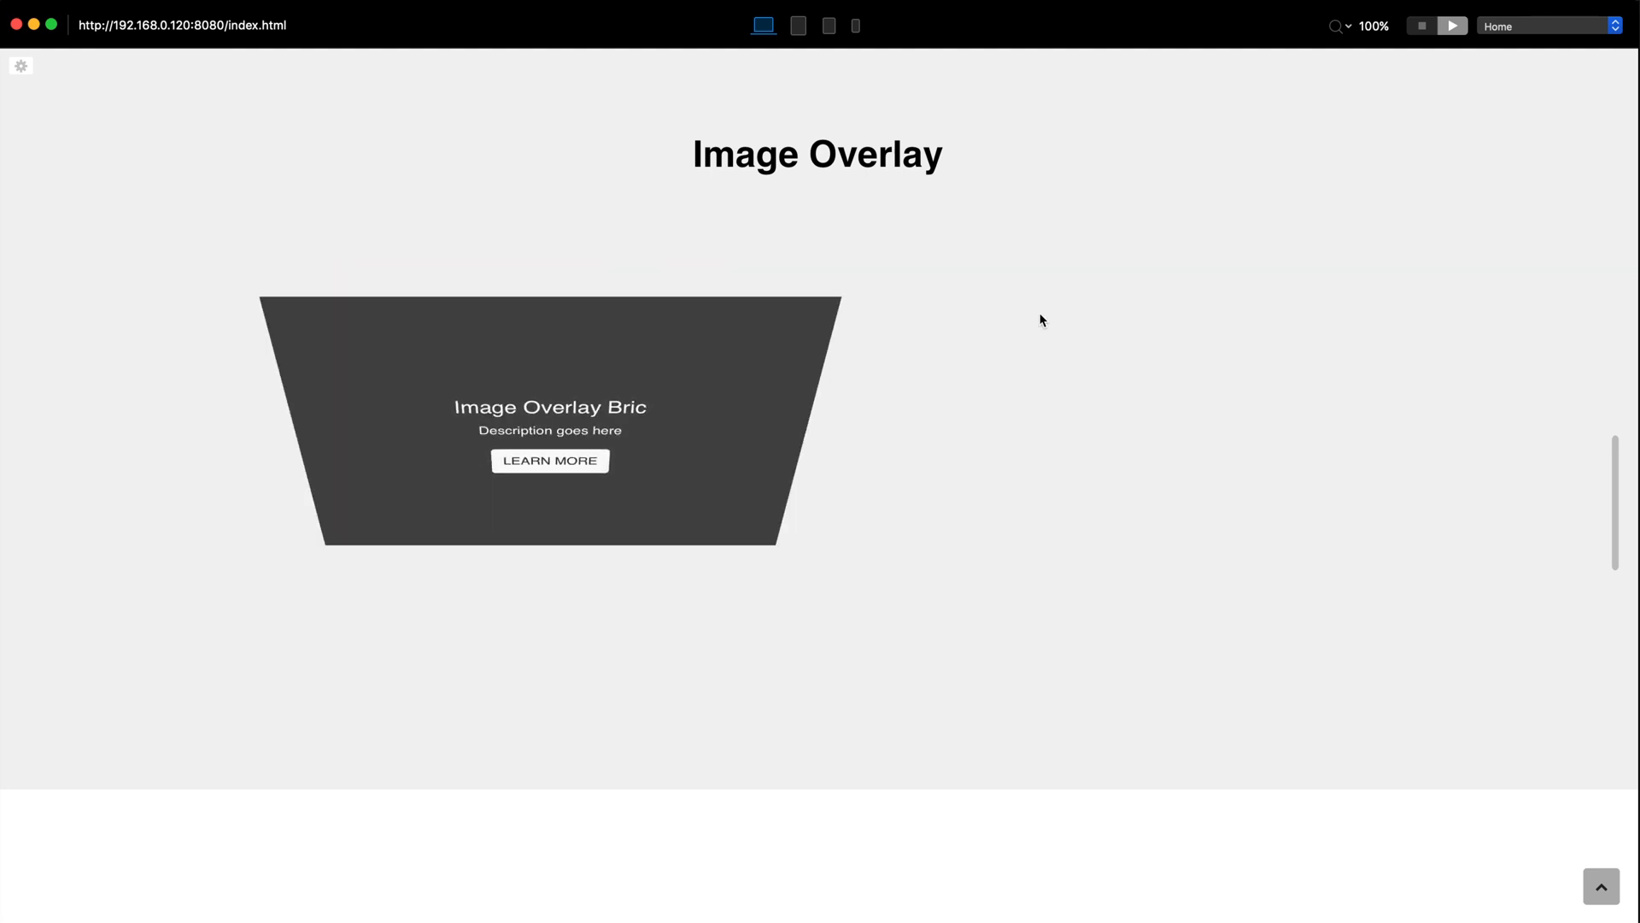
click(1419, 25)
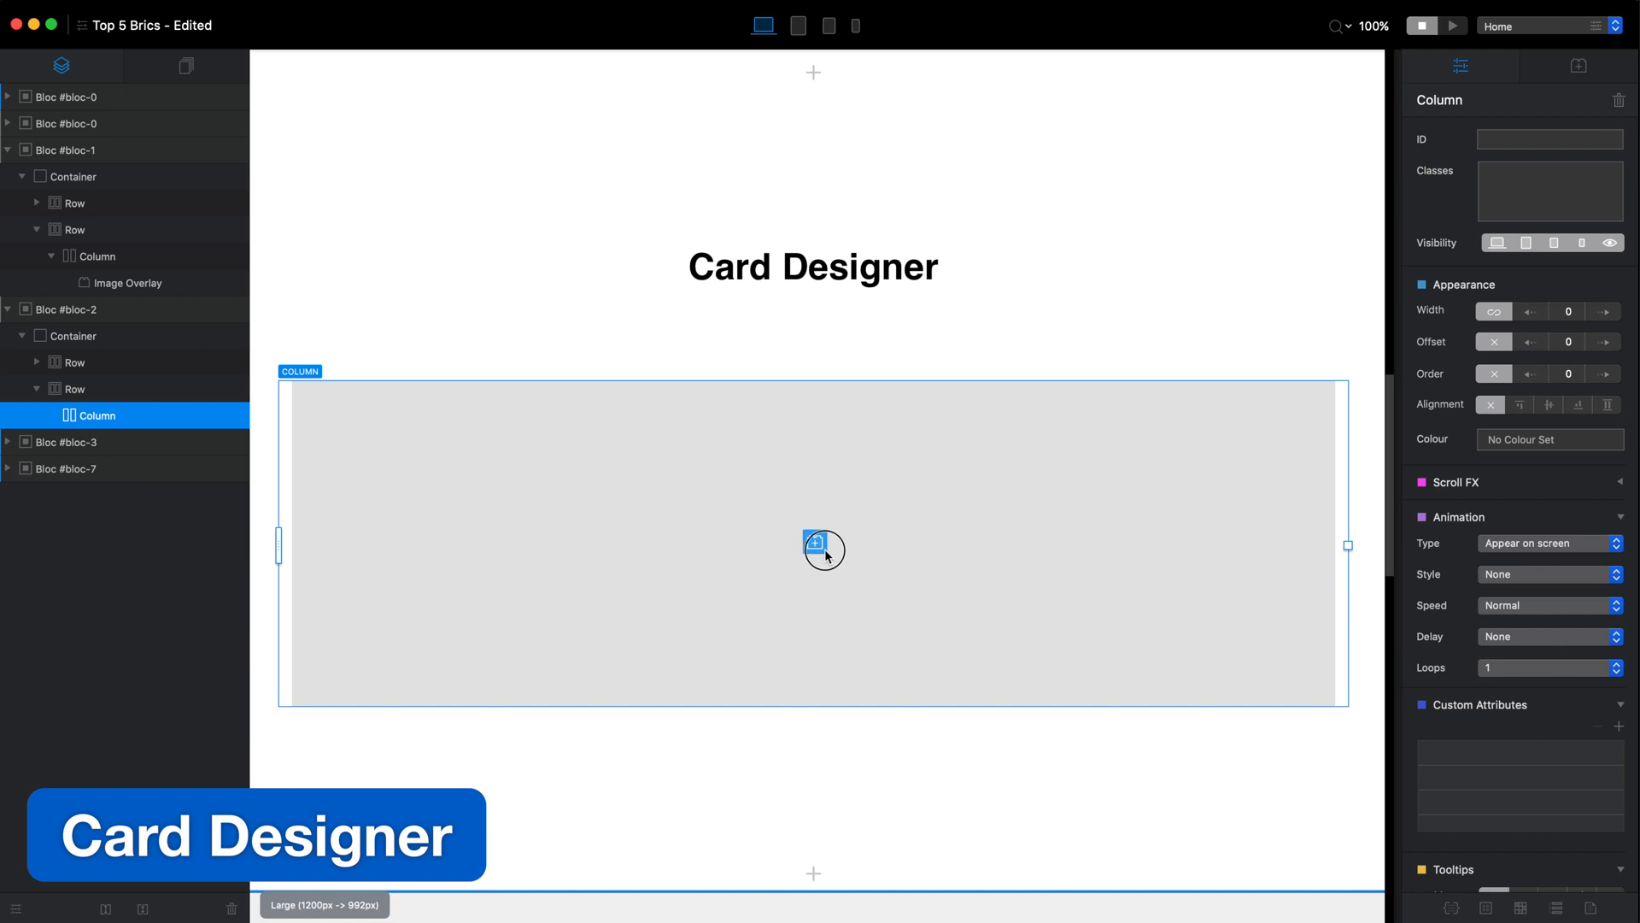
Insert a Card Designer bric with the Meet Card Designer text preset and dimension controls on
click(824, 549)
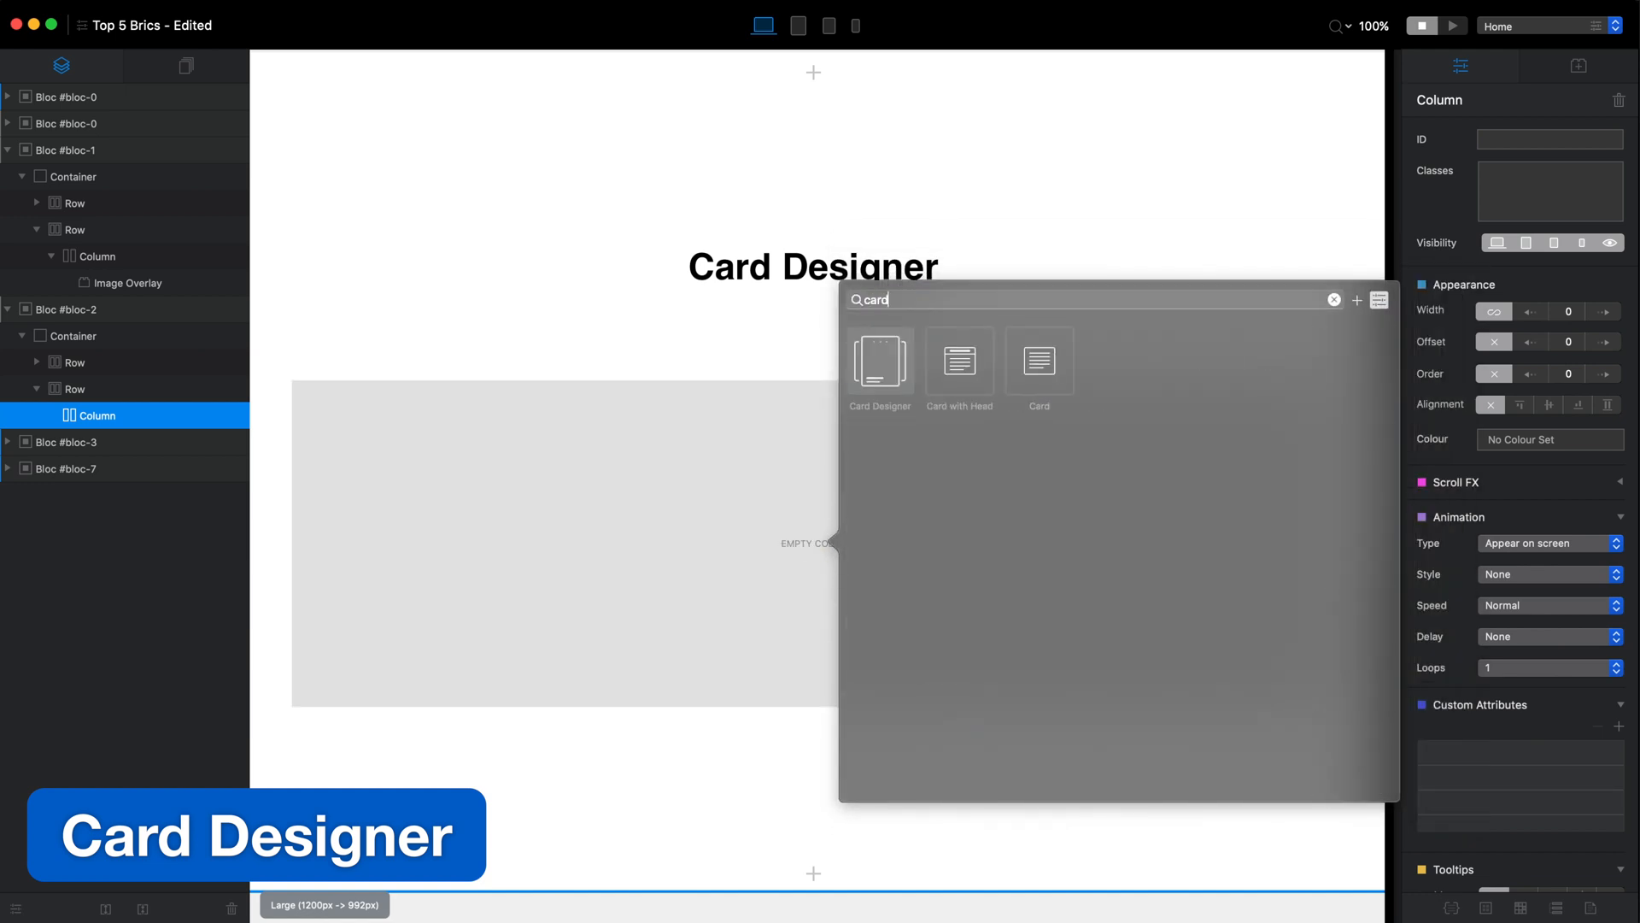
click(878, 361)
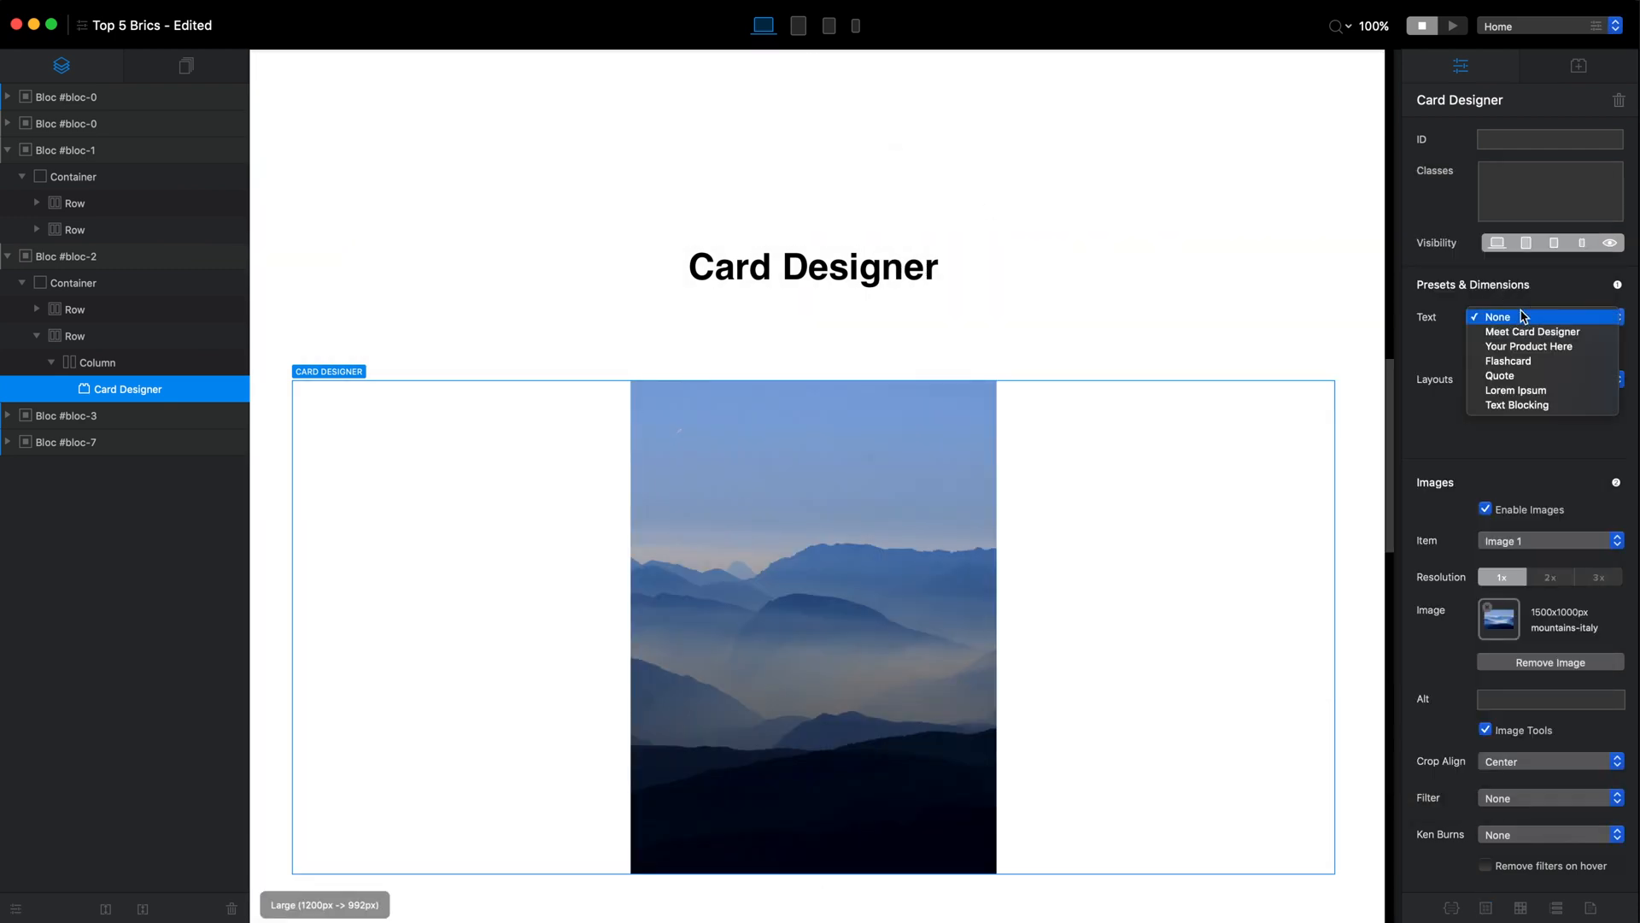
click(1535, 332)
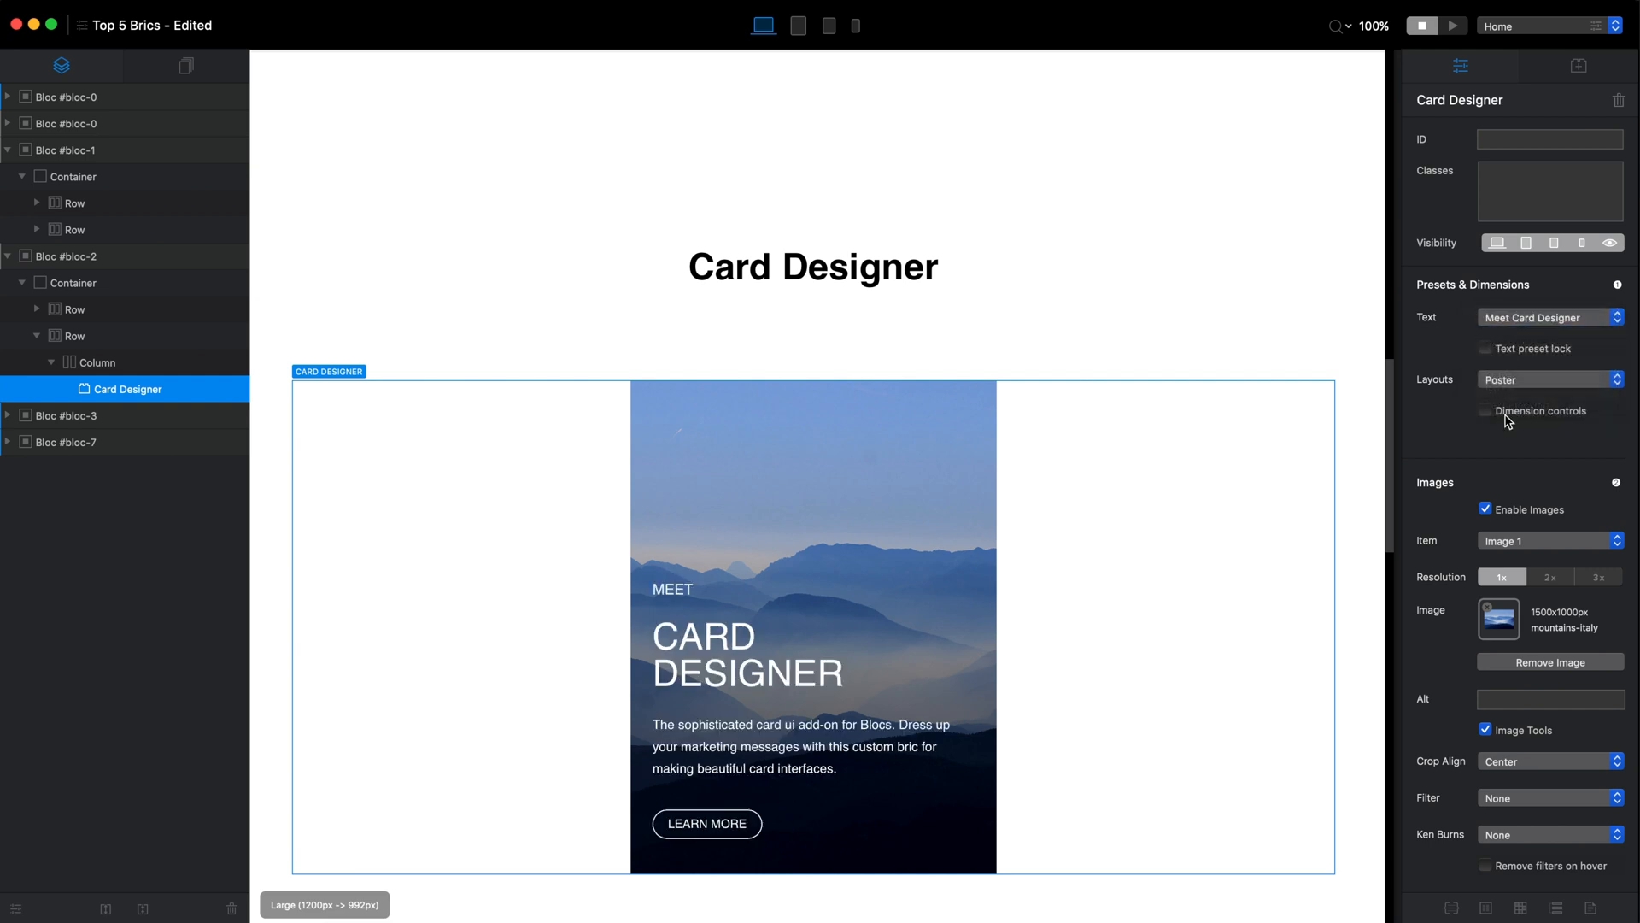
click(1485, 410)
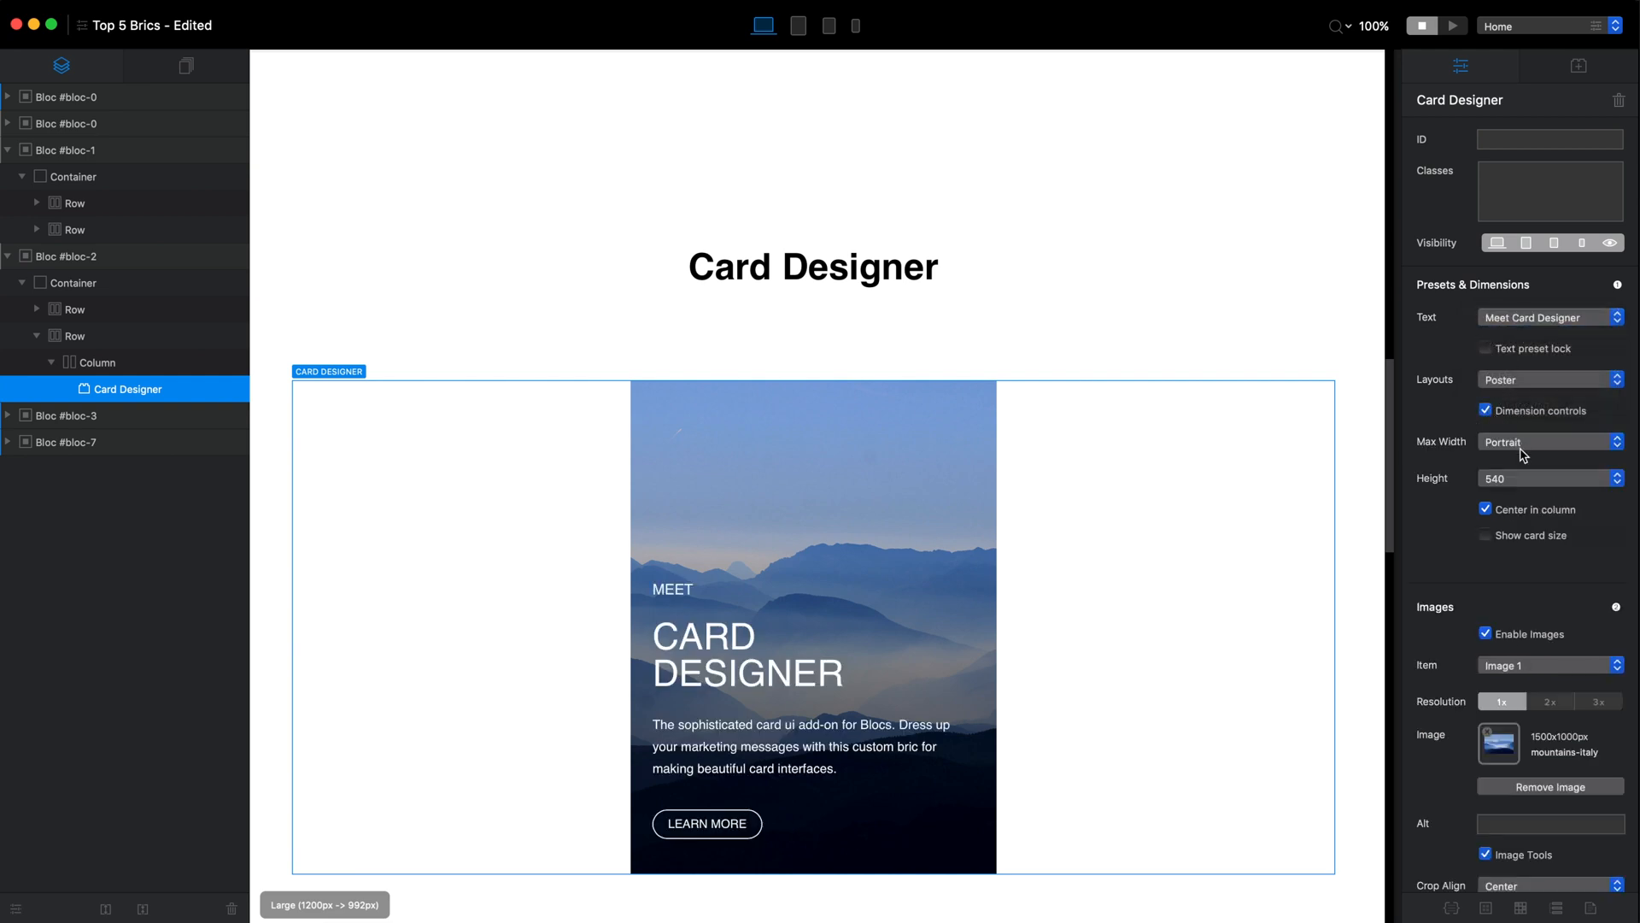
Try landscape width, switch the card to the Hovercard layout and preview
click(1550, 441)
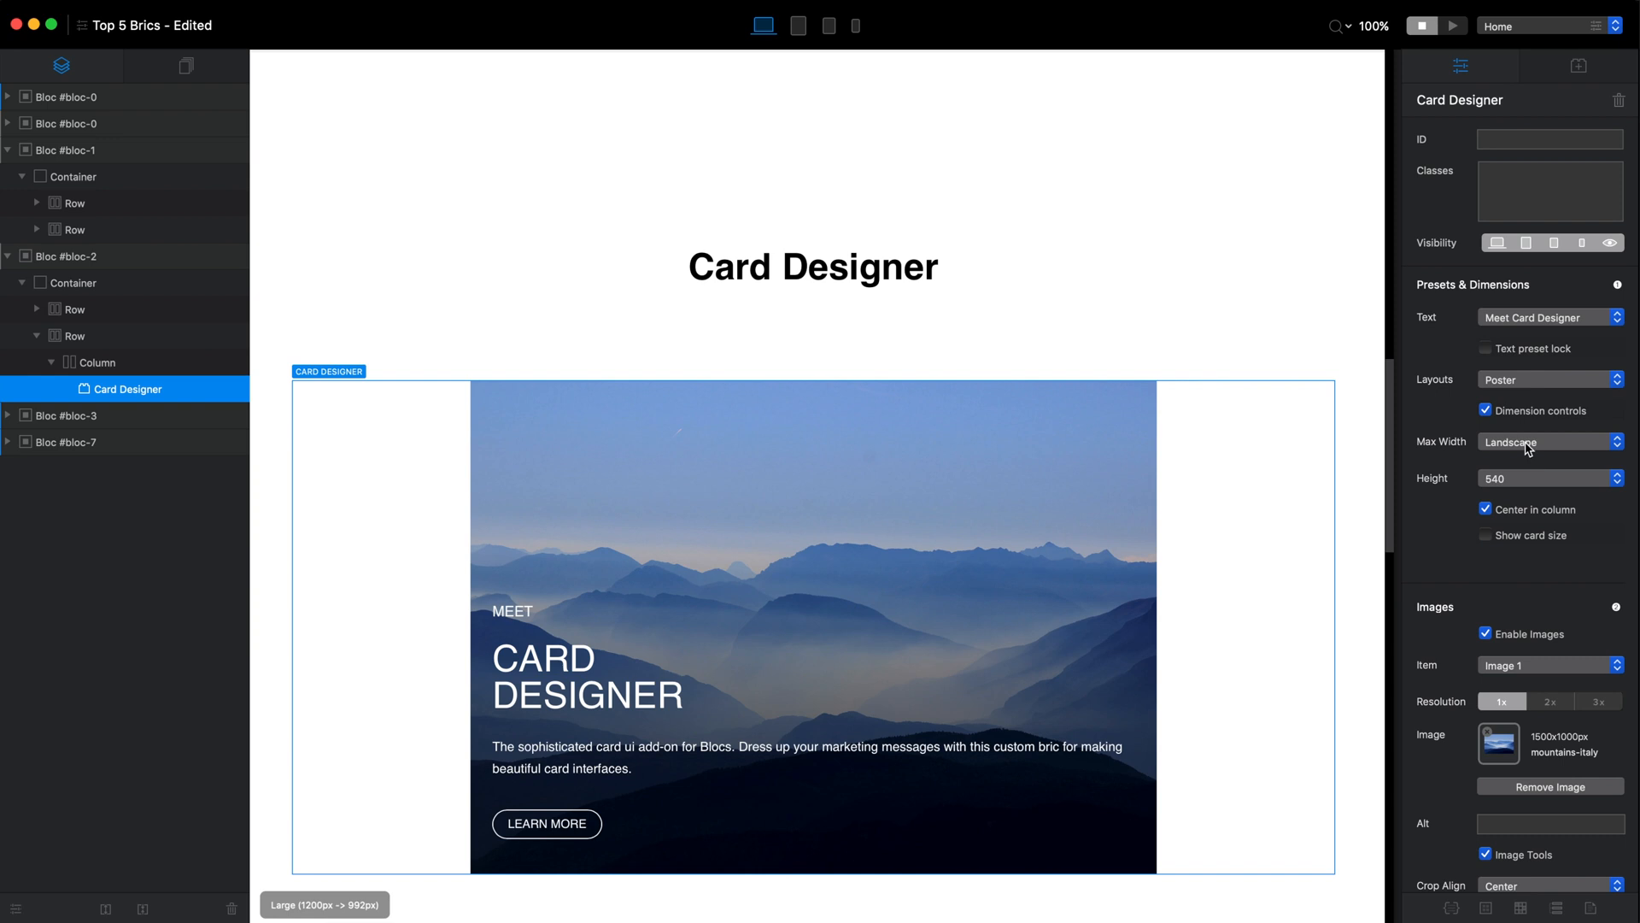
click(1549, 380)
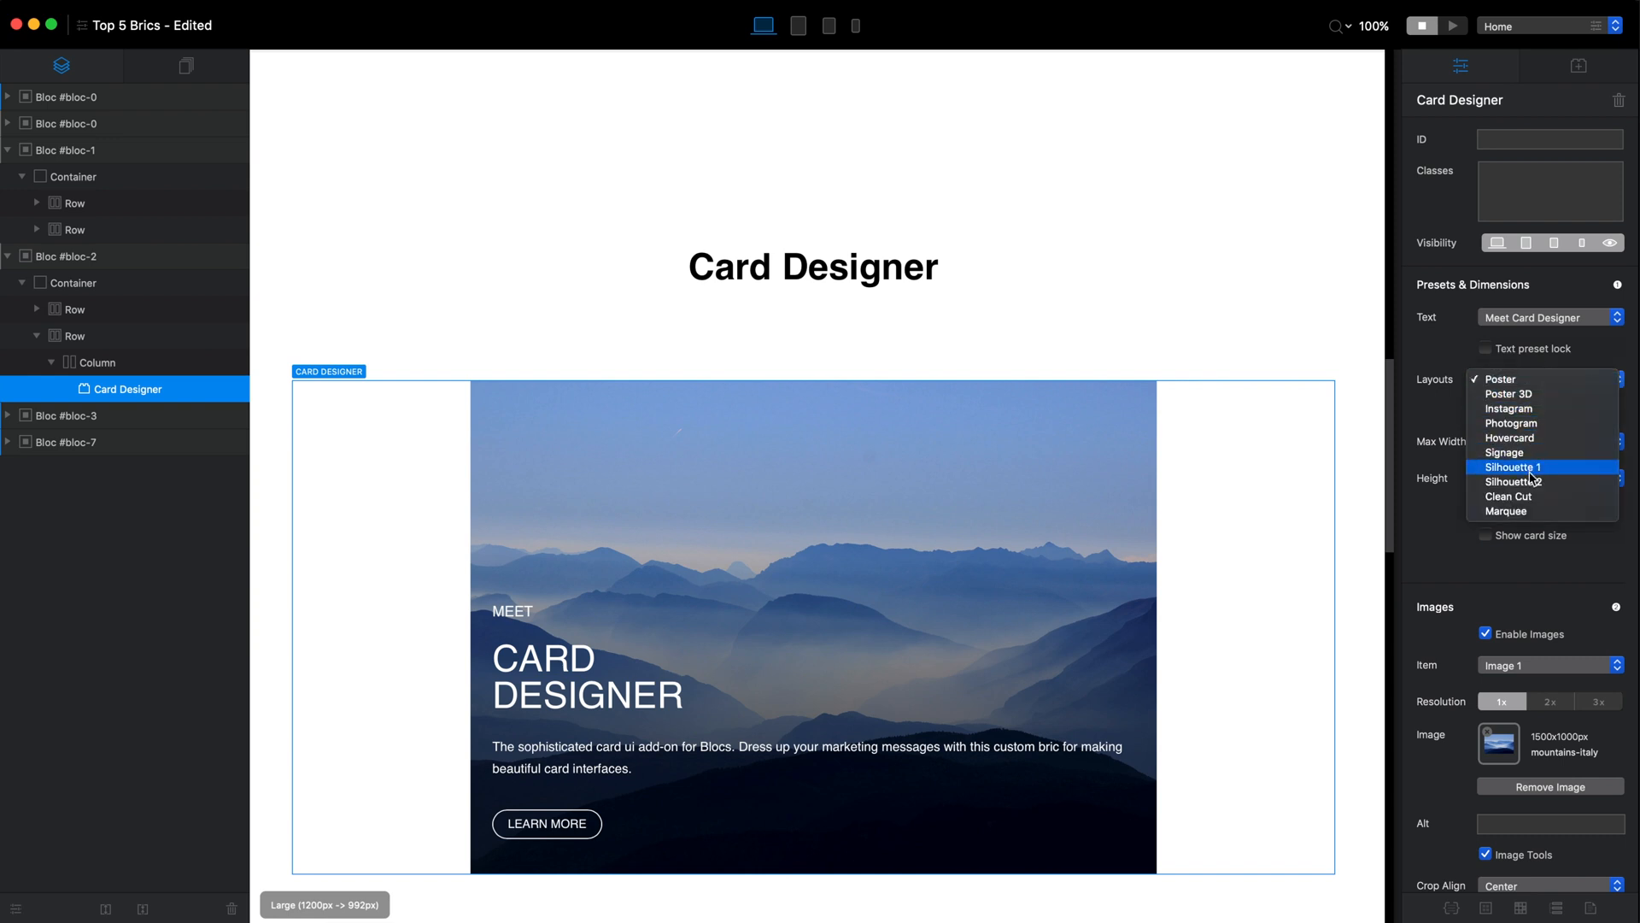
click(1510, 437)
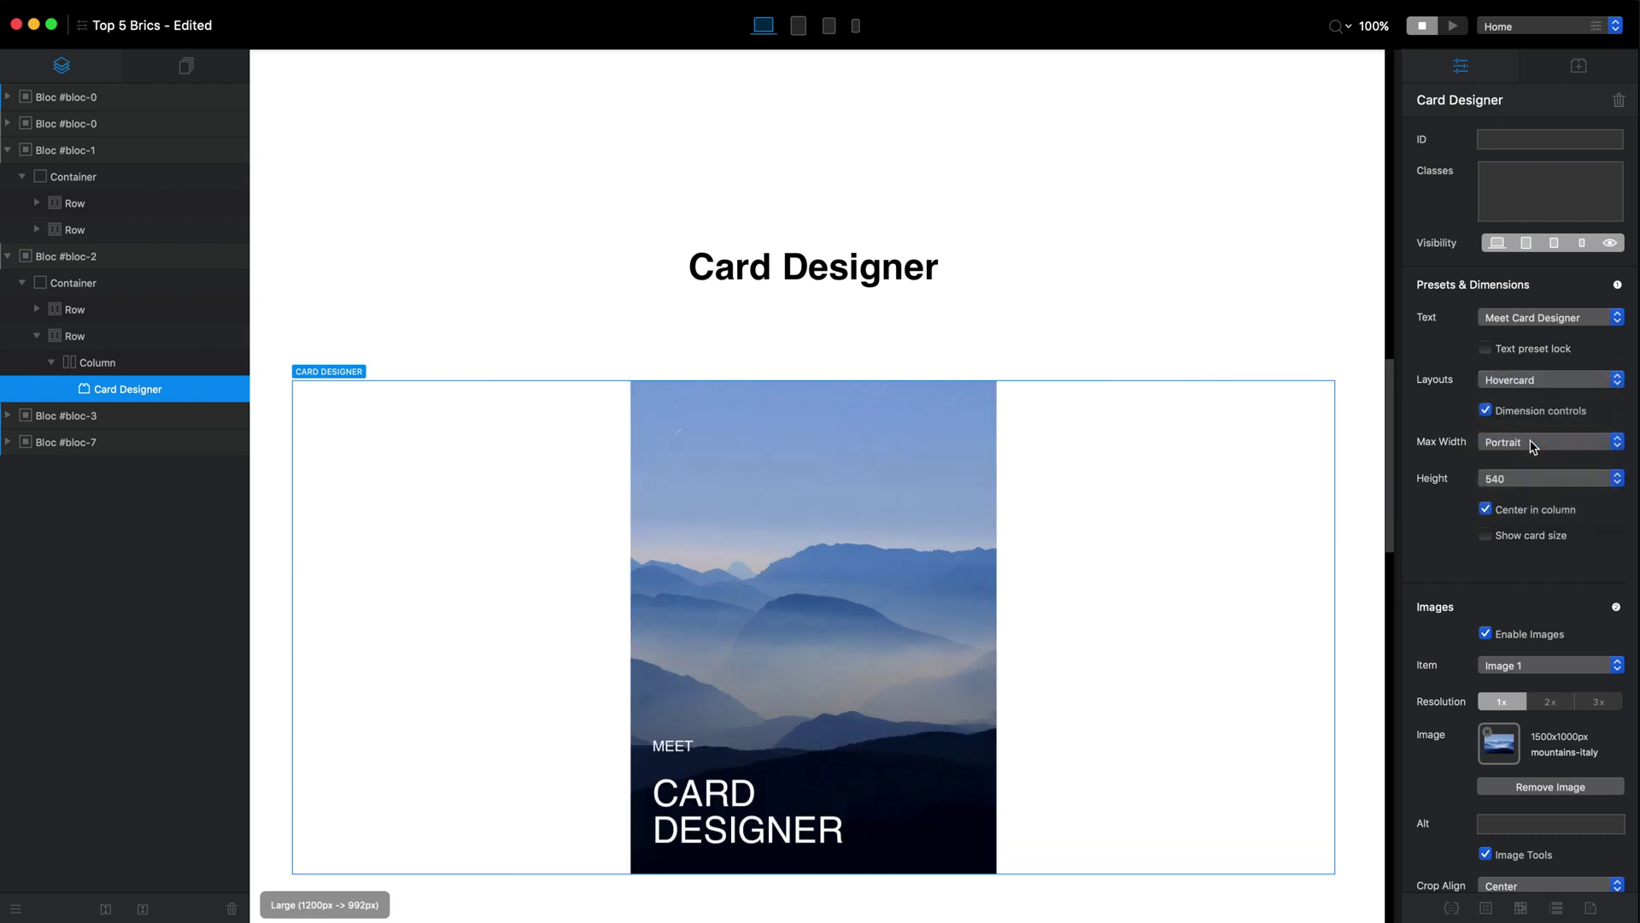
click(1452, 26)
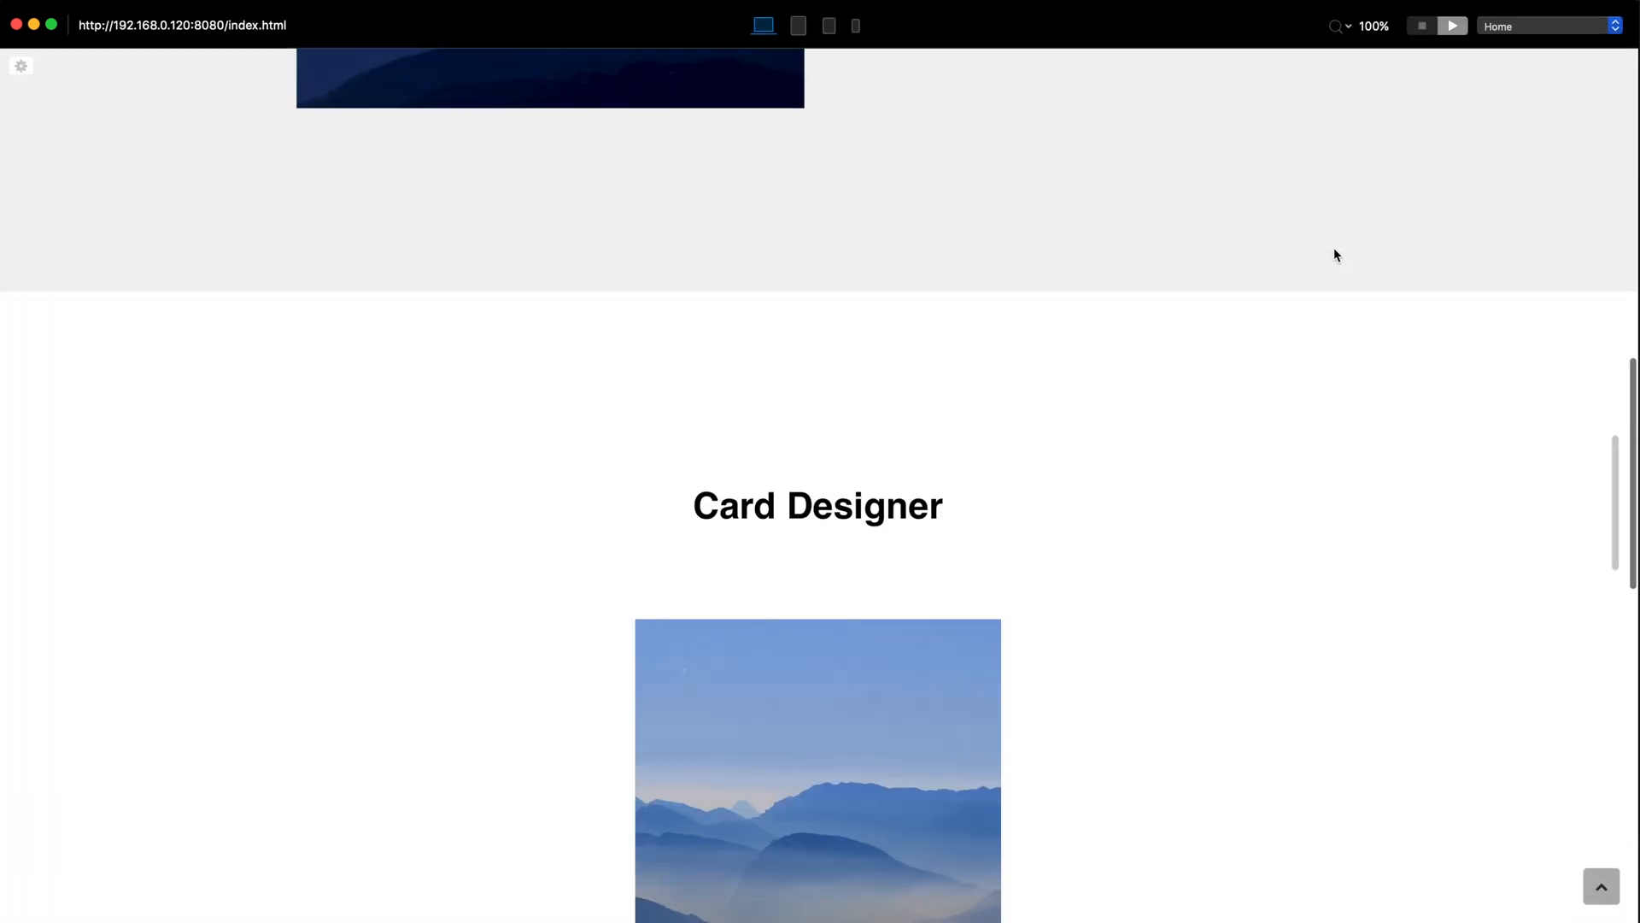
Set the card image's Ken Burns effect to Pan Left and preview the page
scroll(down, 3)
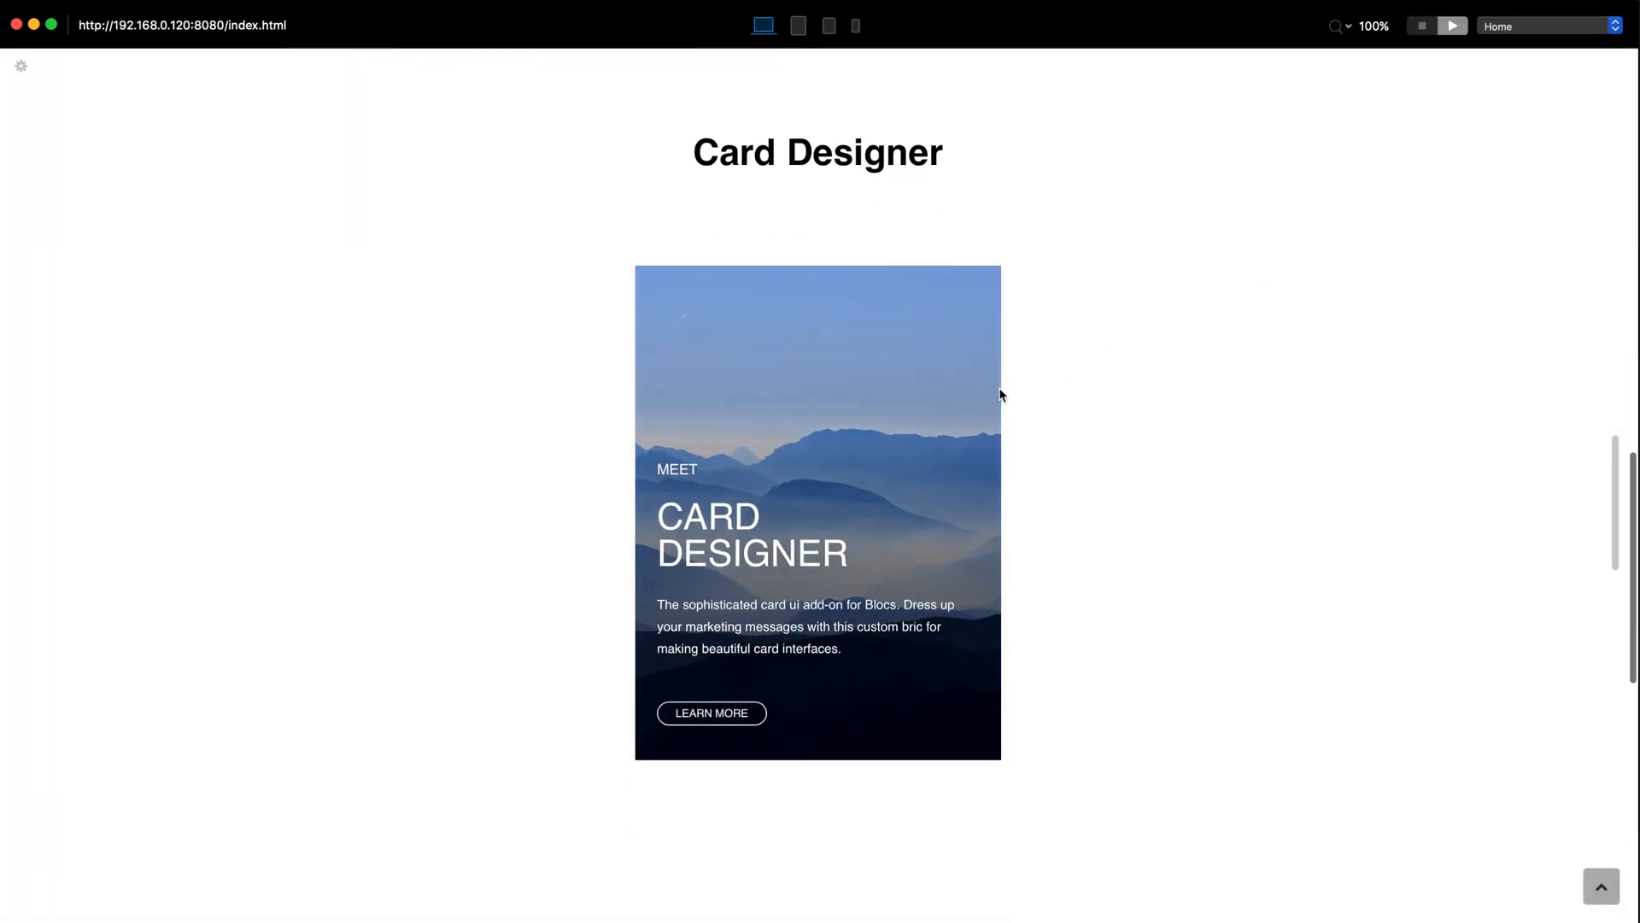
click(1420, 26)
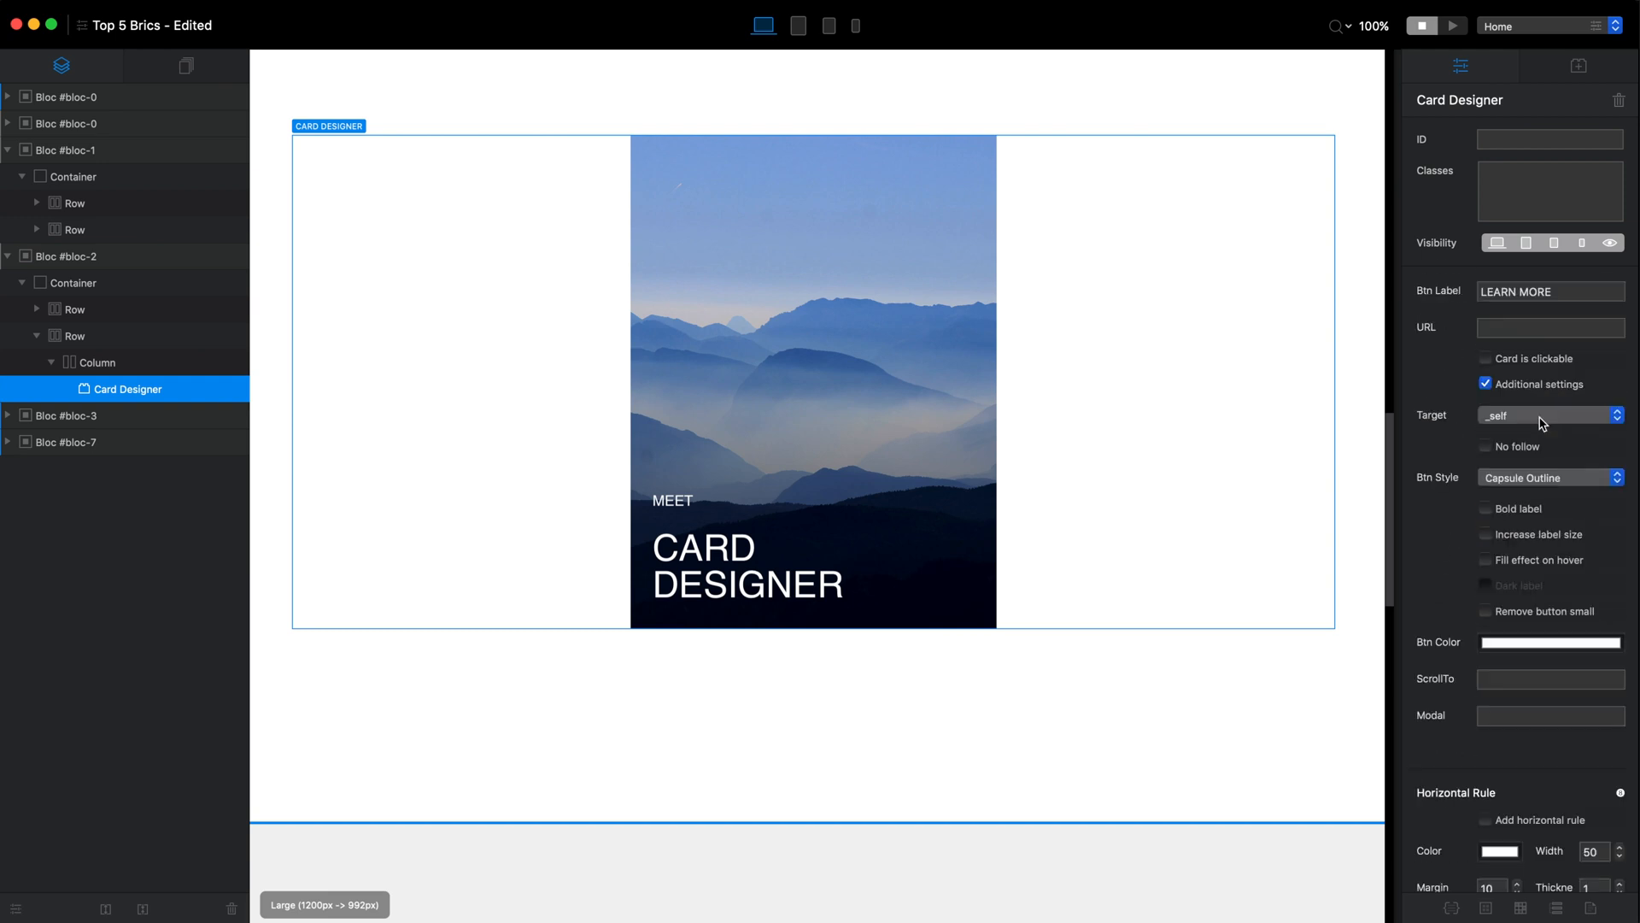
scroll(down, 3)
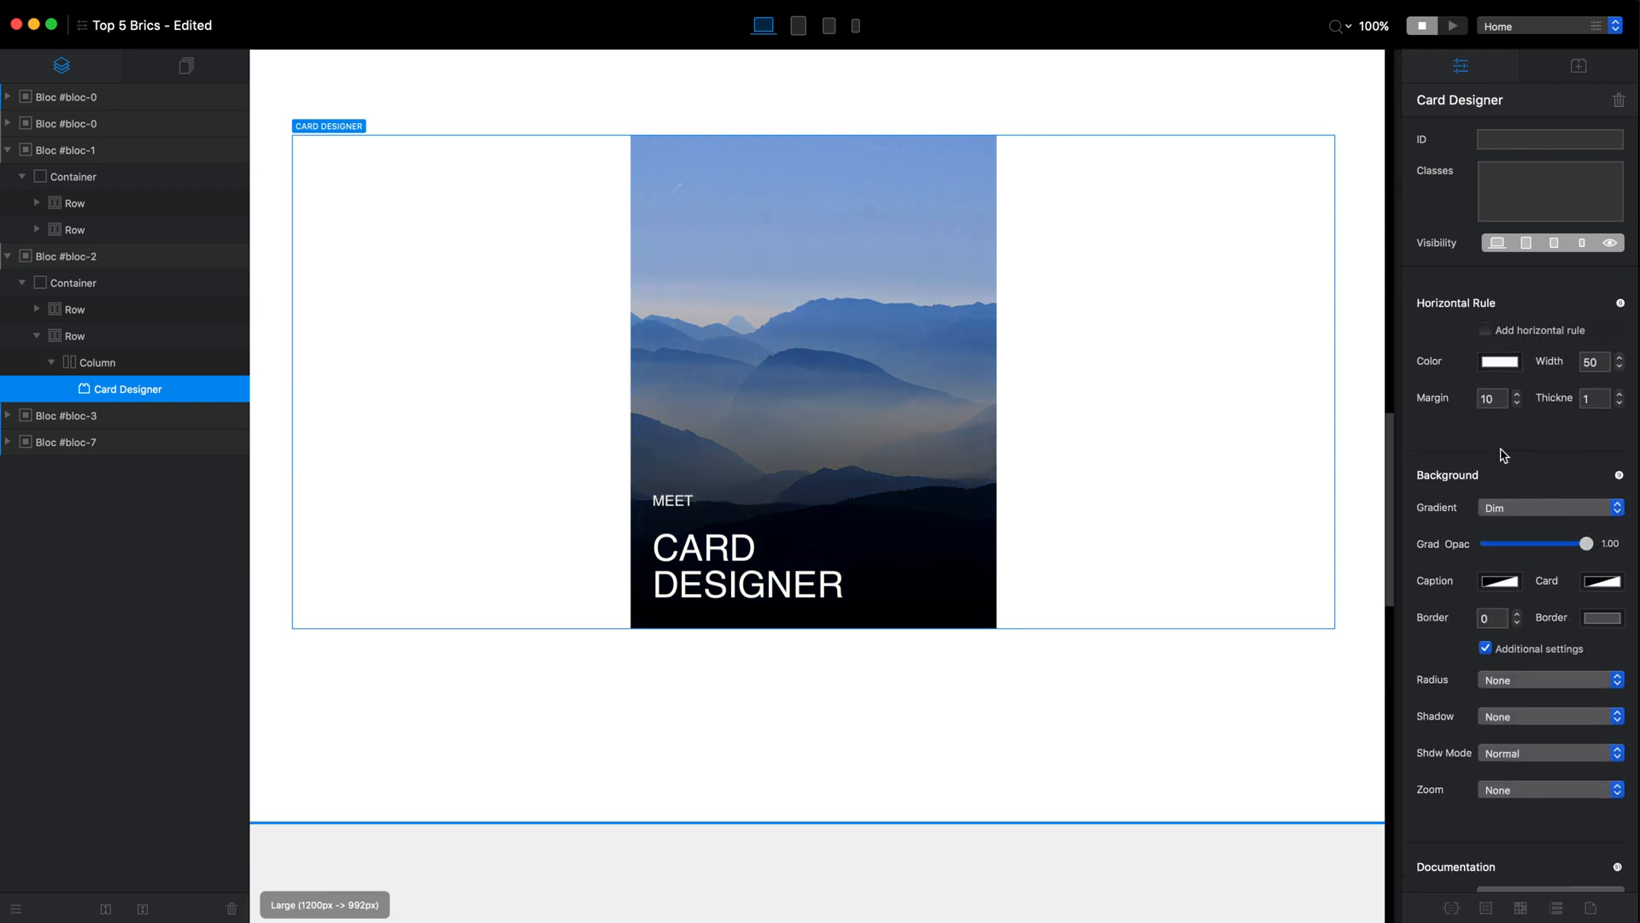
scroll(down, 3)
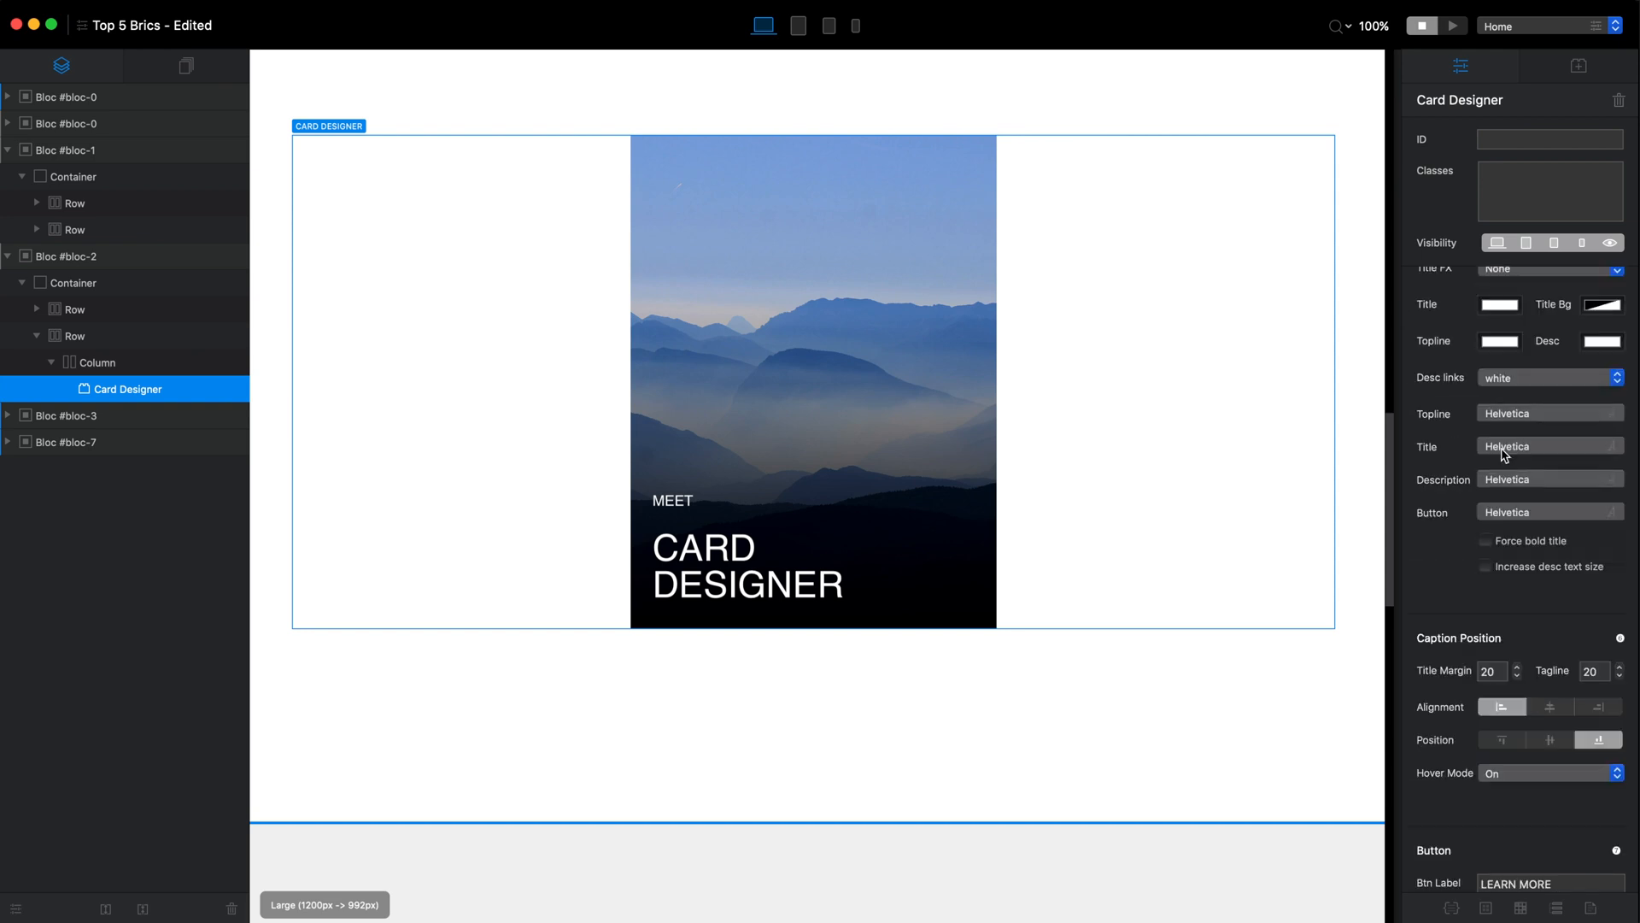
scroll(up, 3)
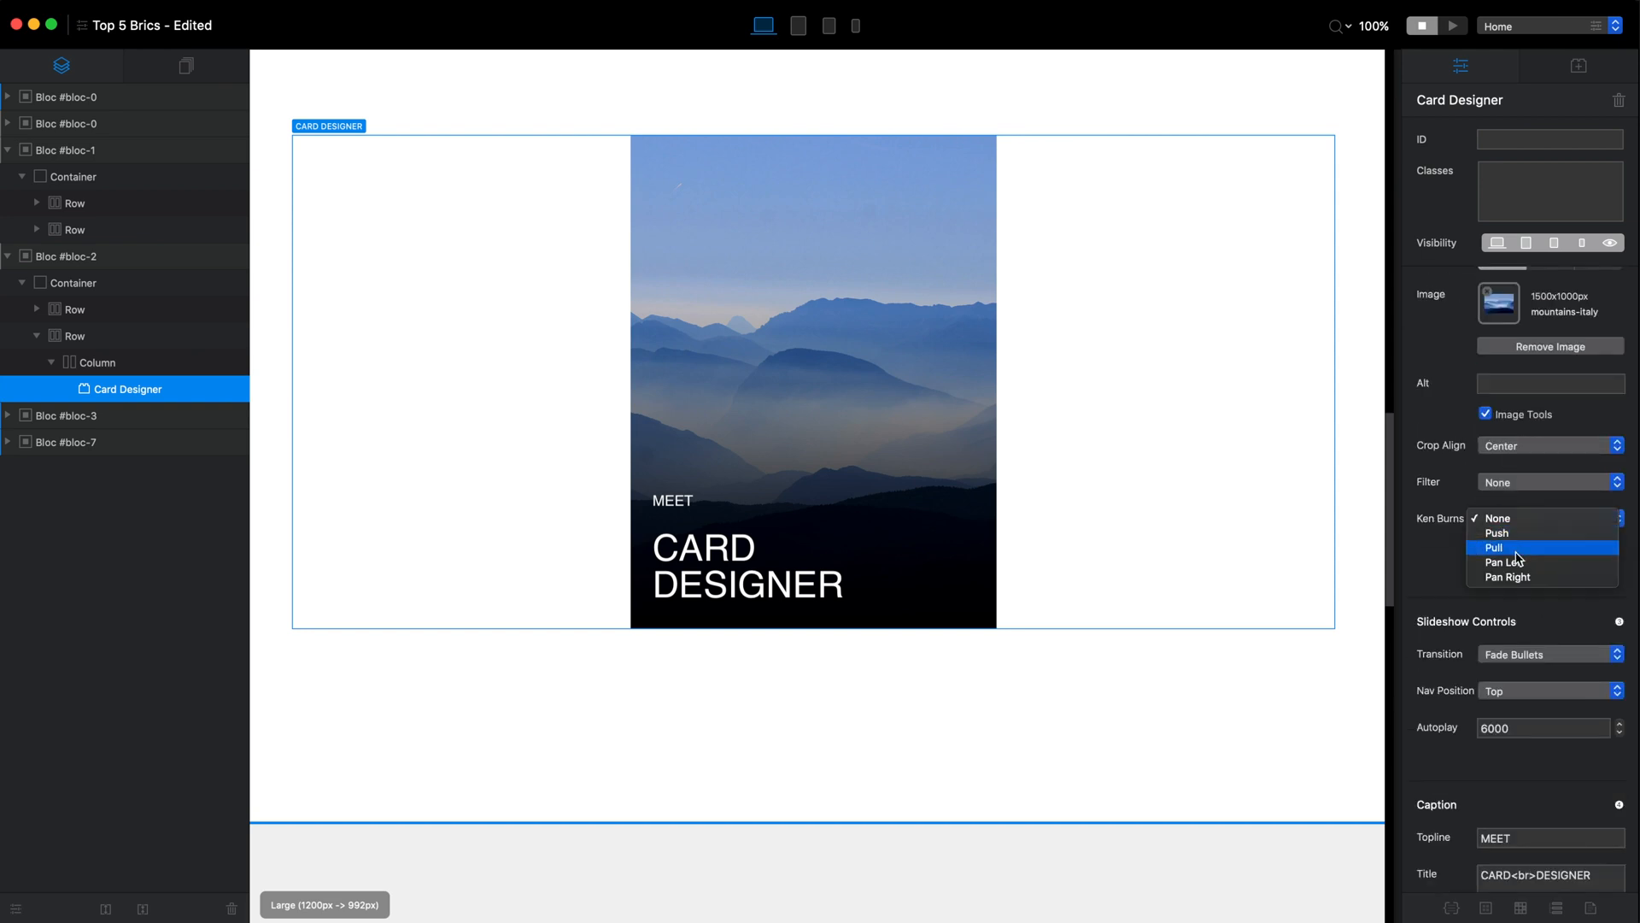
click(1507, 562)
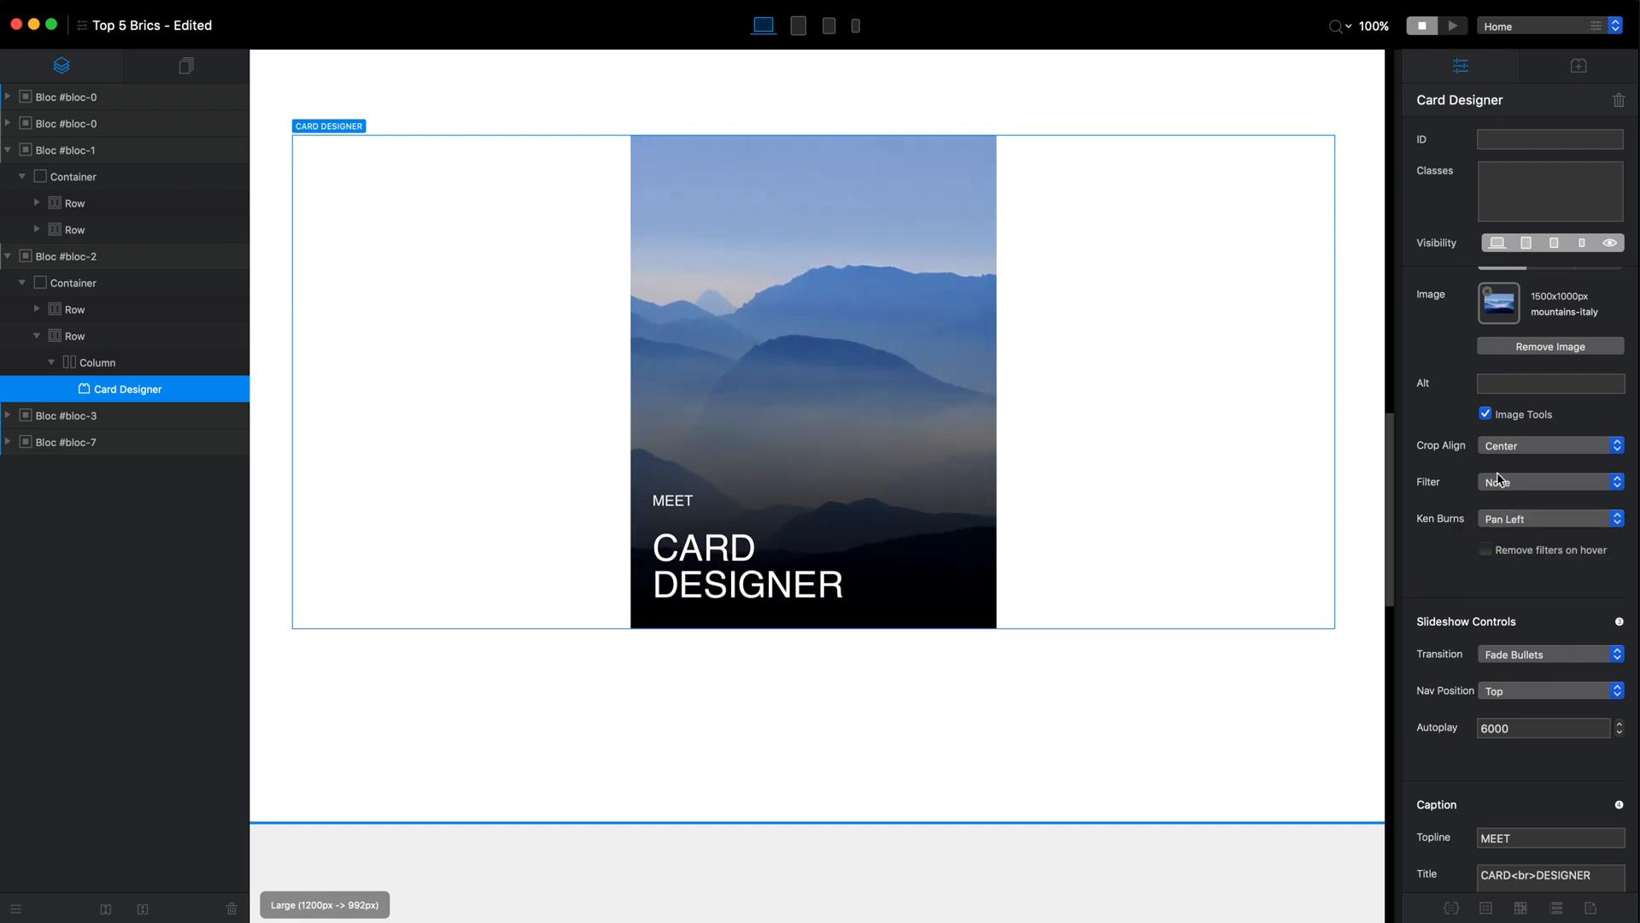
click(1453, 26)
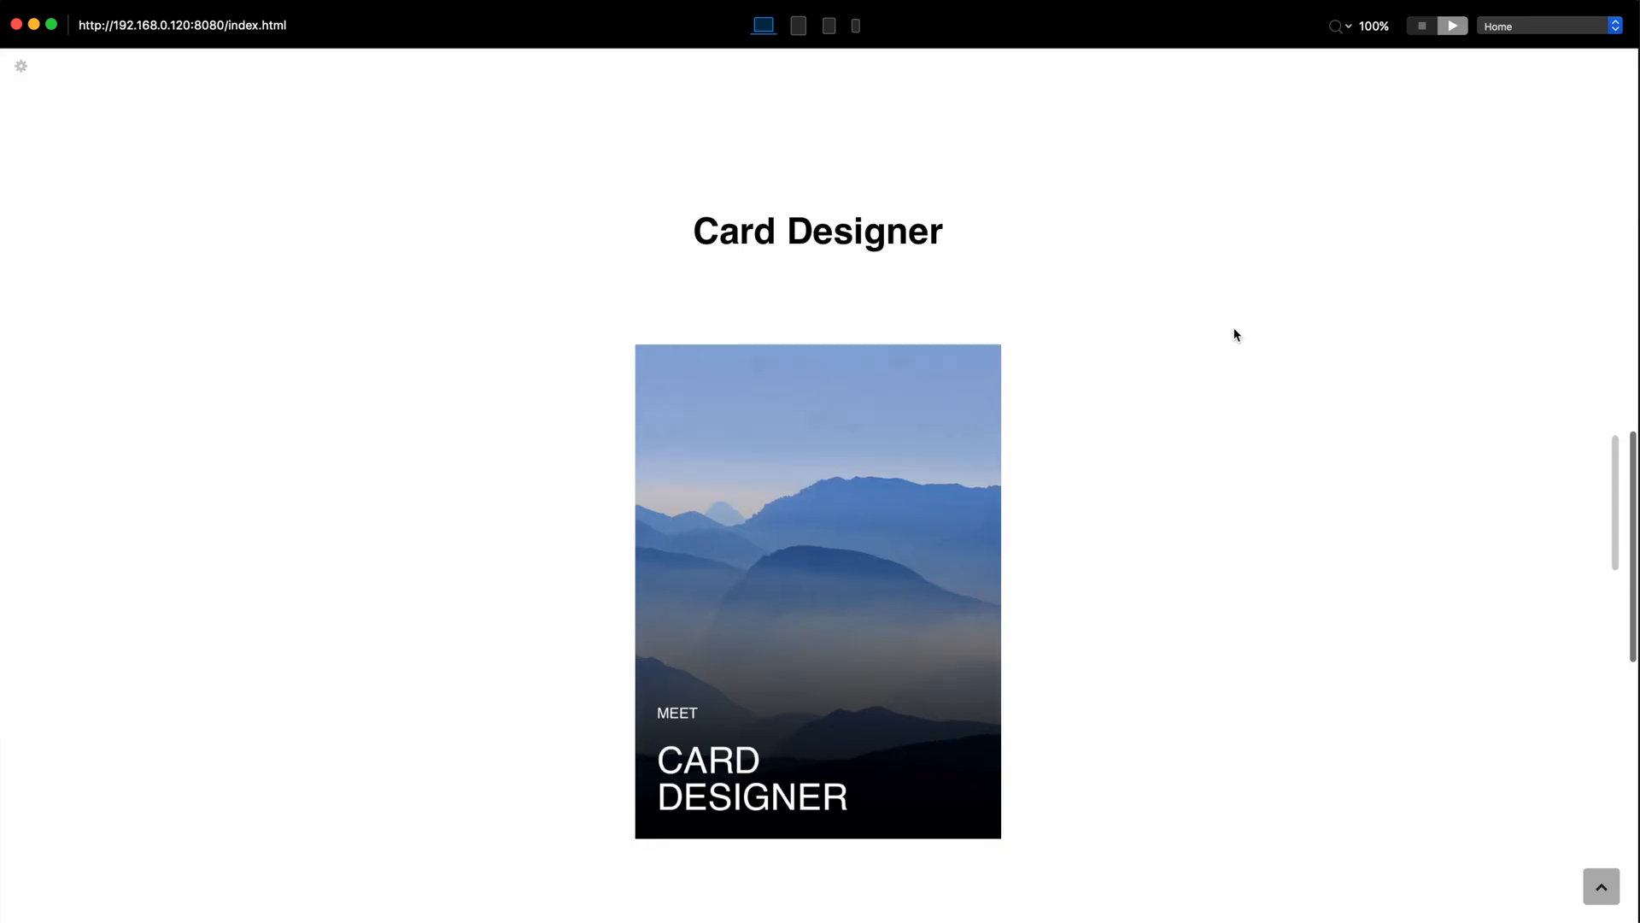
scroll(down, 3)
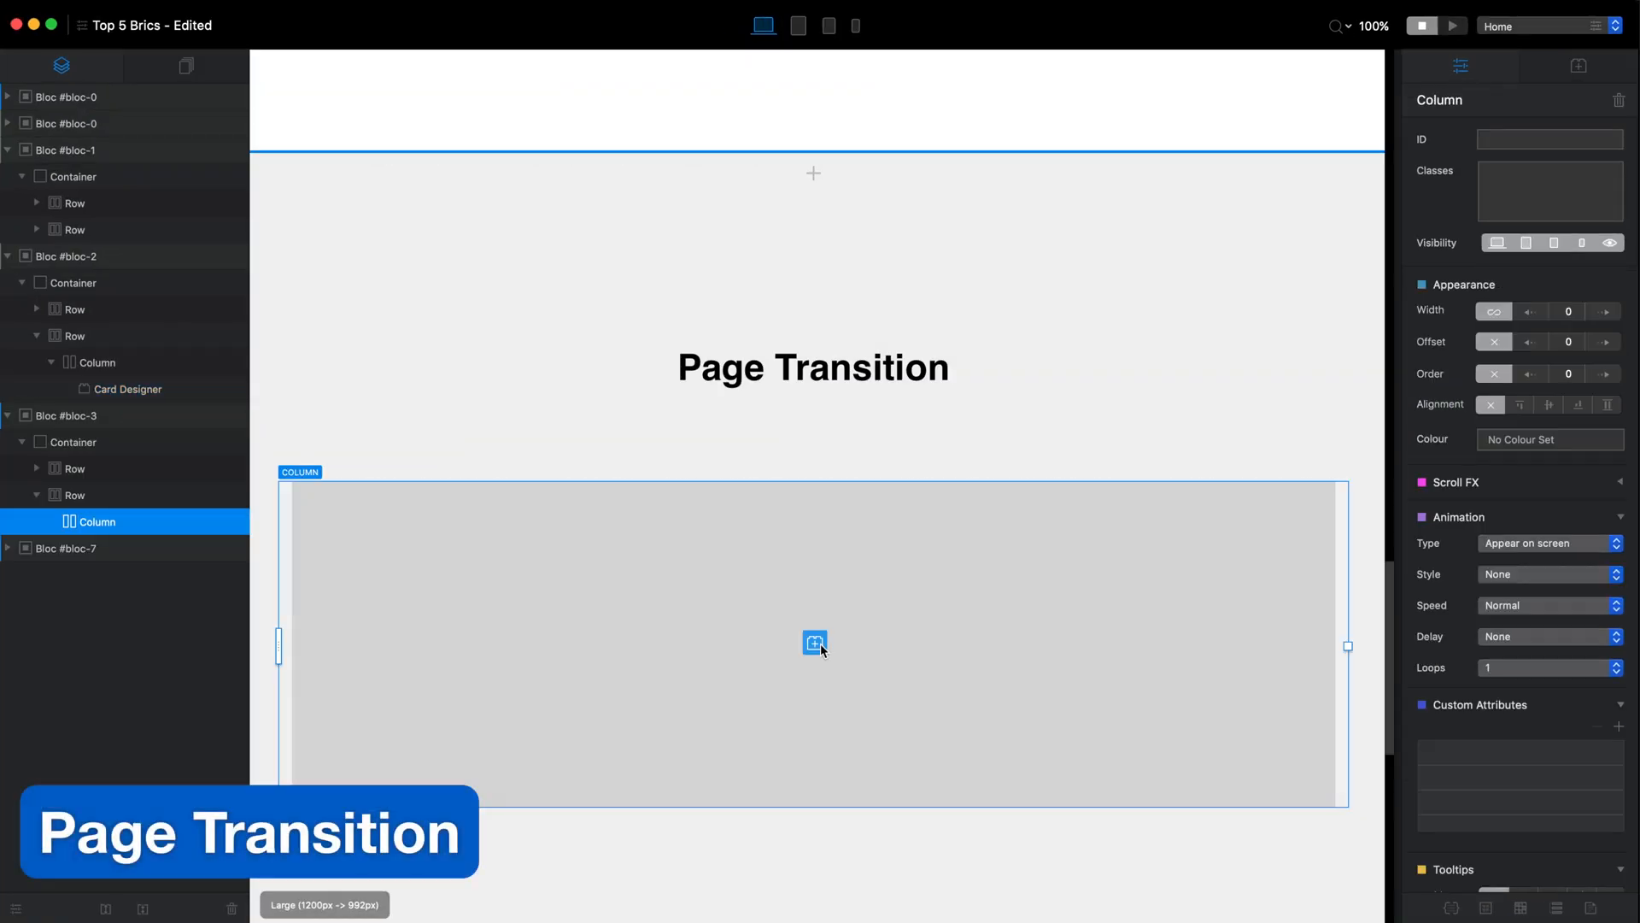
Insert a Page Transition bric with a black Fade Down style and test it via the About page in preview
click(813, 642)
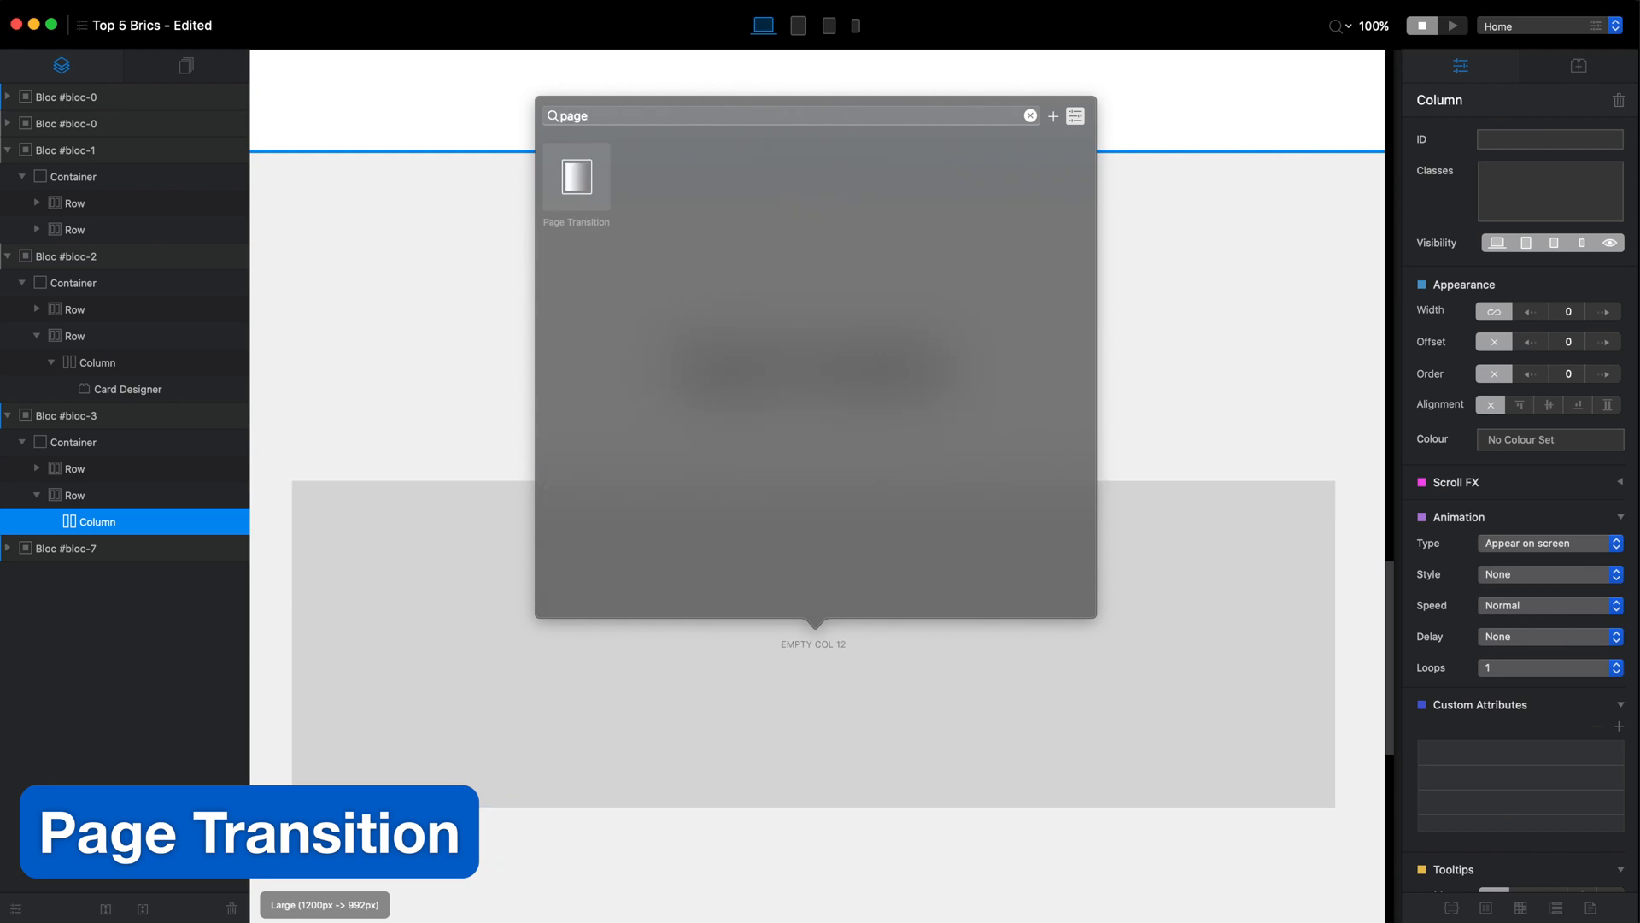
click(576, 176)
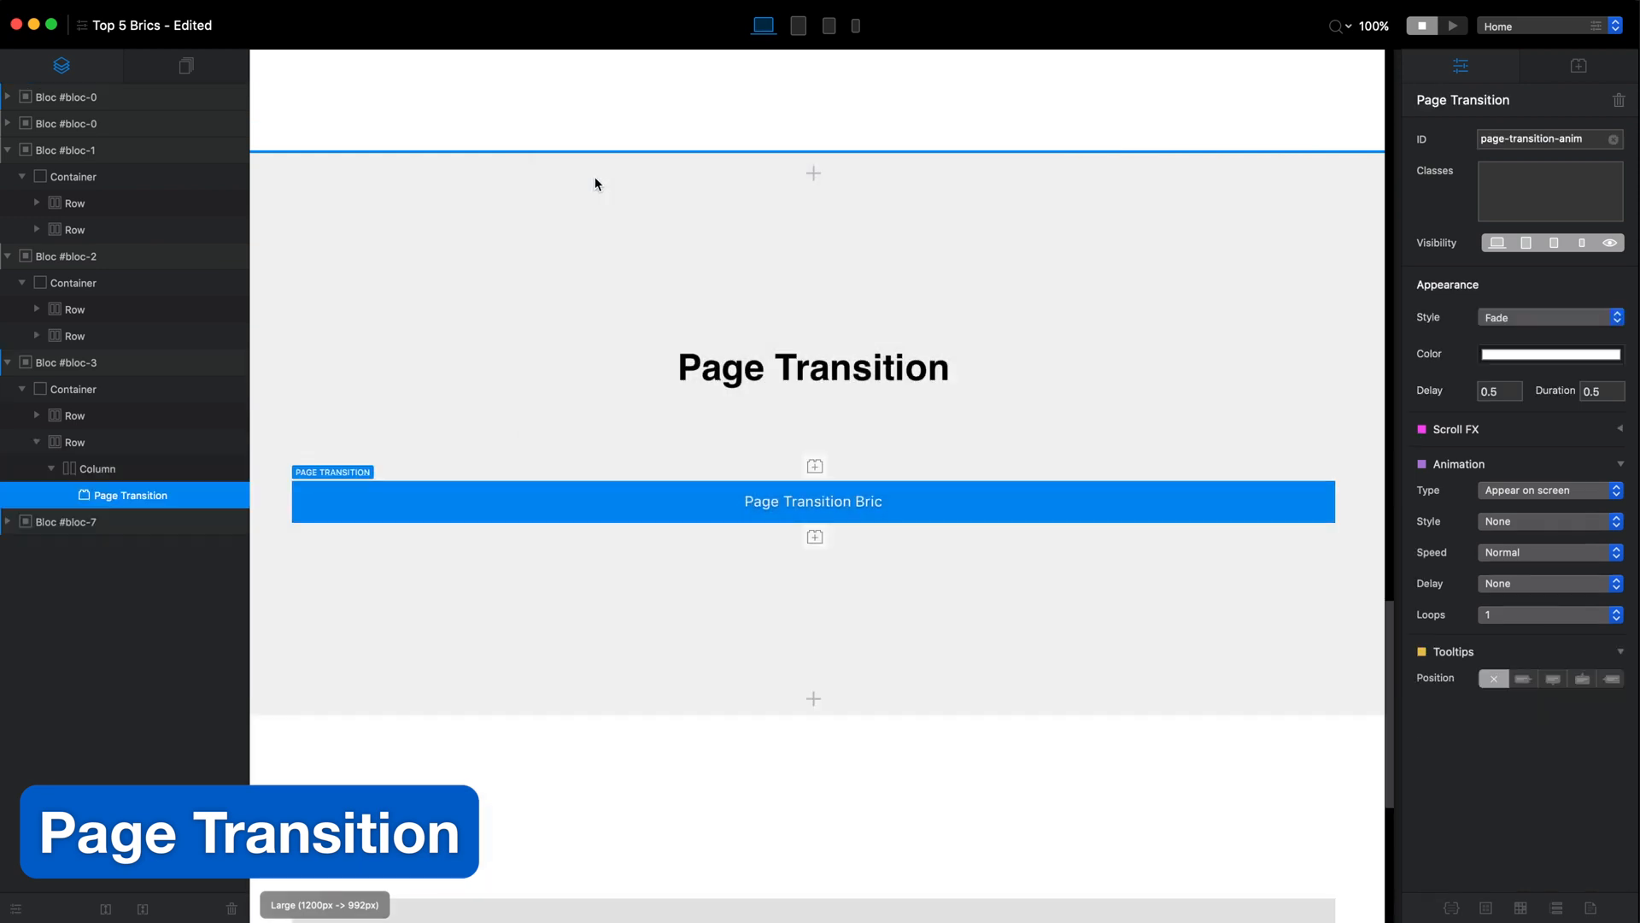
click(1548, 318)
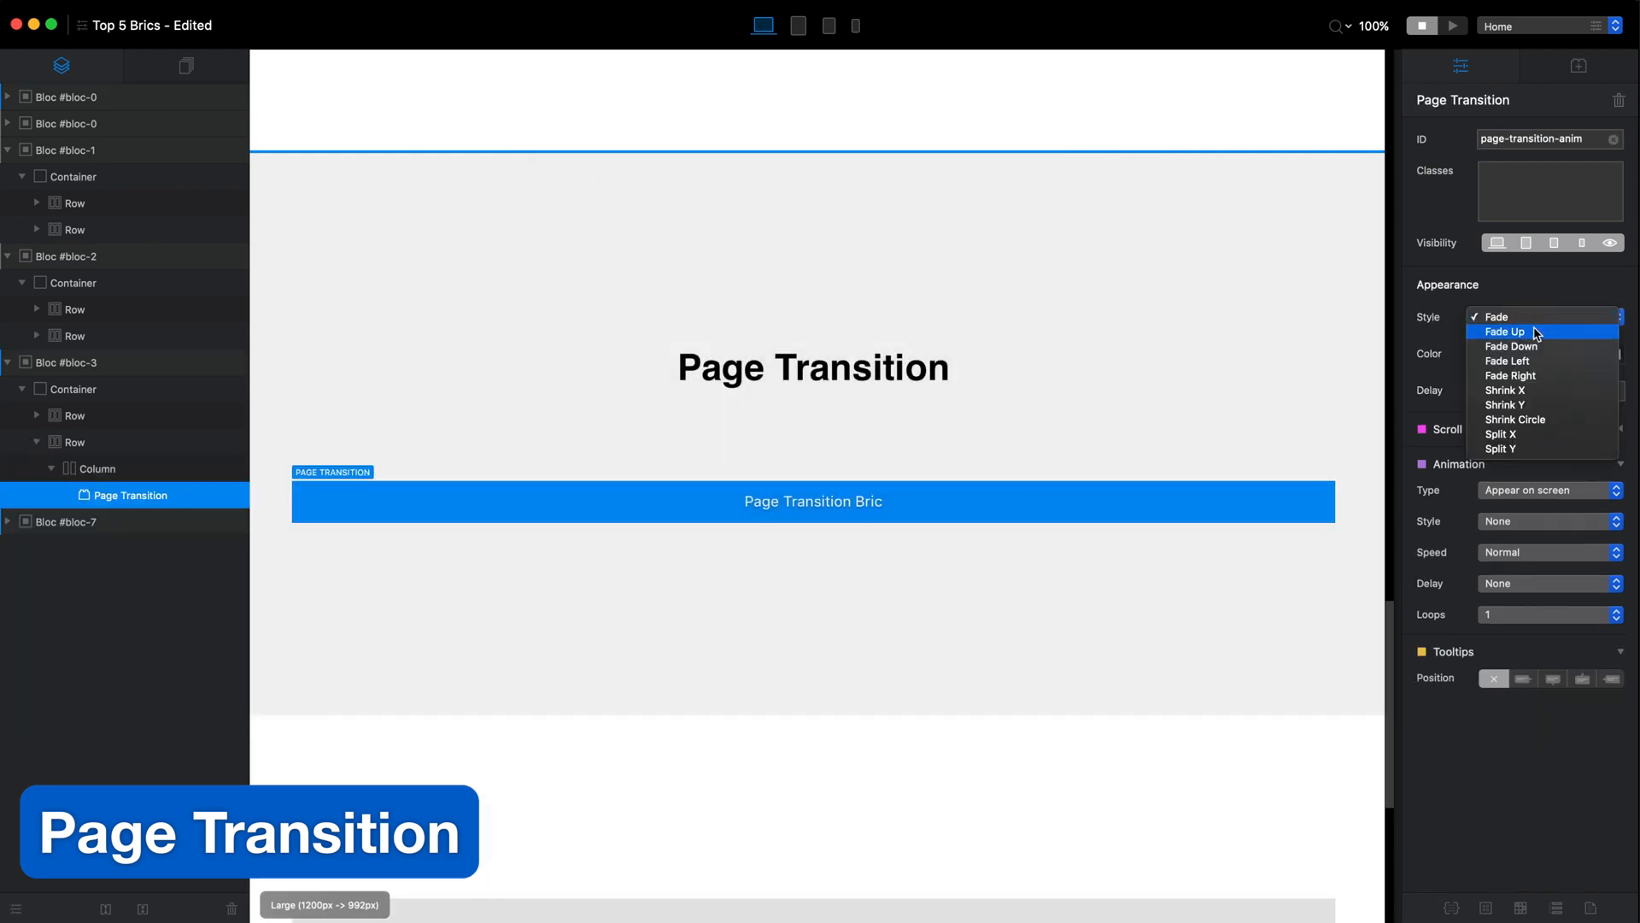
mouse_move(1540, 360)
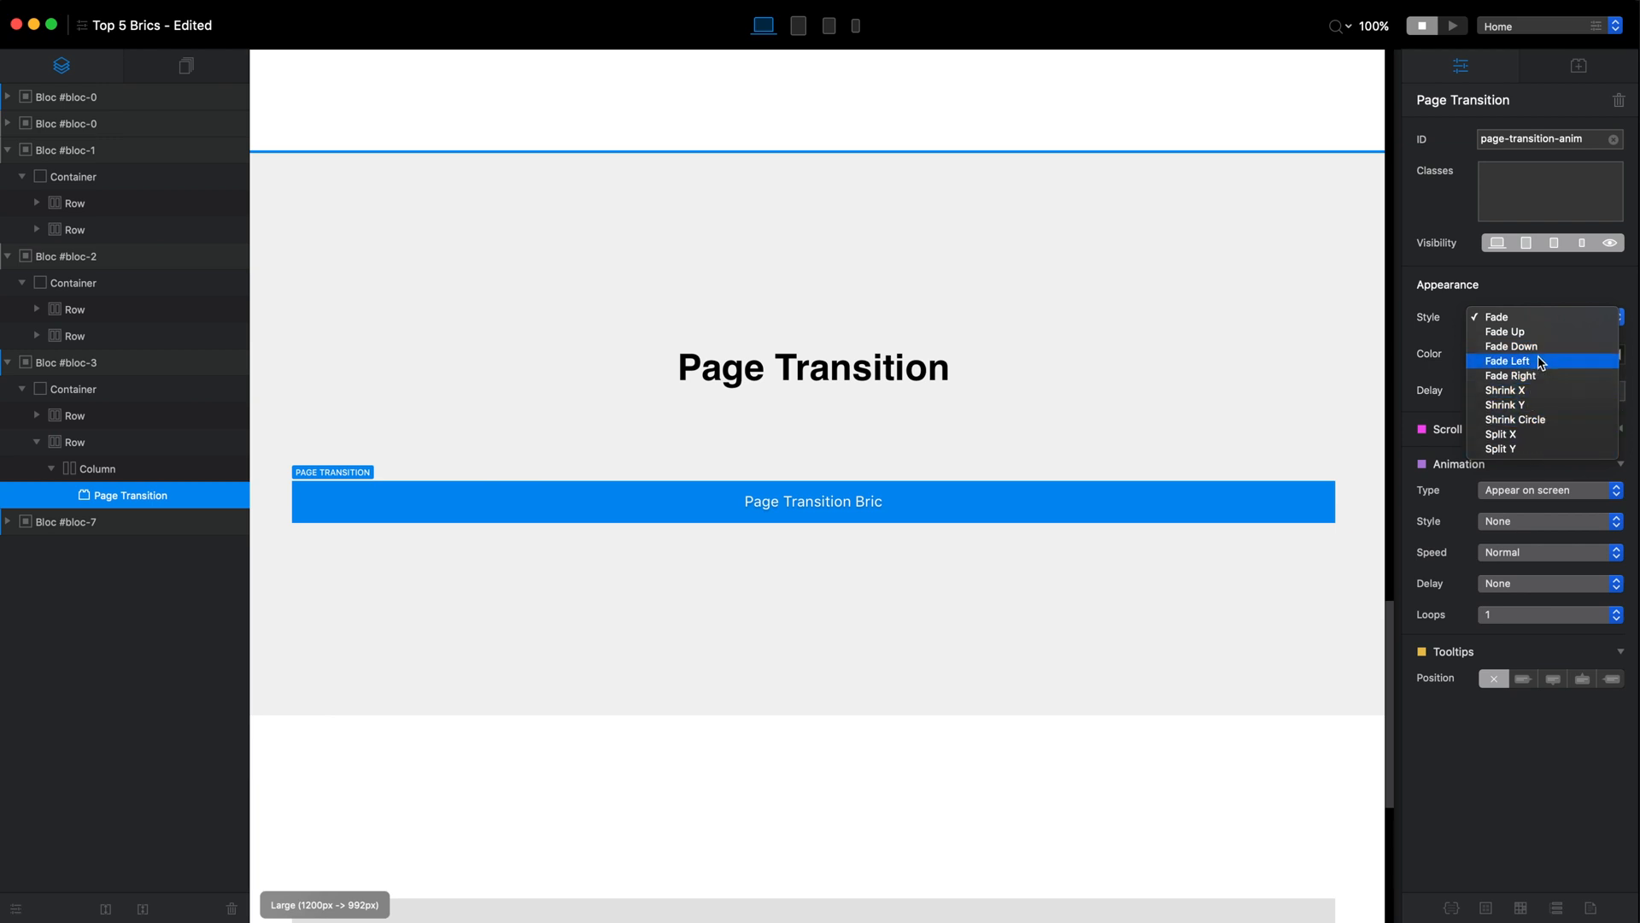
click(1512, 347)
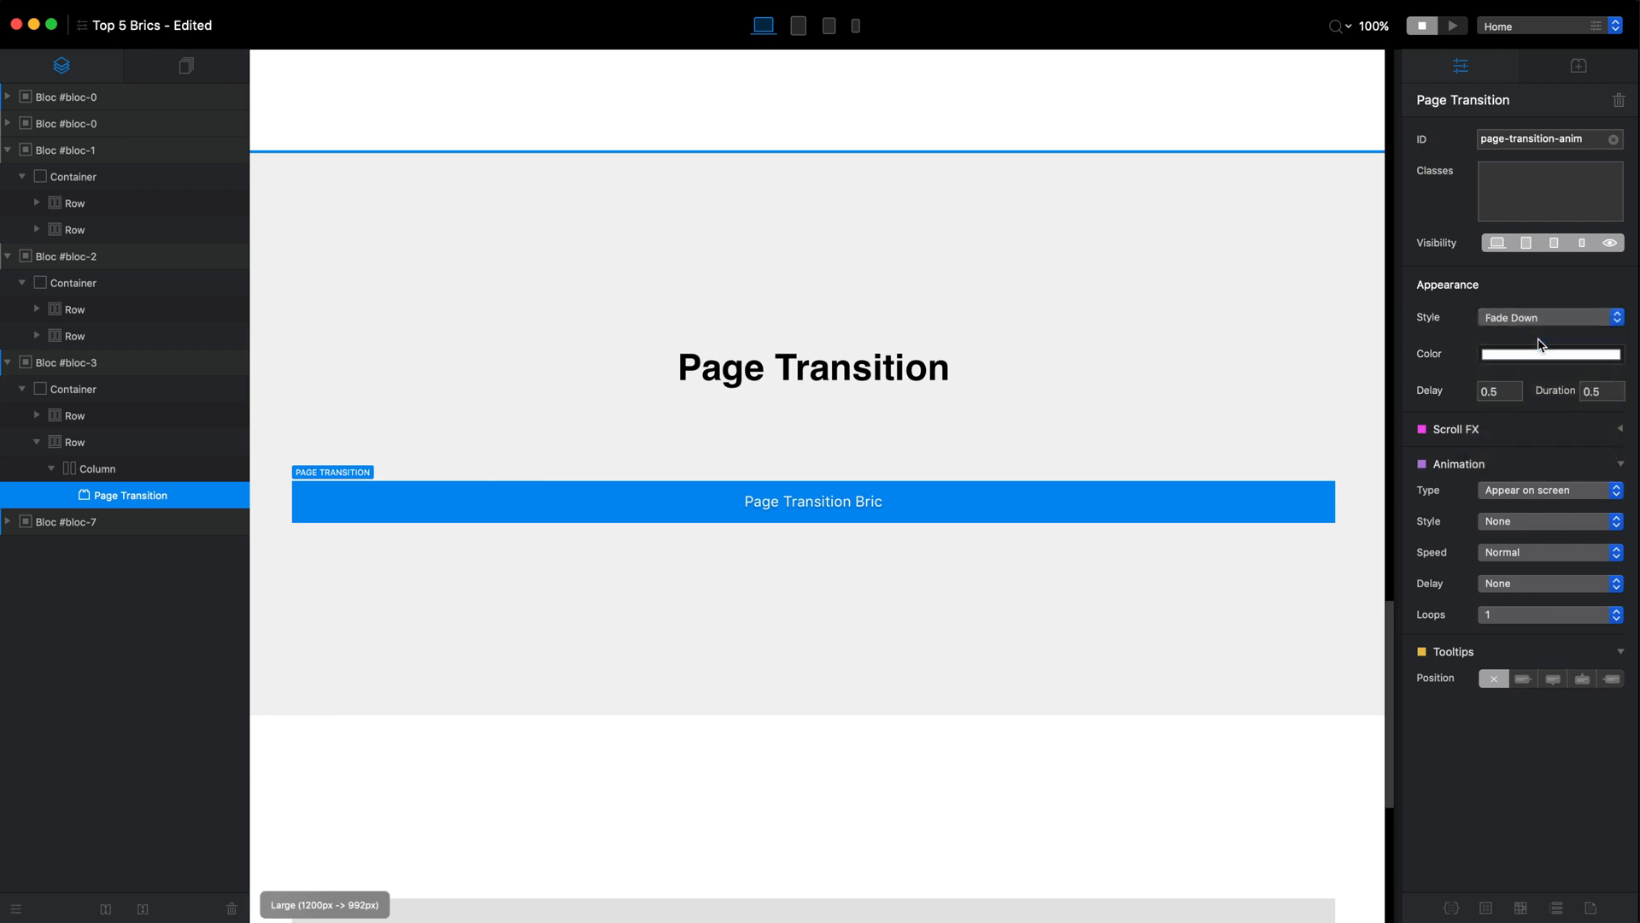
click(1549, 352)
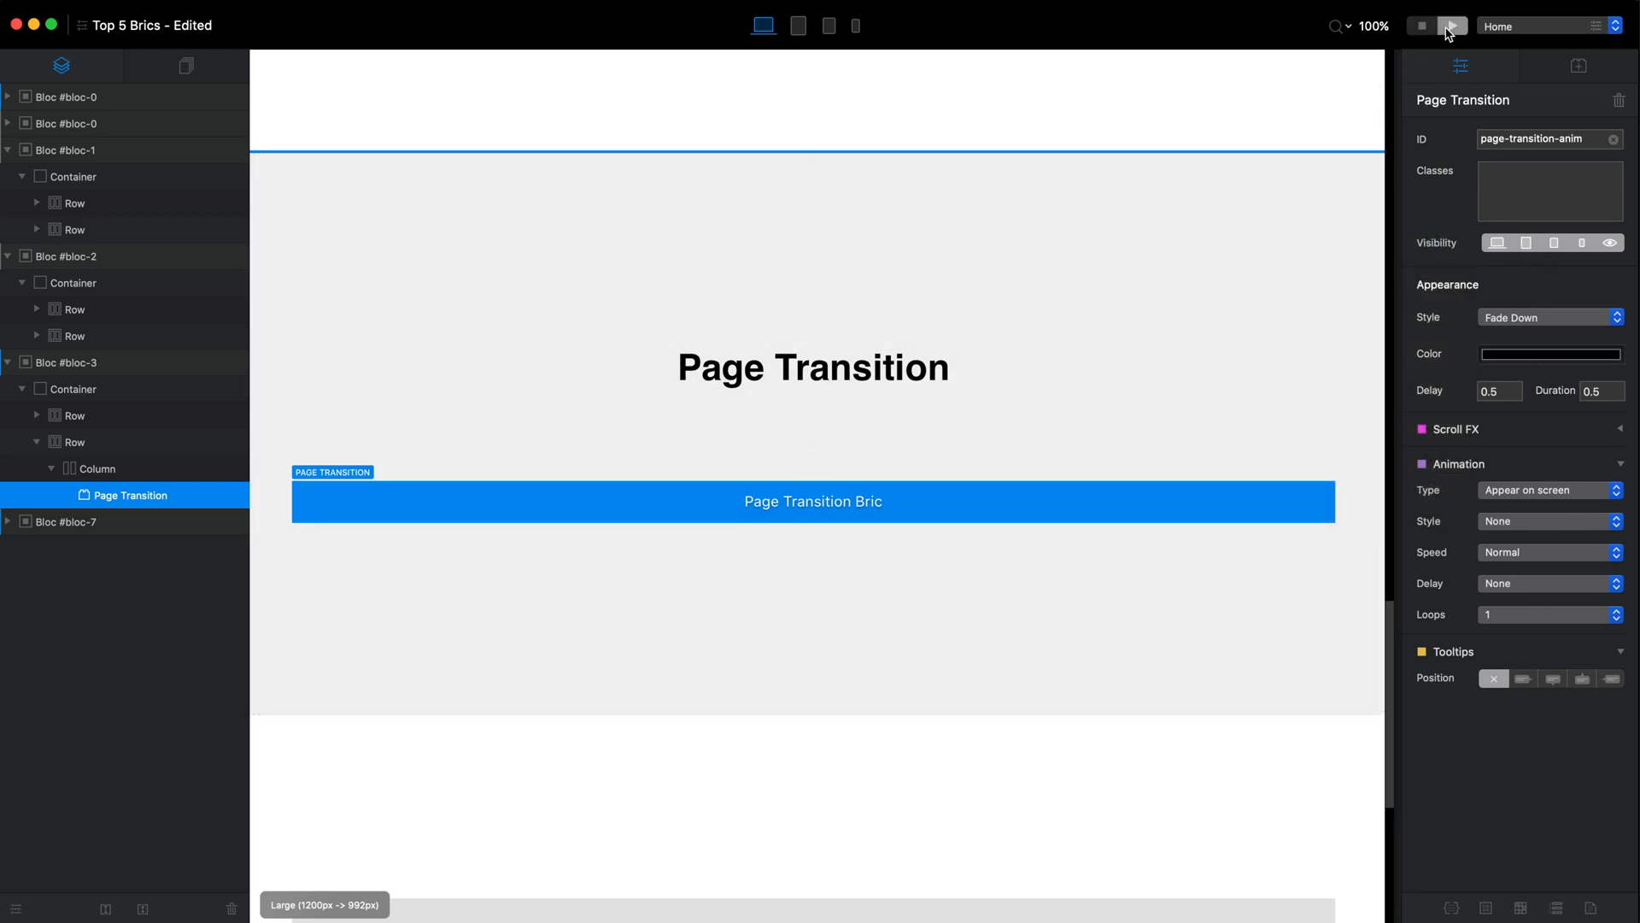
click(1453, 25)
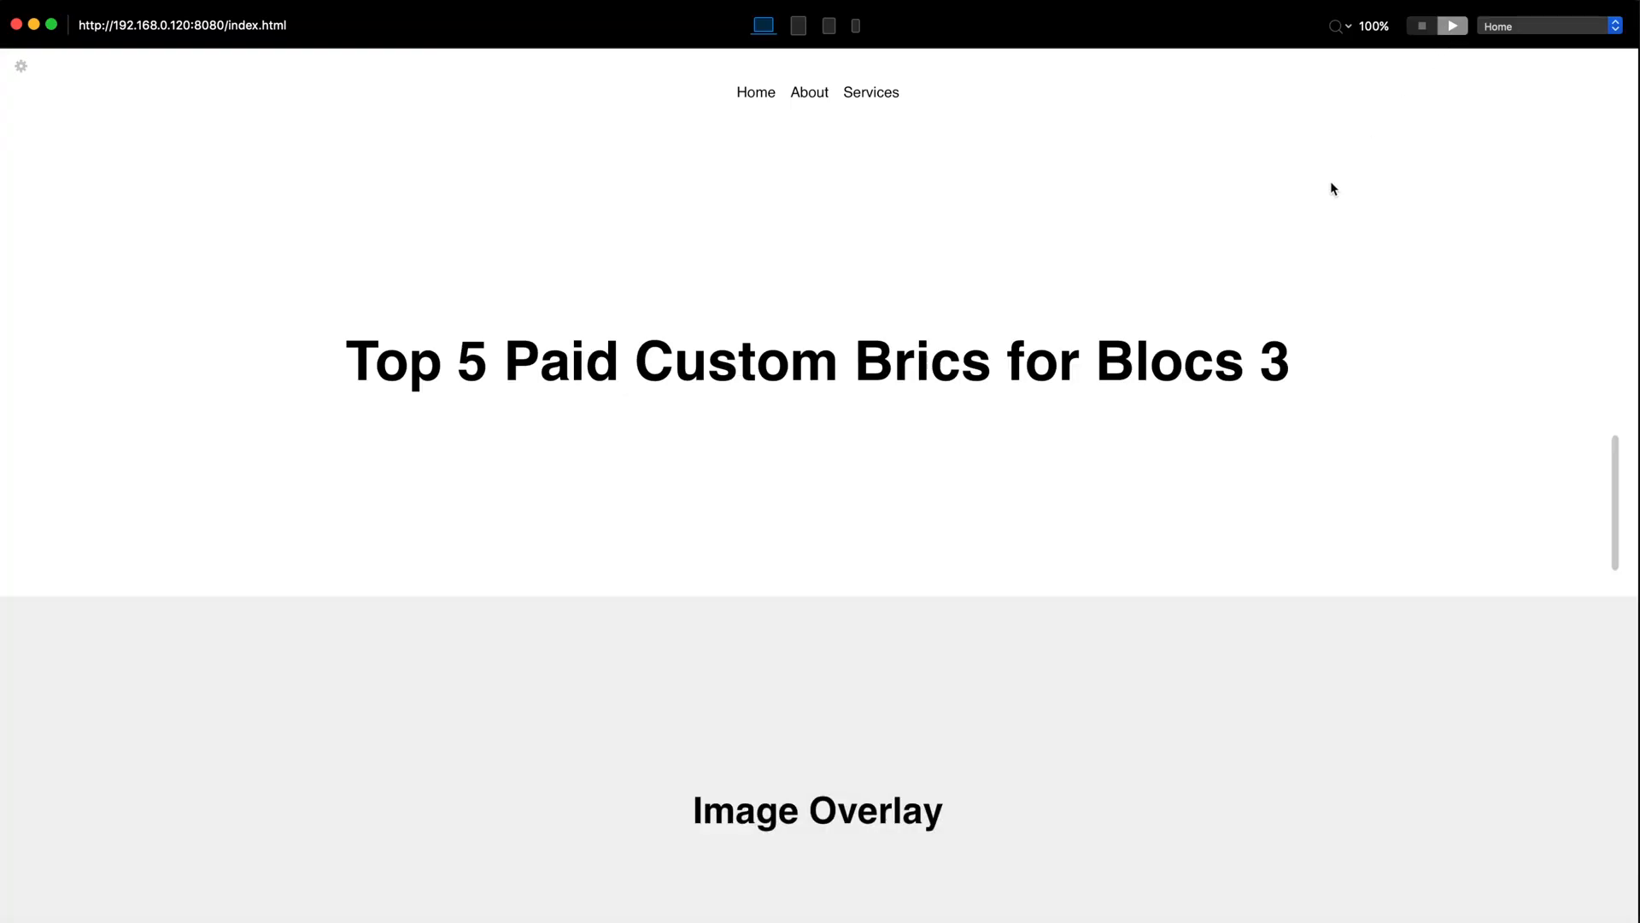
click(808, 92)
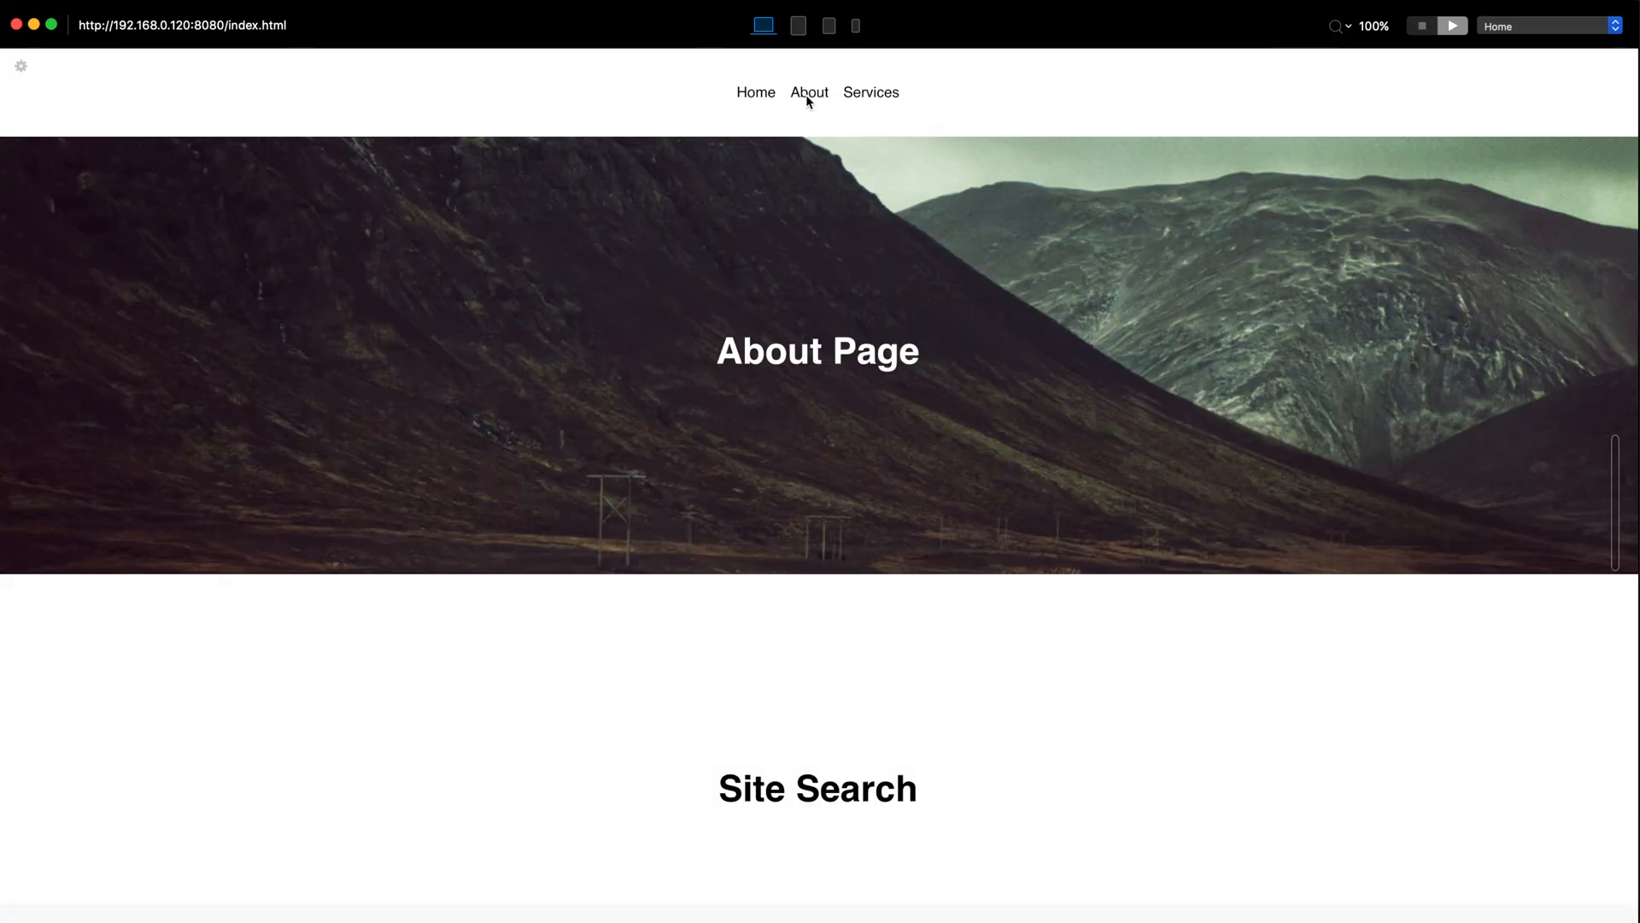
click(756, 92)
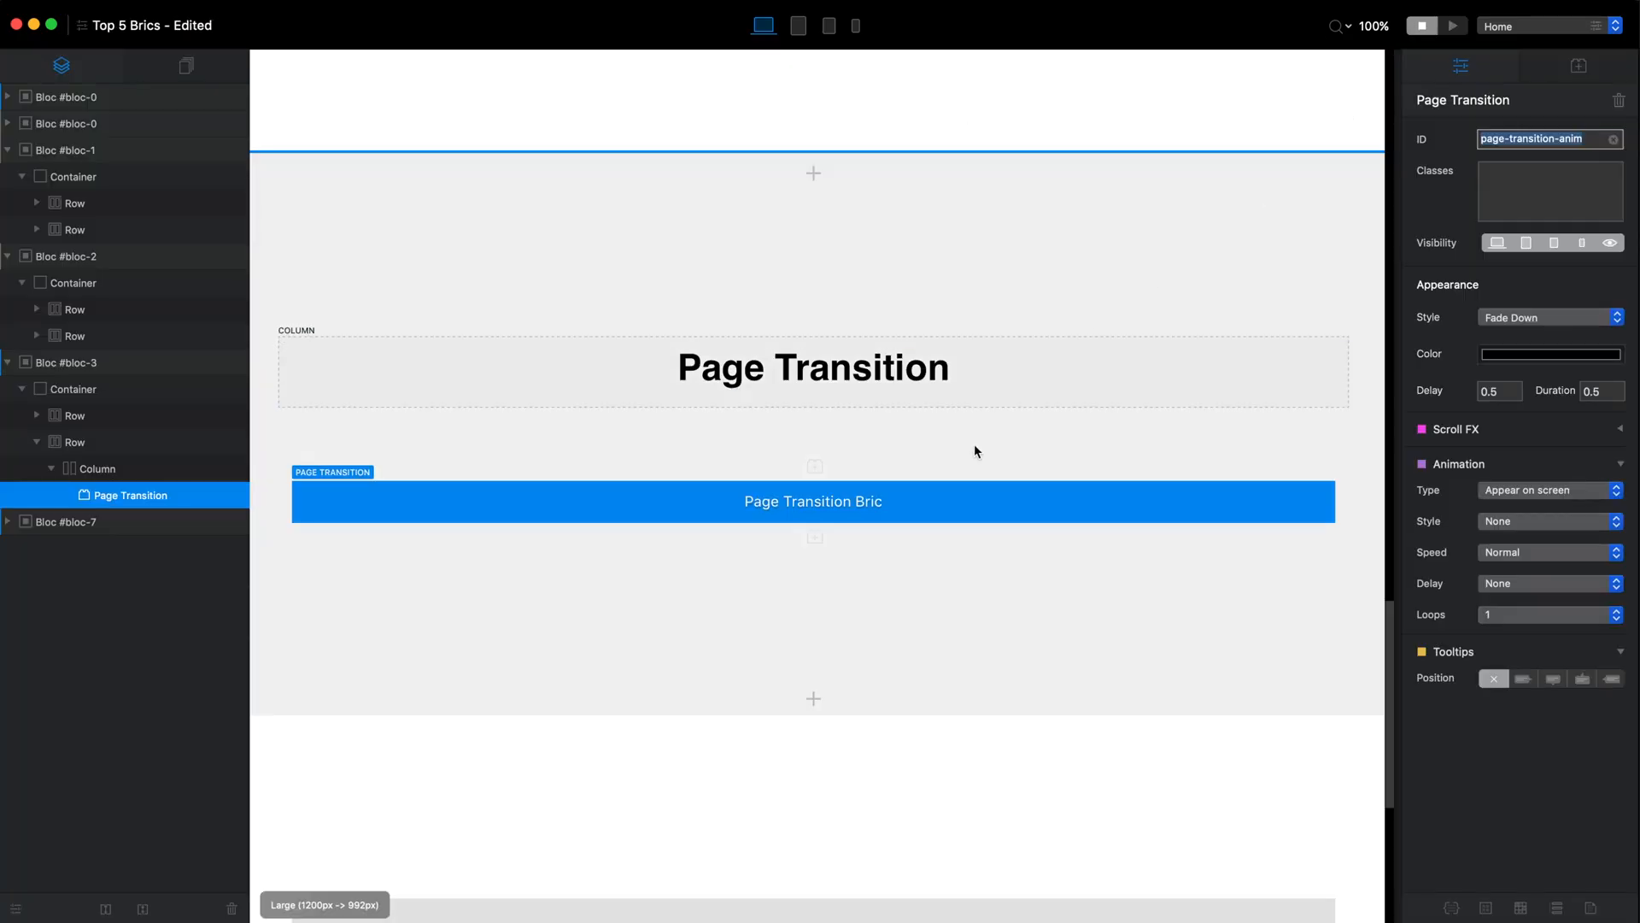
Change the transition to Shrink X in maroon and test it via the Services page in preview
click(1551, 318)
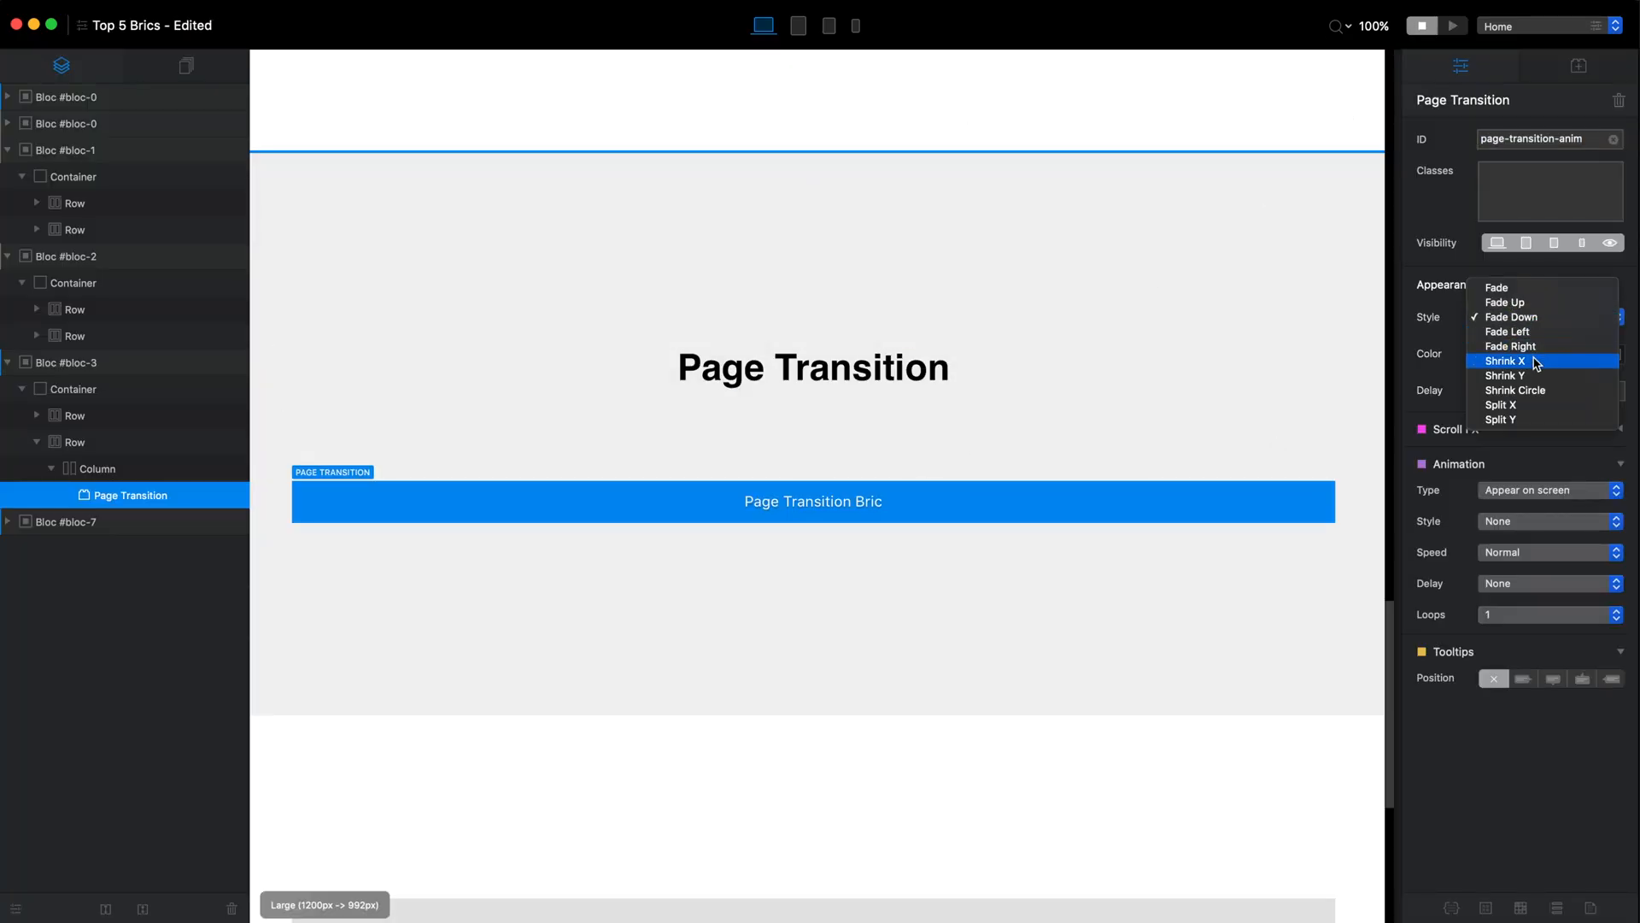
click(1548, 354)
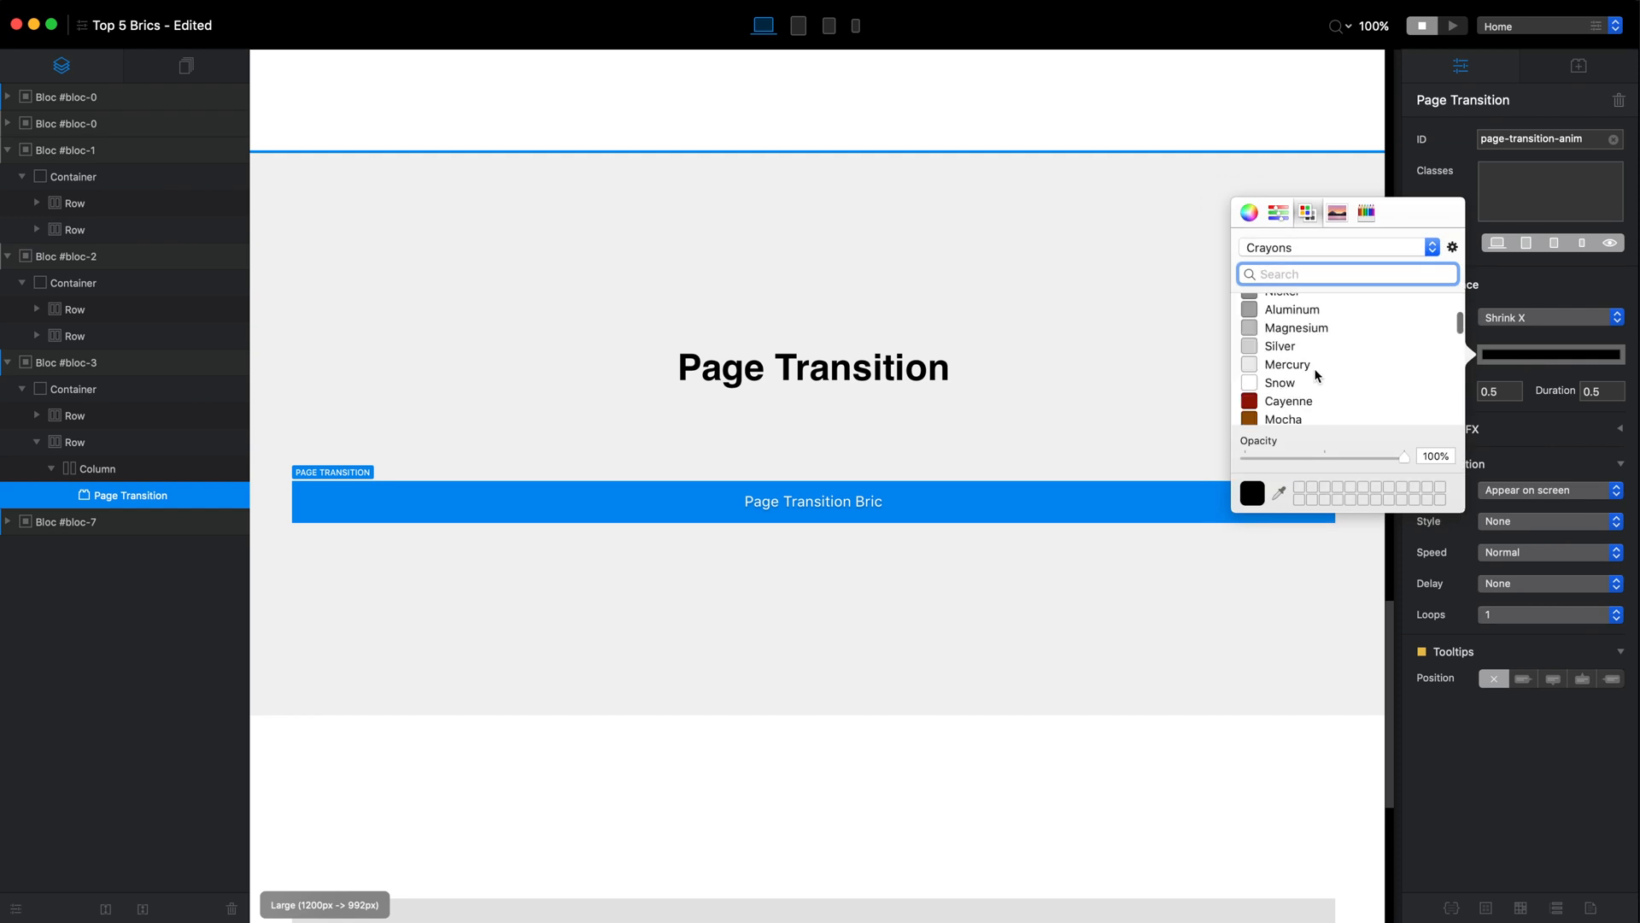
click(1285, 385)
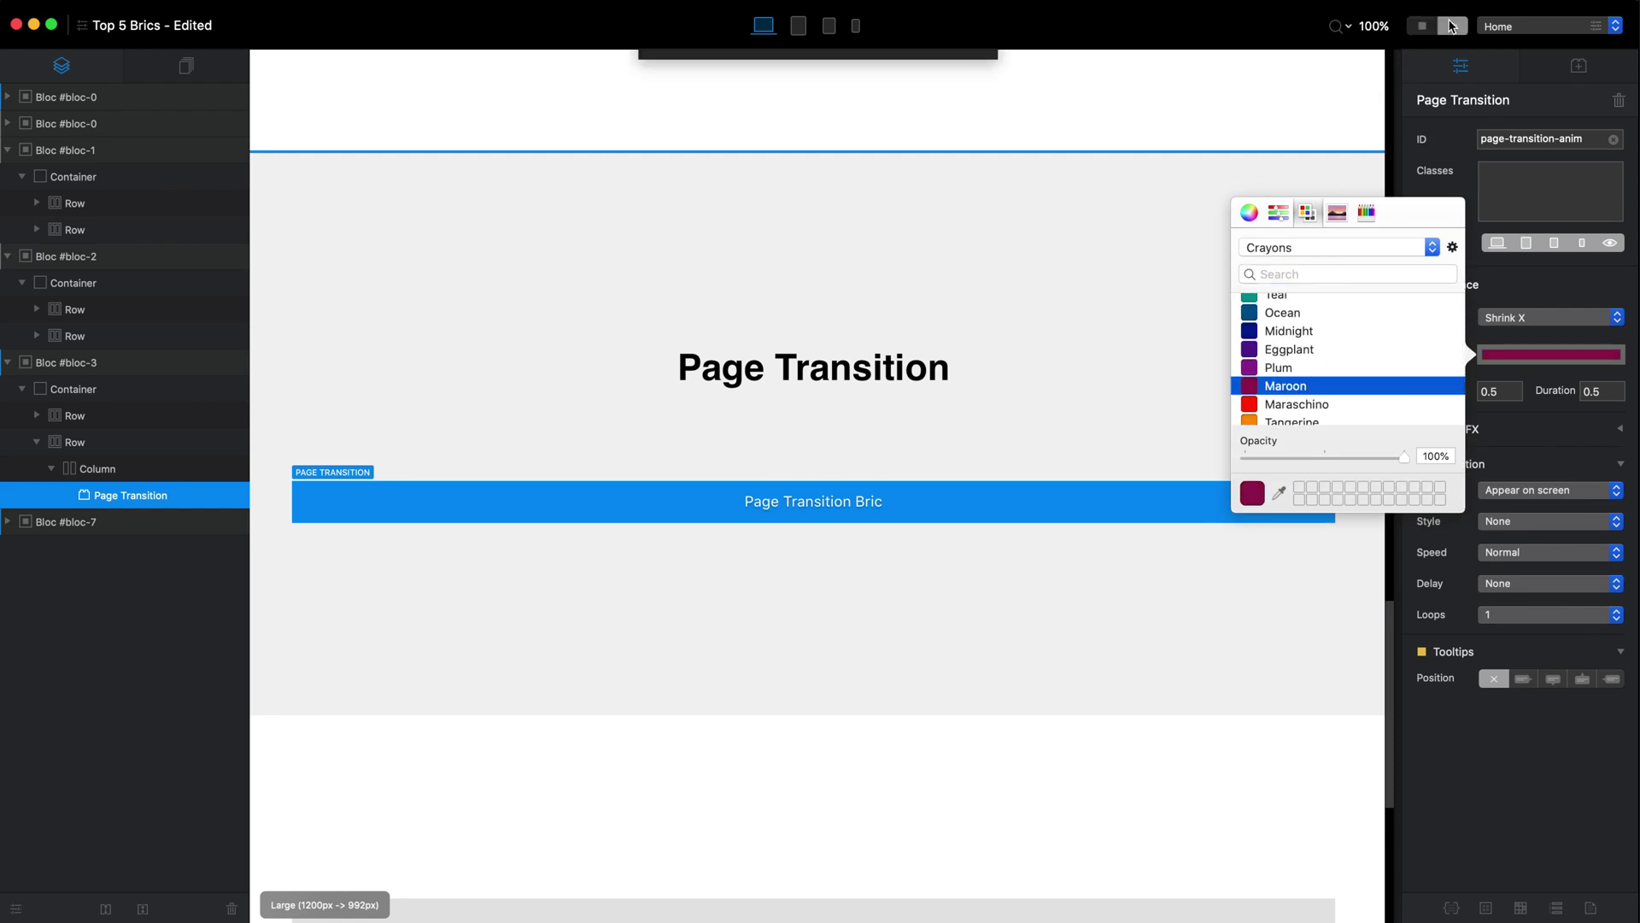
click(1452, 26)
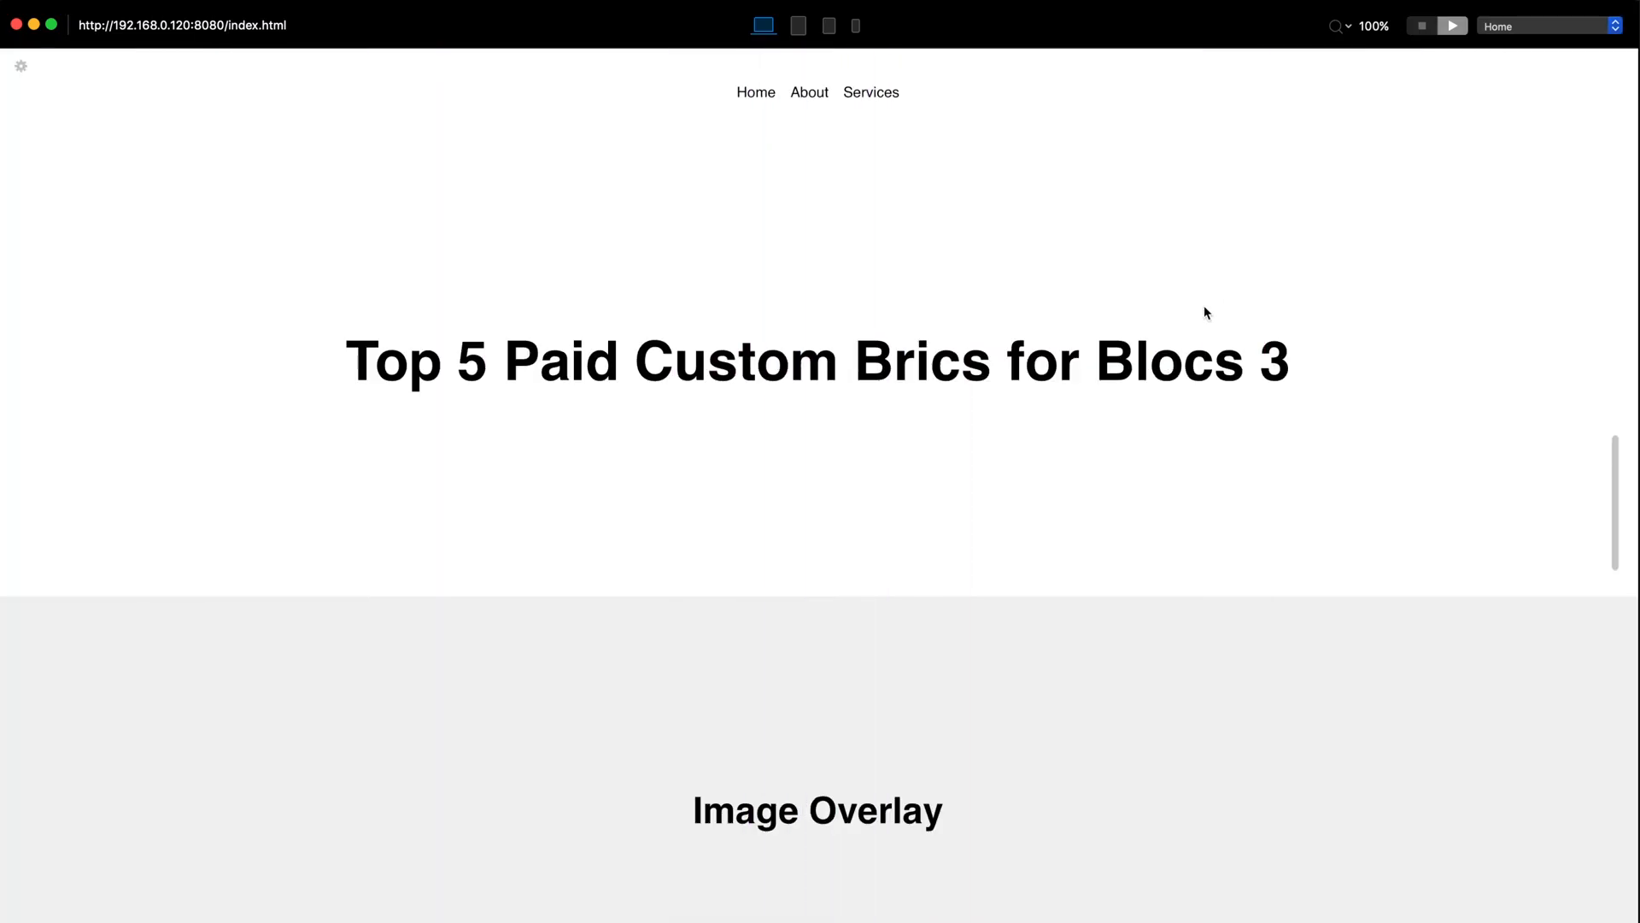
click(870, 92)
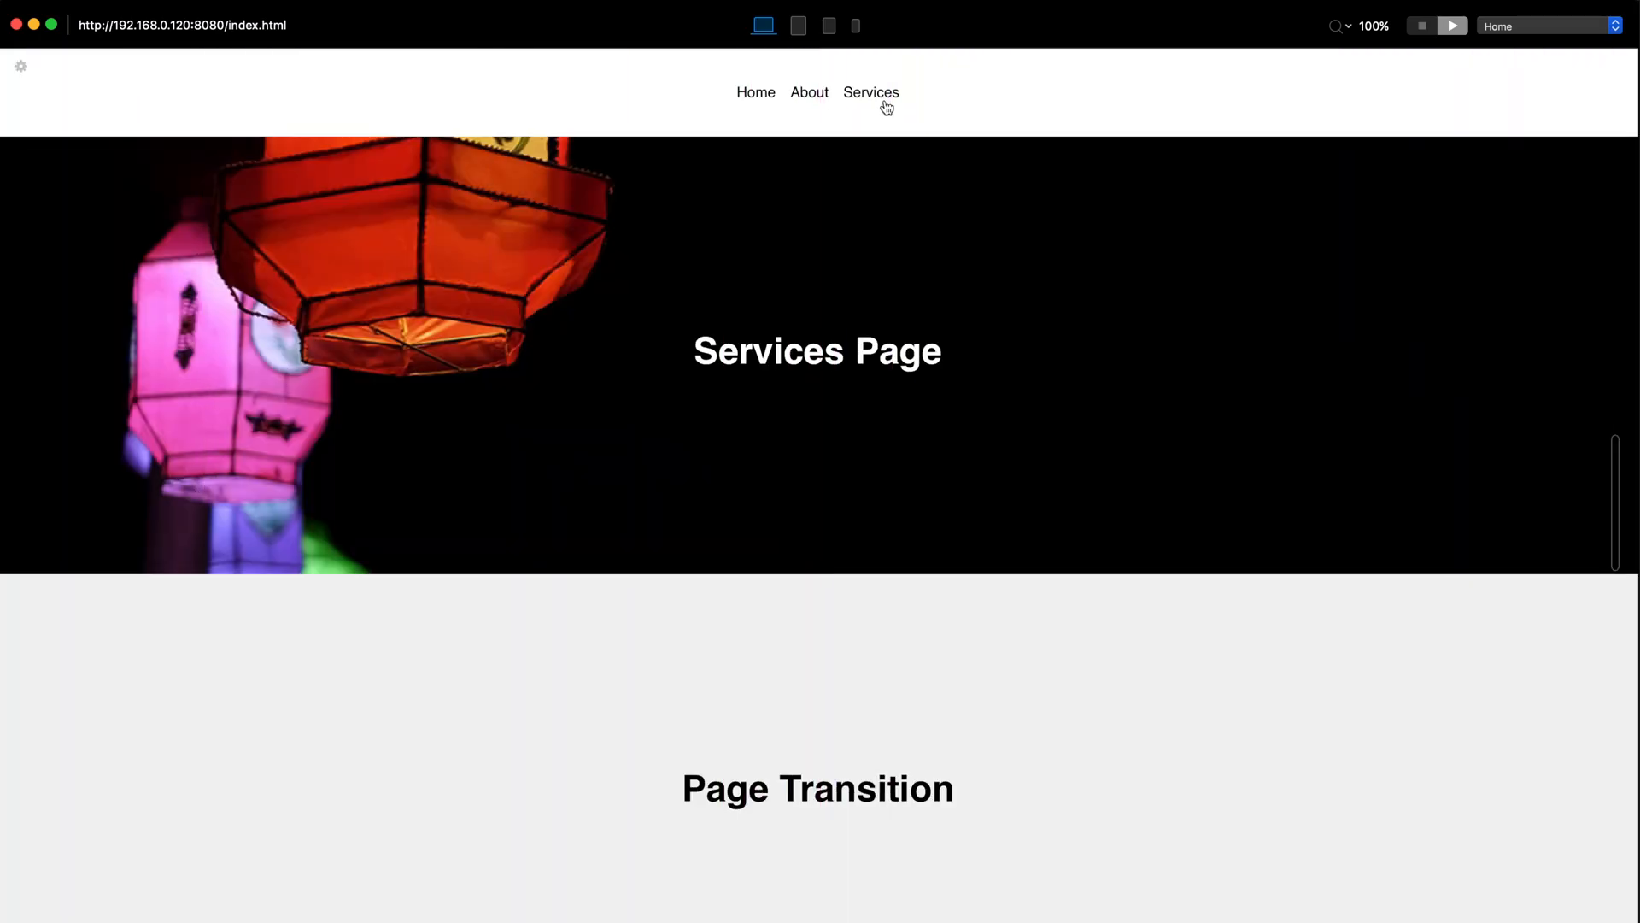
click(808, 93)
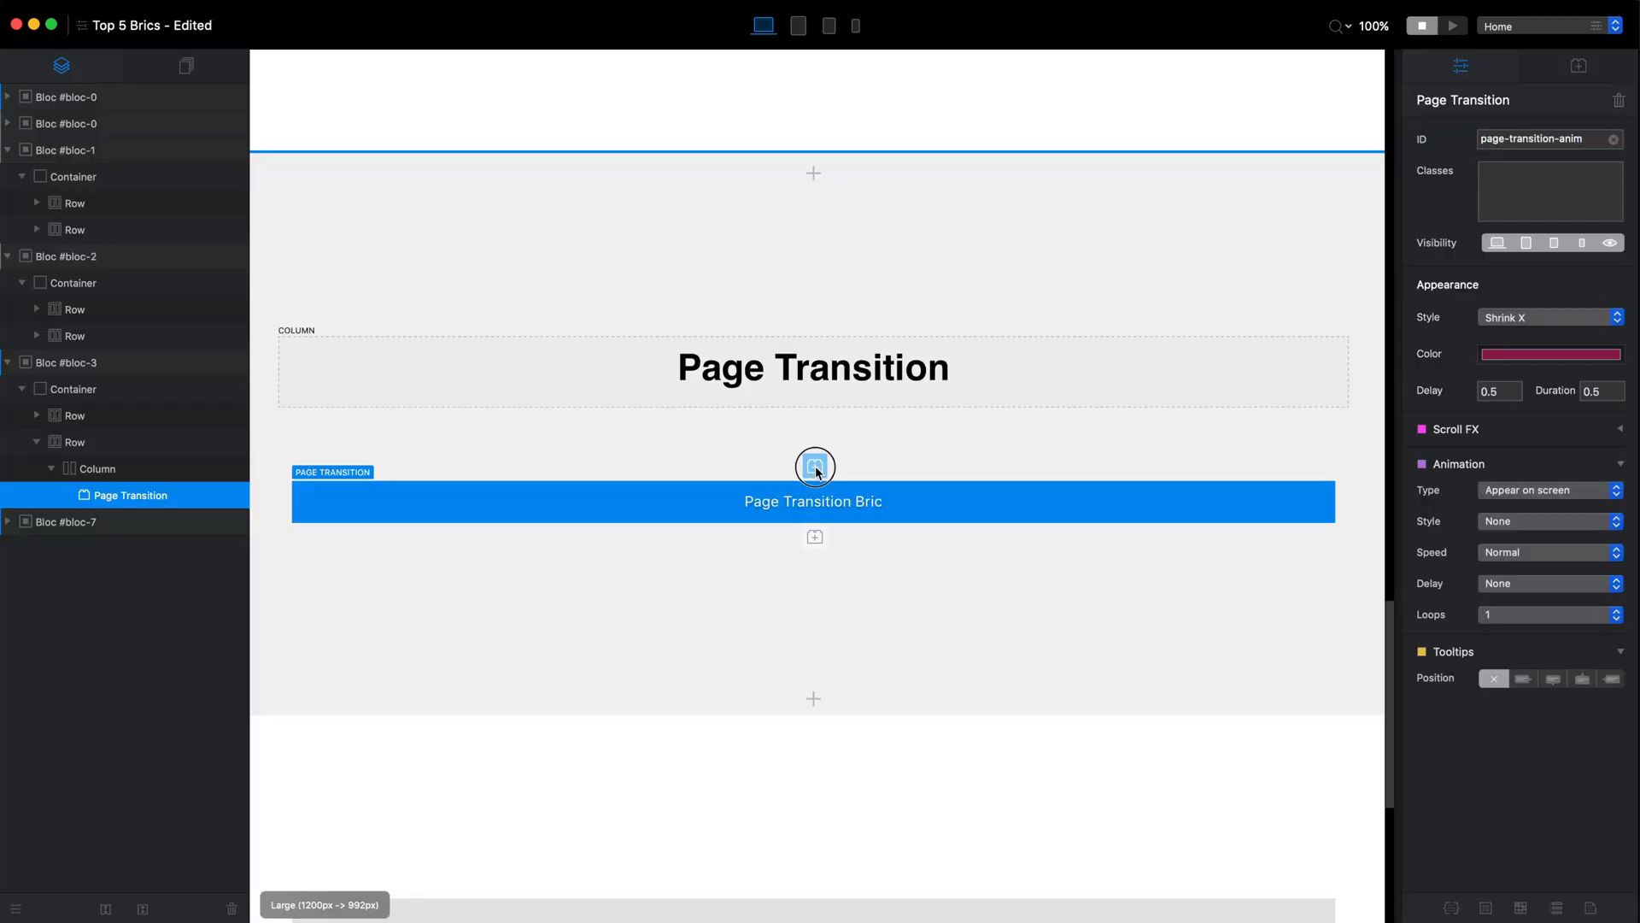
Insert a second Page Transition bric with a black Fade style above the first
click(813, 466)
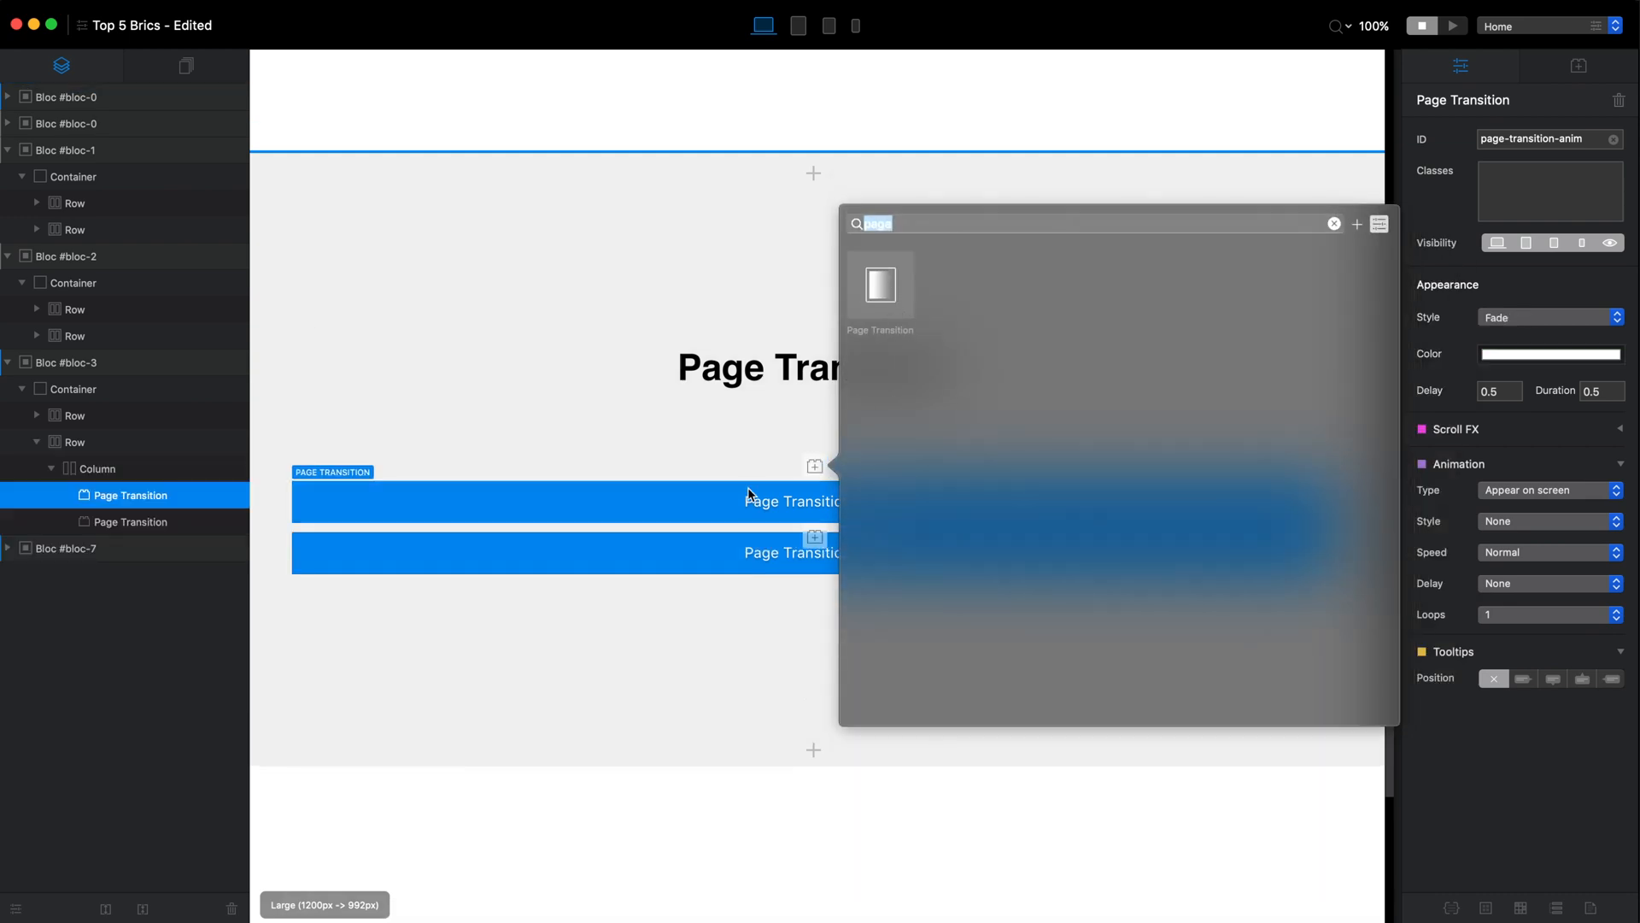
click(1550, 353)
text(1.5)
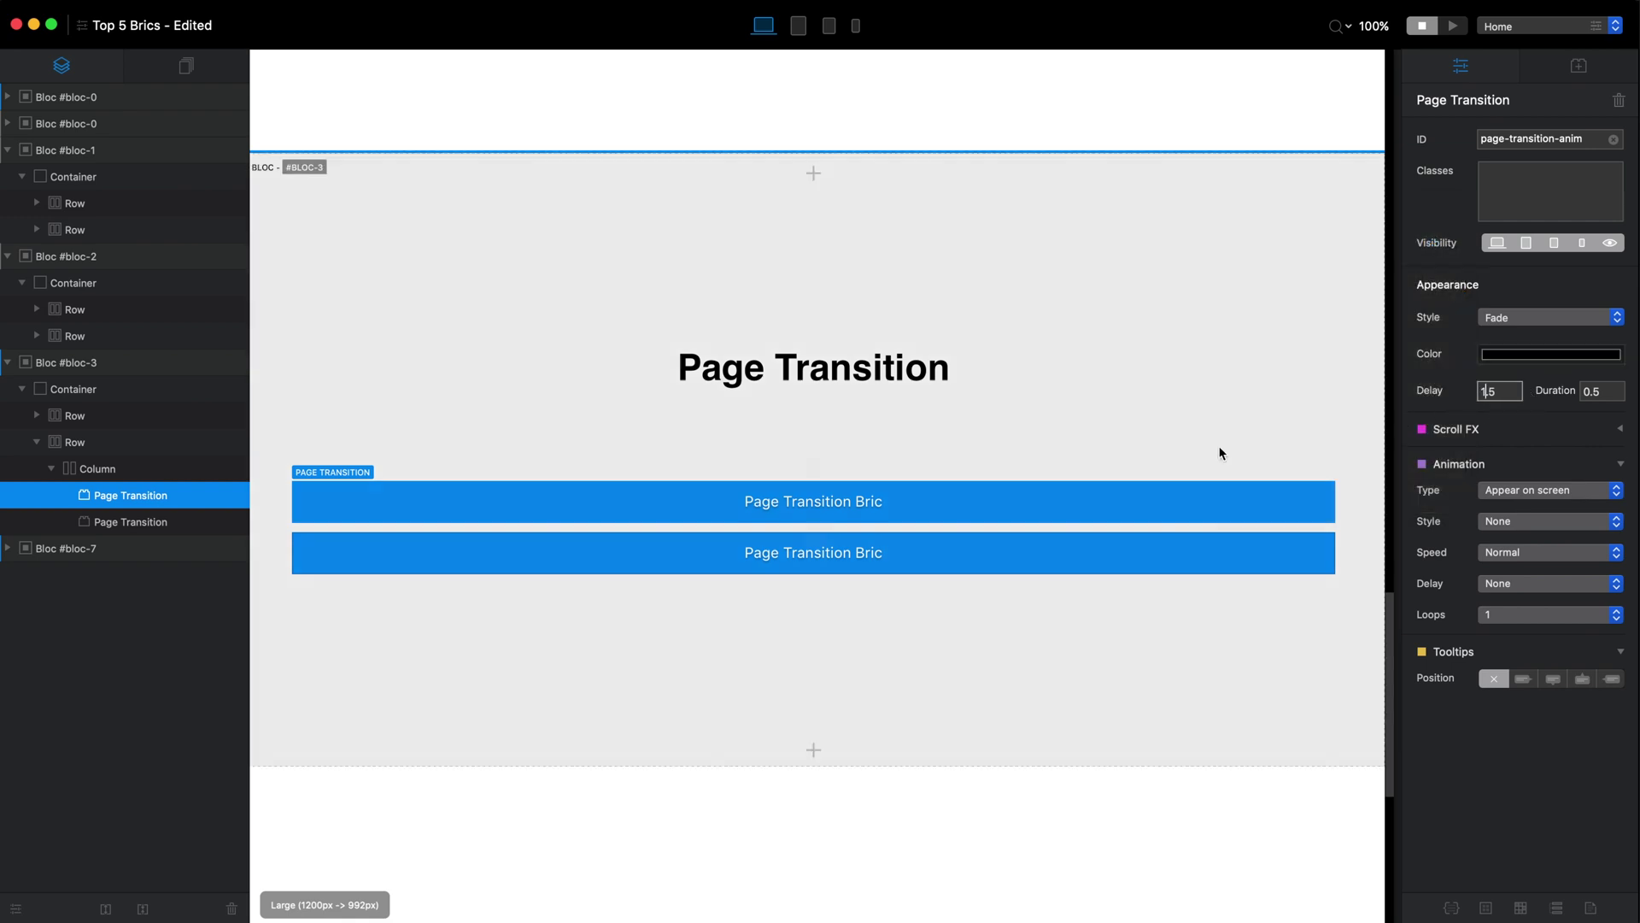
click(132, 521)
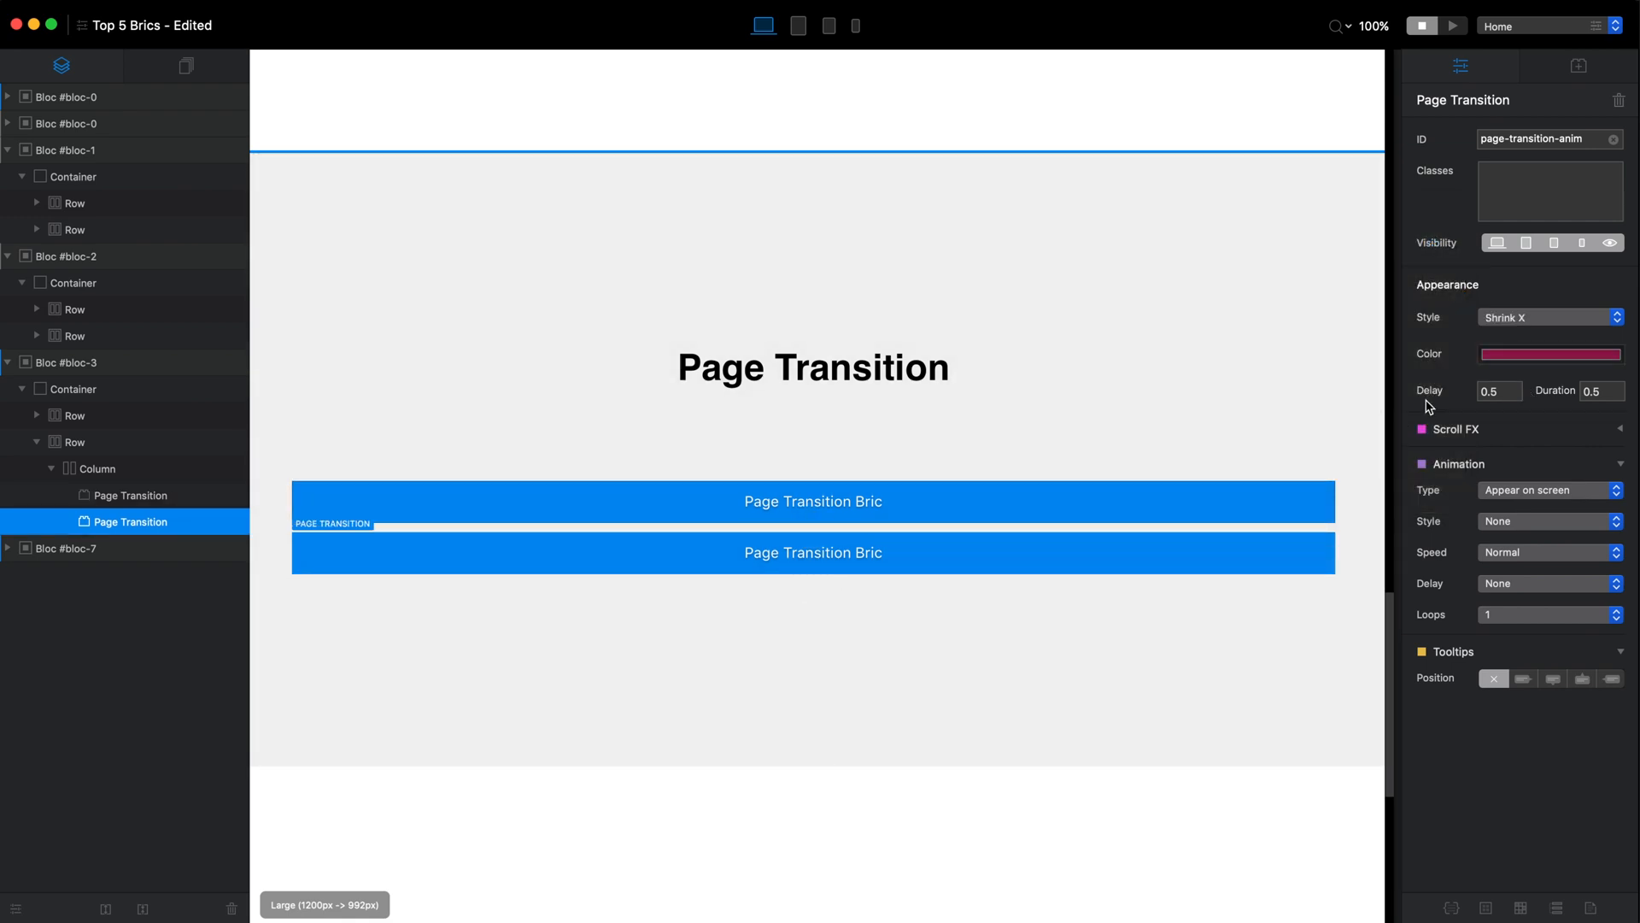
click(68, 362)
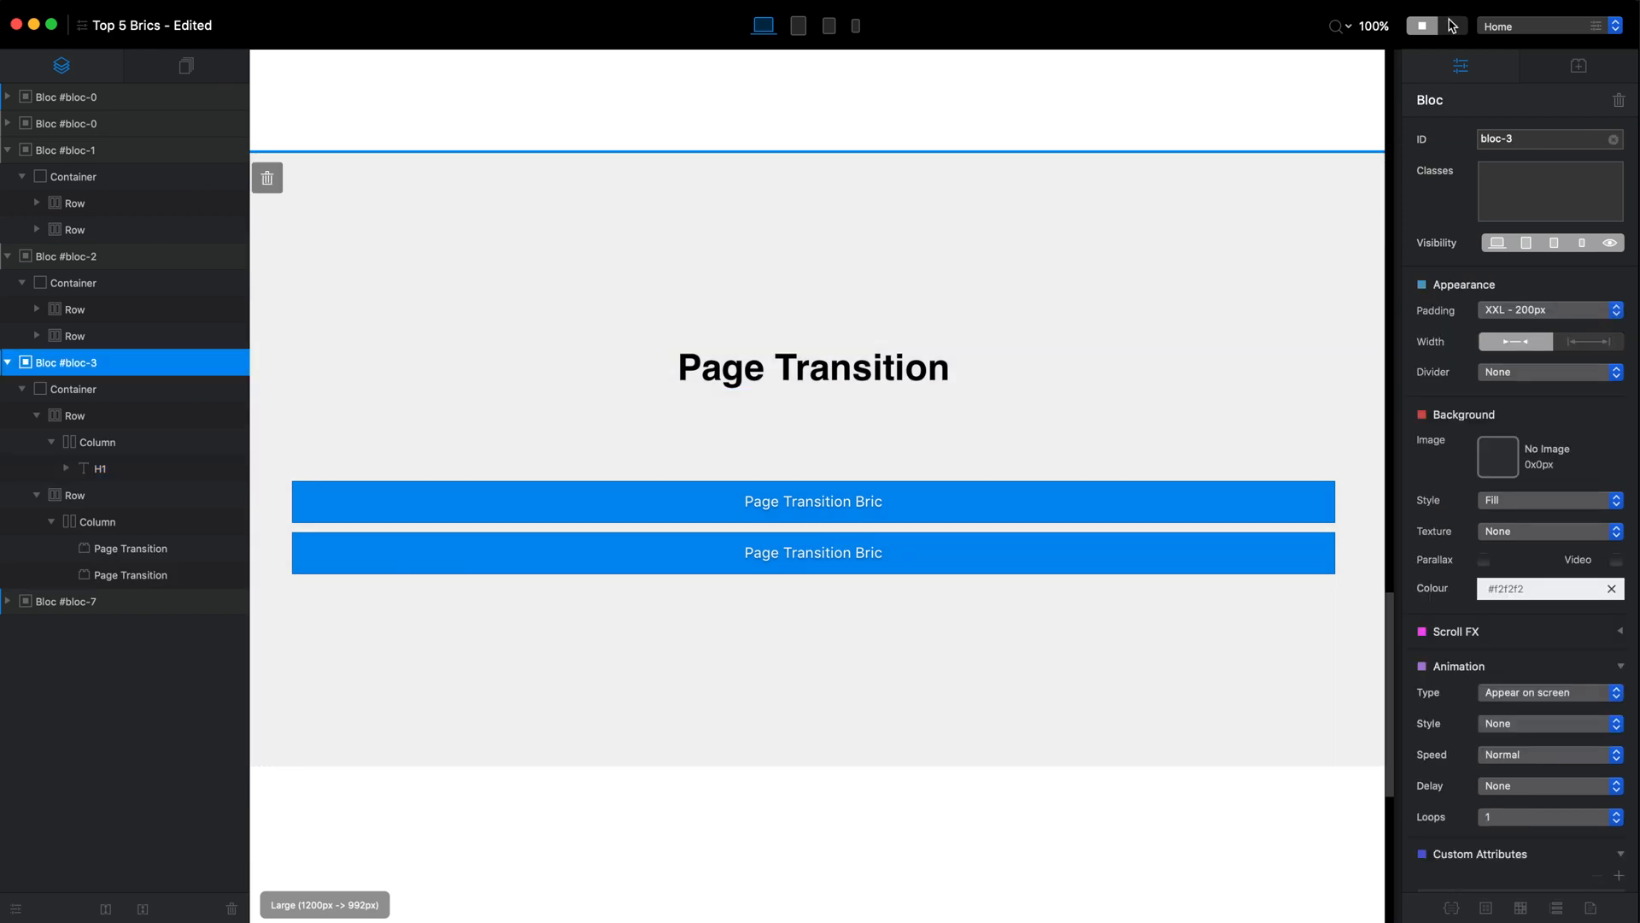
Preview the site and navigate to Services to watch both transitions
click(1451, 26)
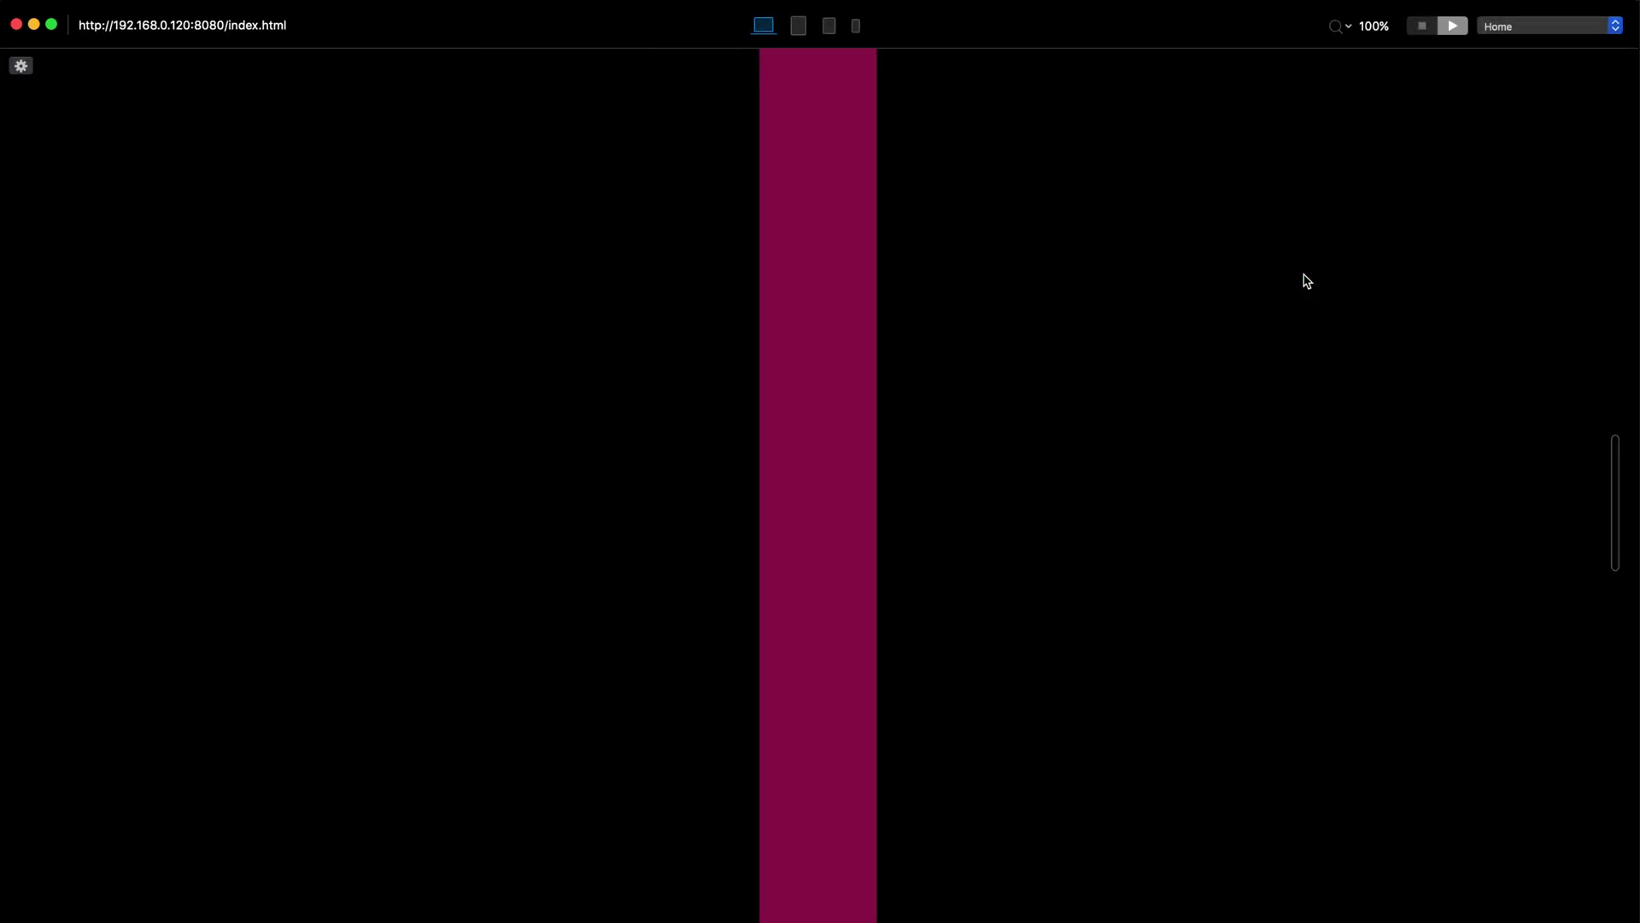
click(871, 92)
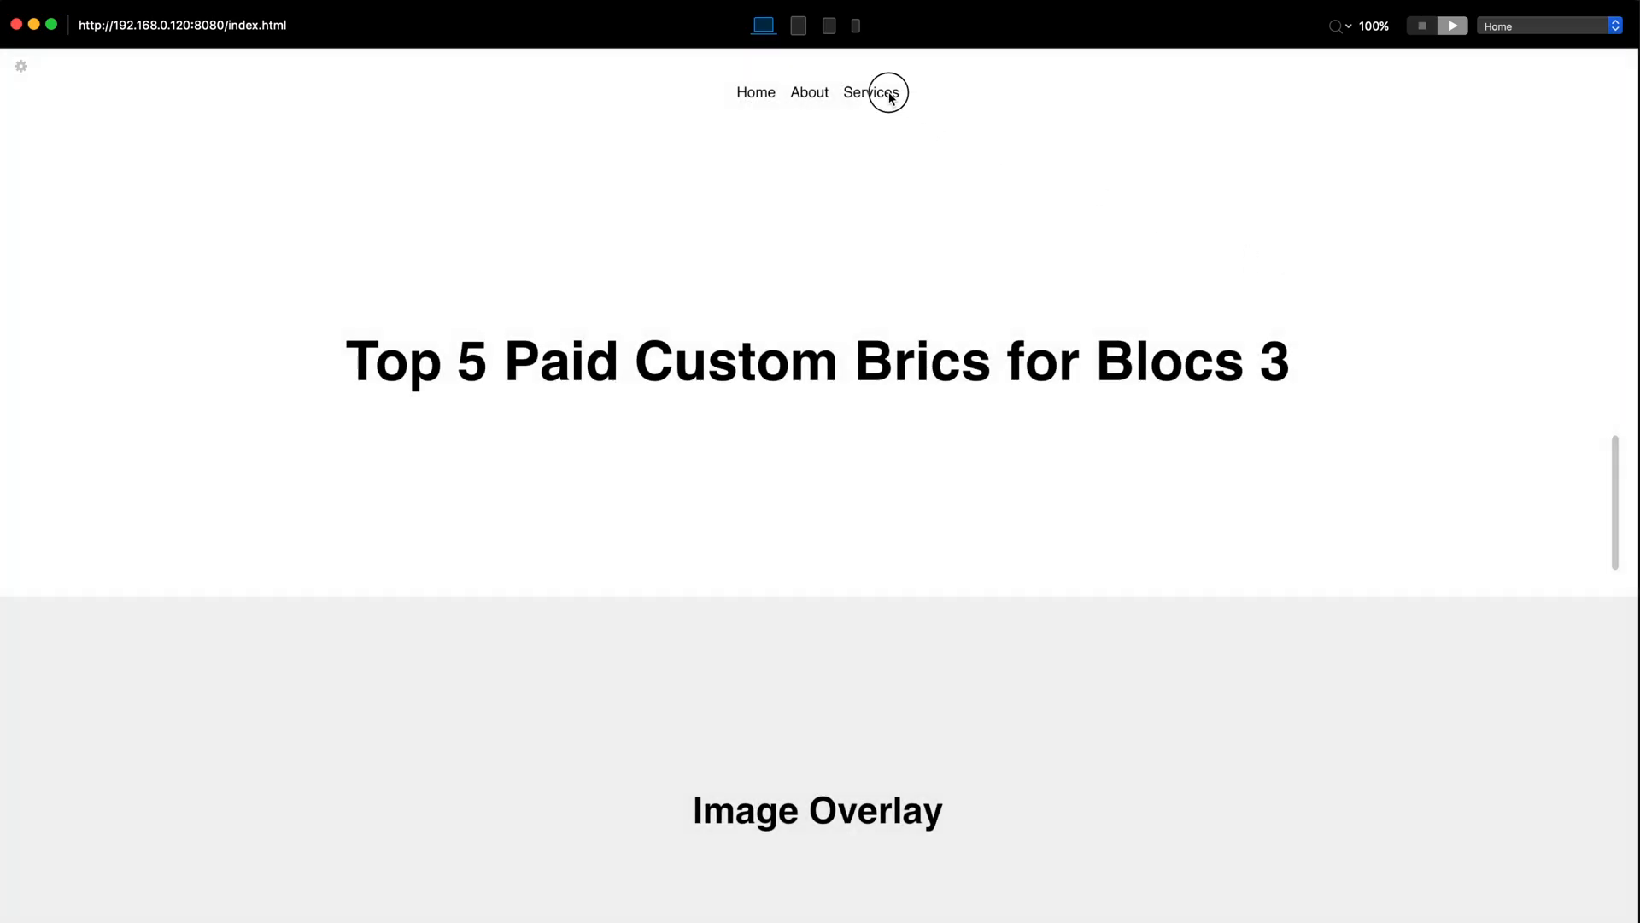
click(870, 92)
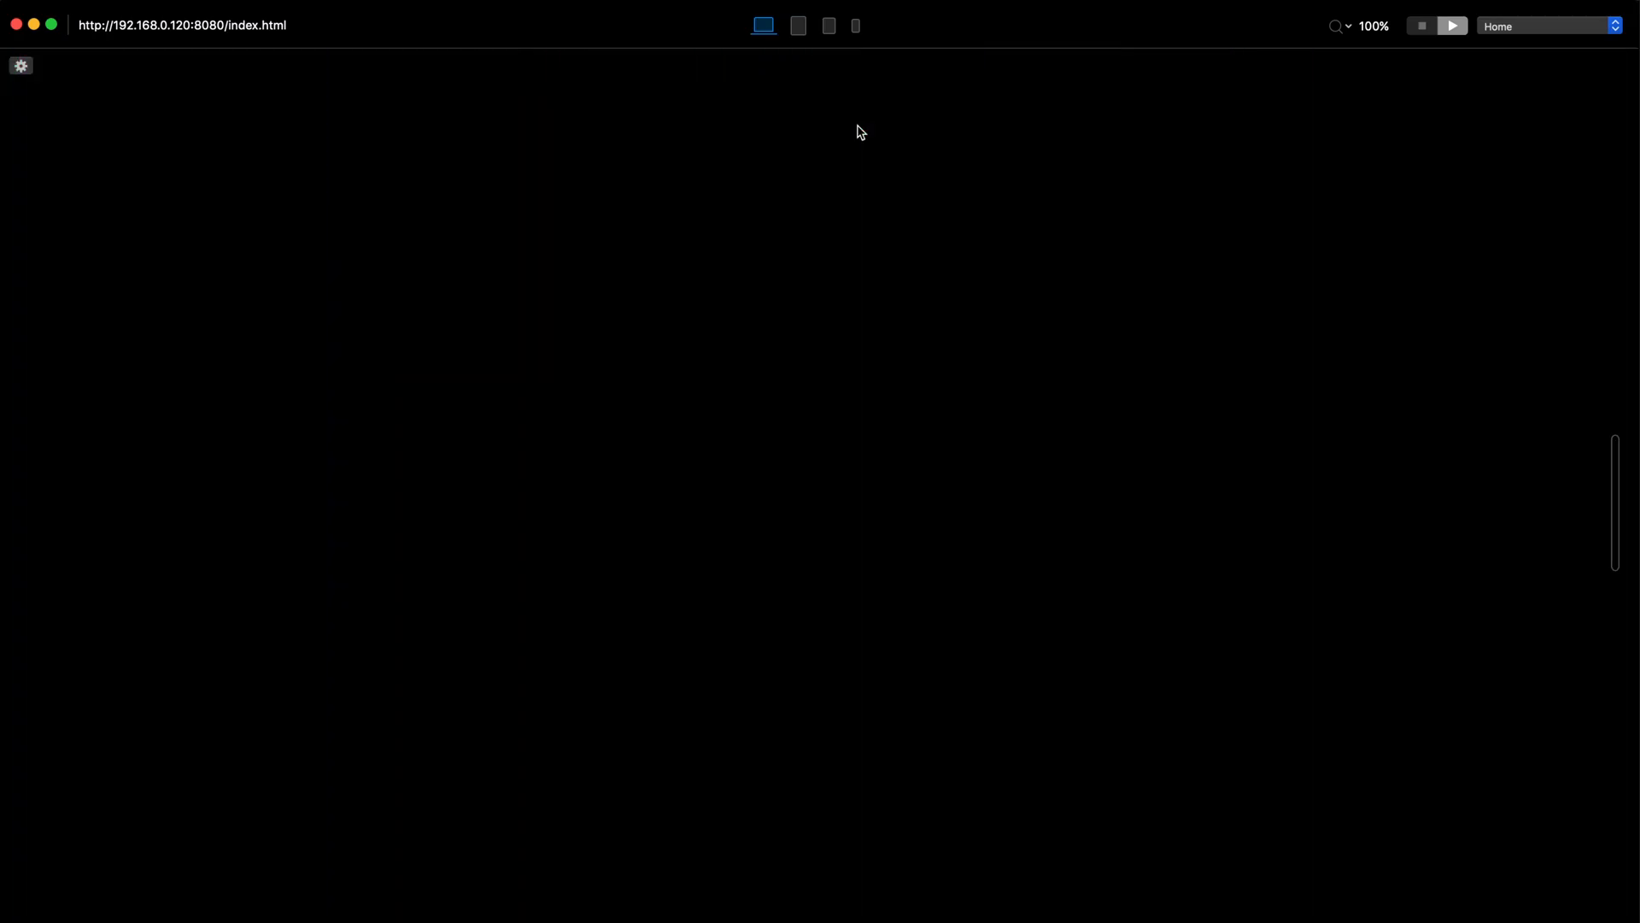
click(1421, 25)
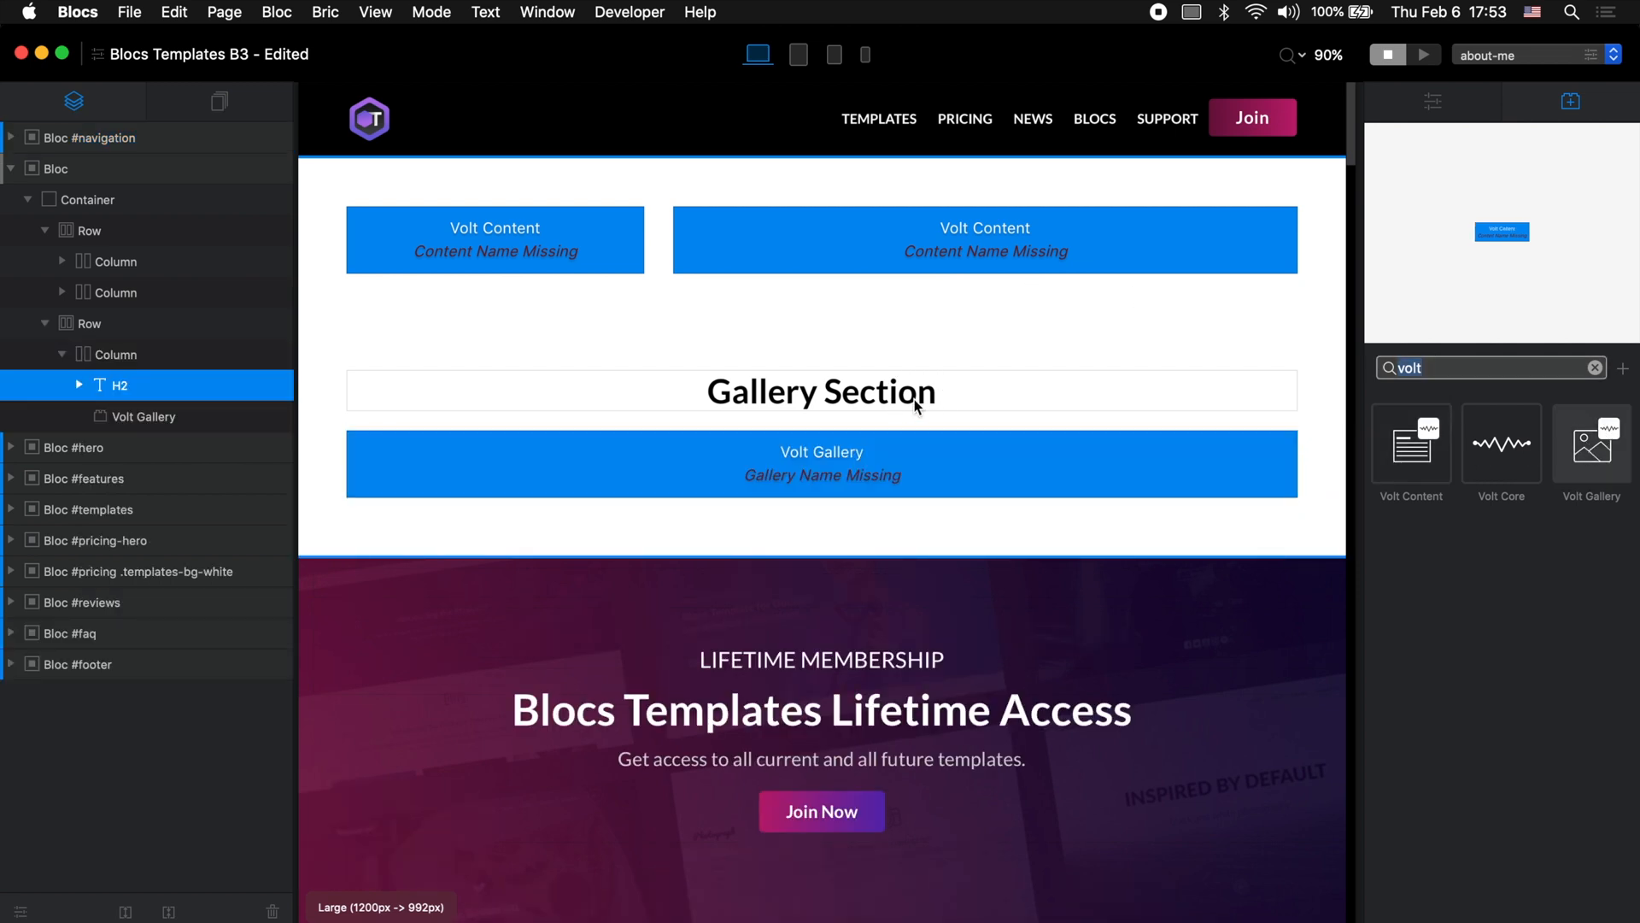
View the Blocs Templates about-me page in the browser
click(820, 391)
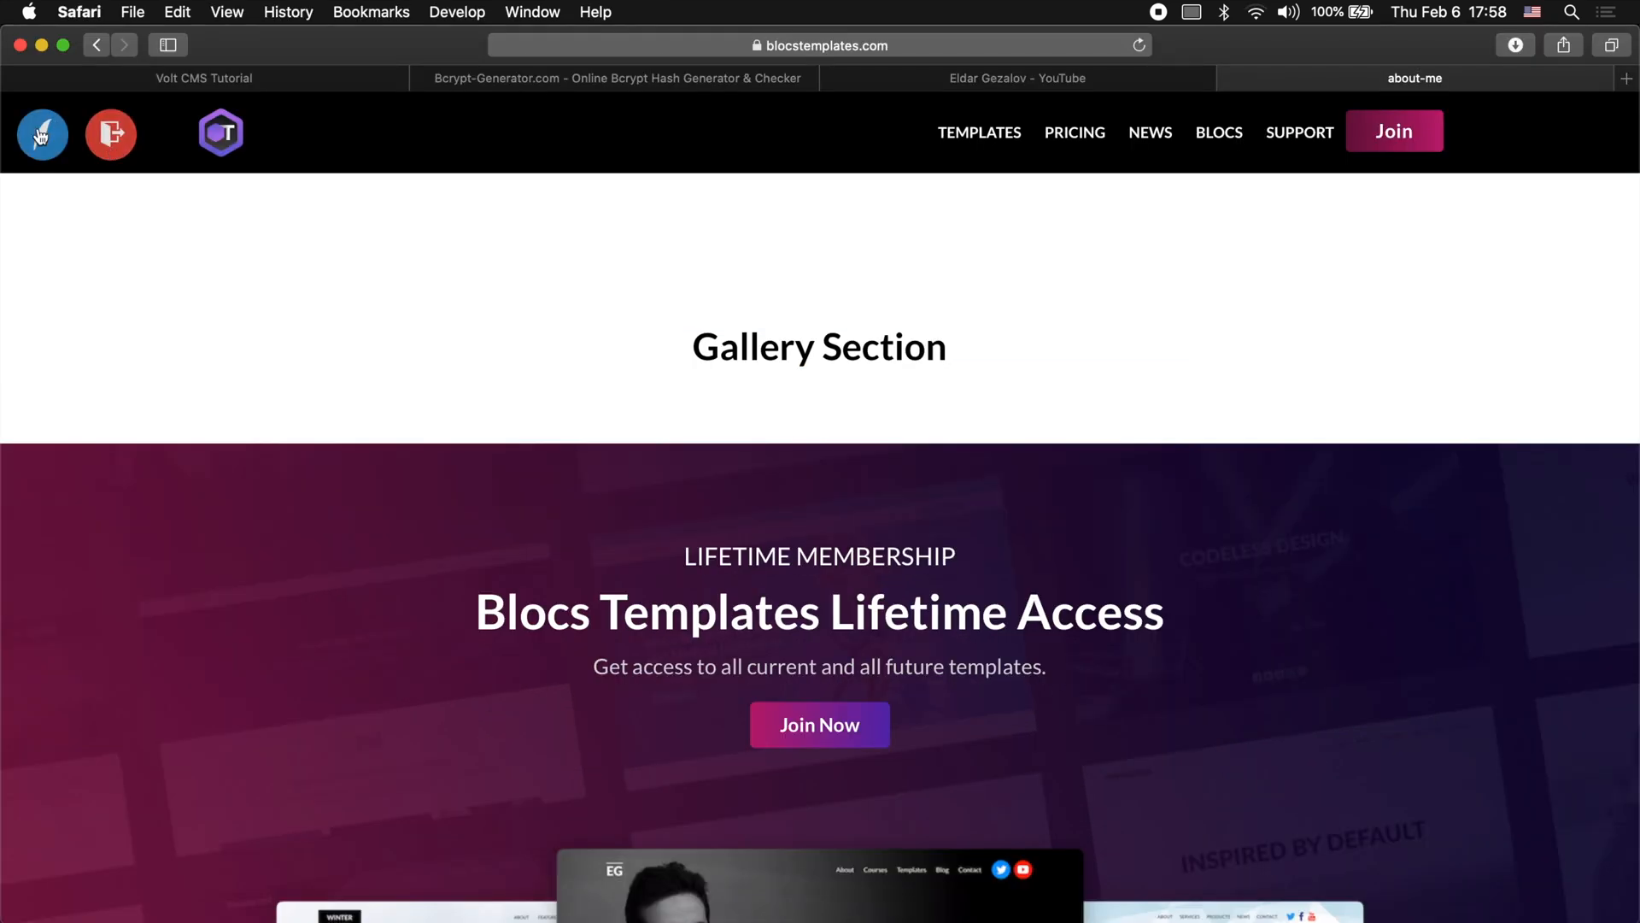
Upload and insert the portrait photo into the about-me-image area
click(41, 133)
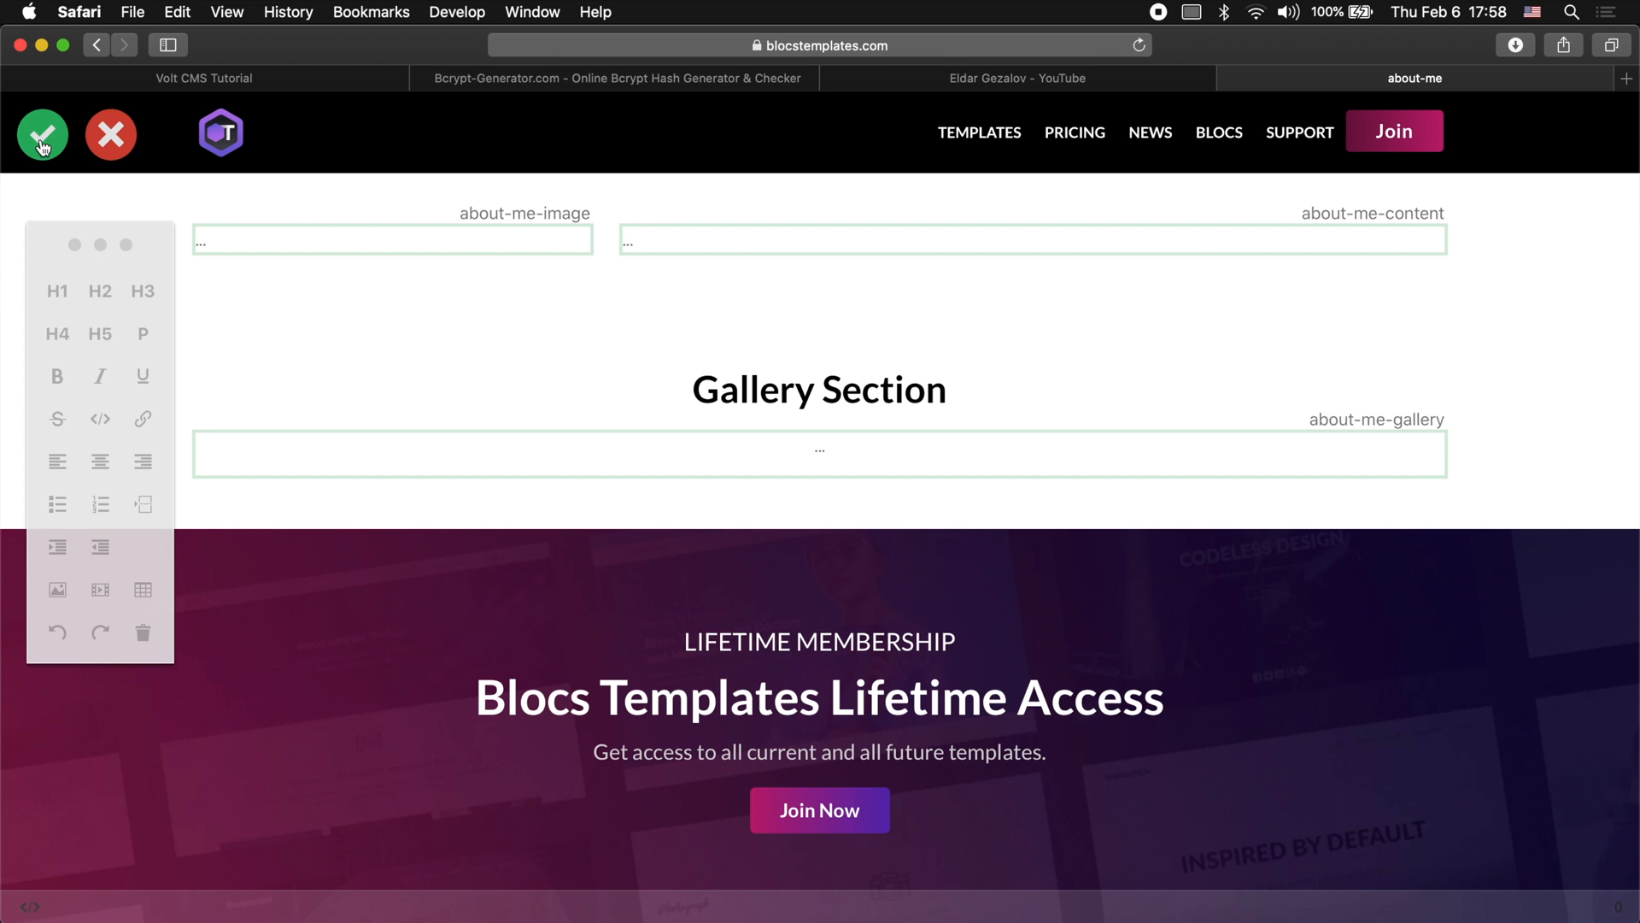
click(57, 589)
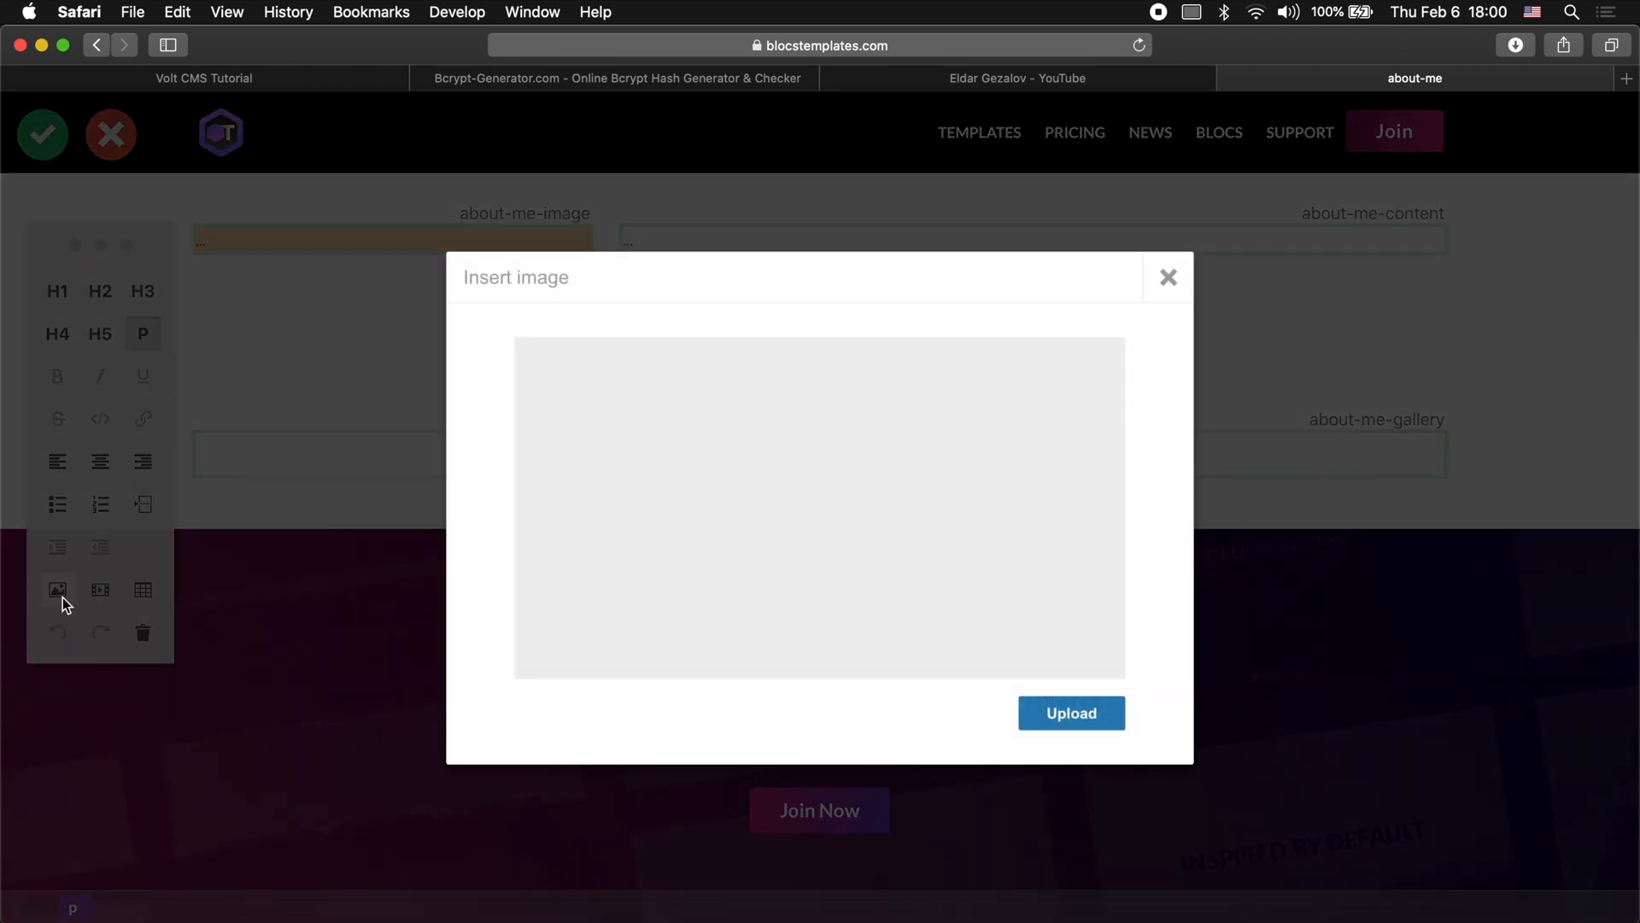
mouse_move(1071, 713)
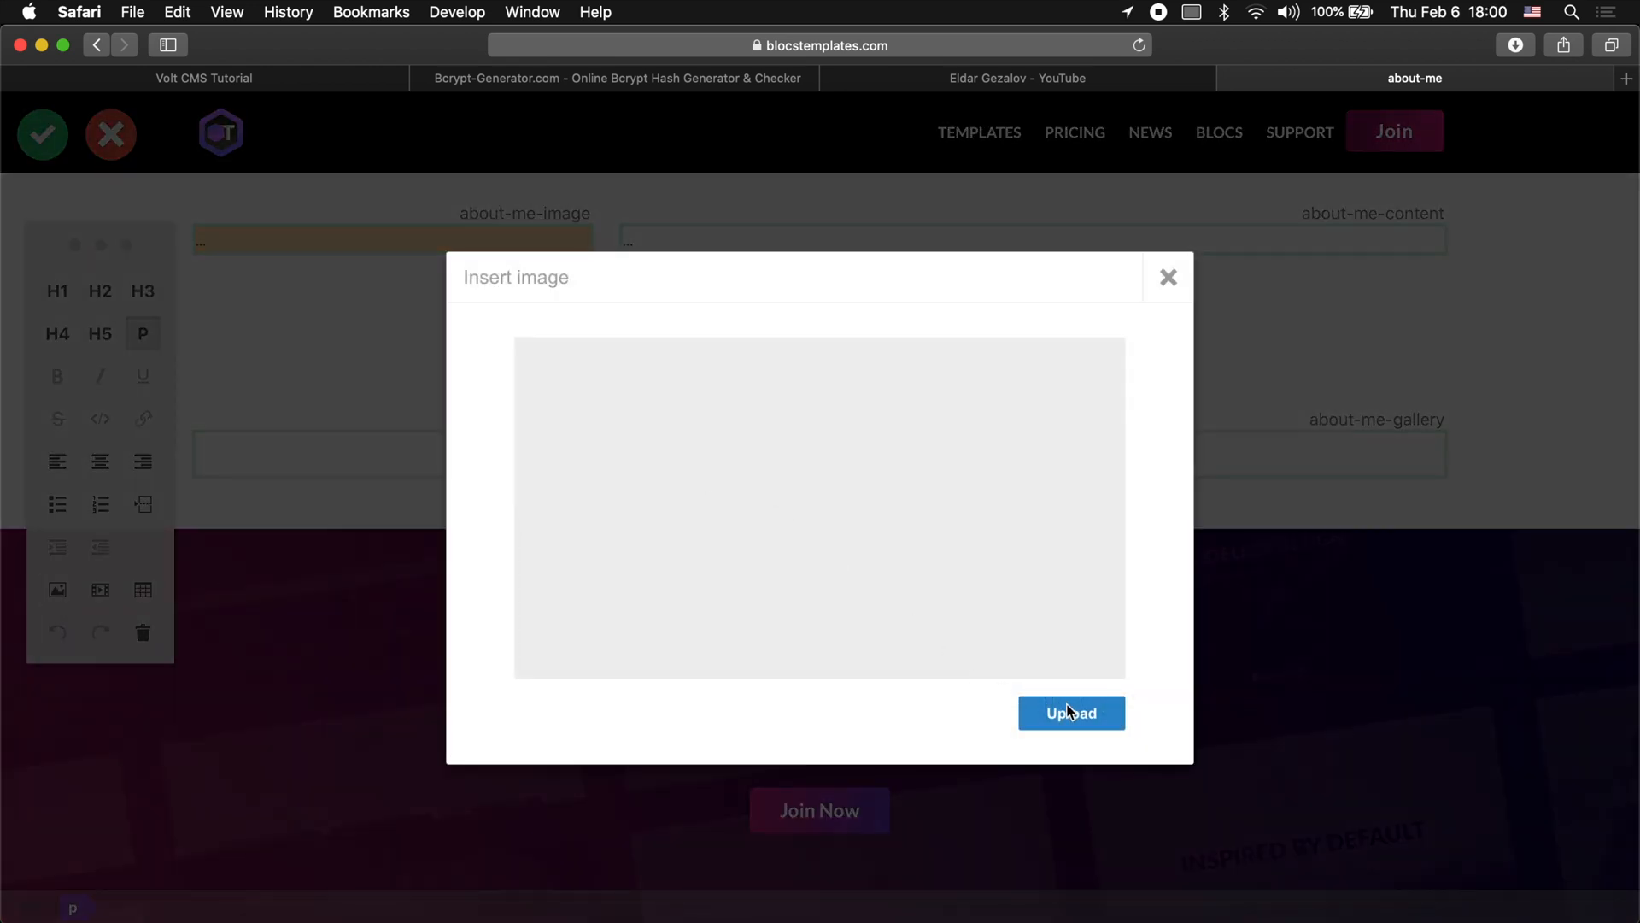
click(1069, 713)
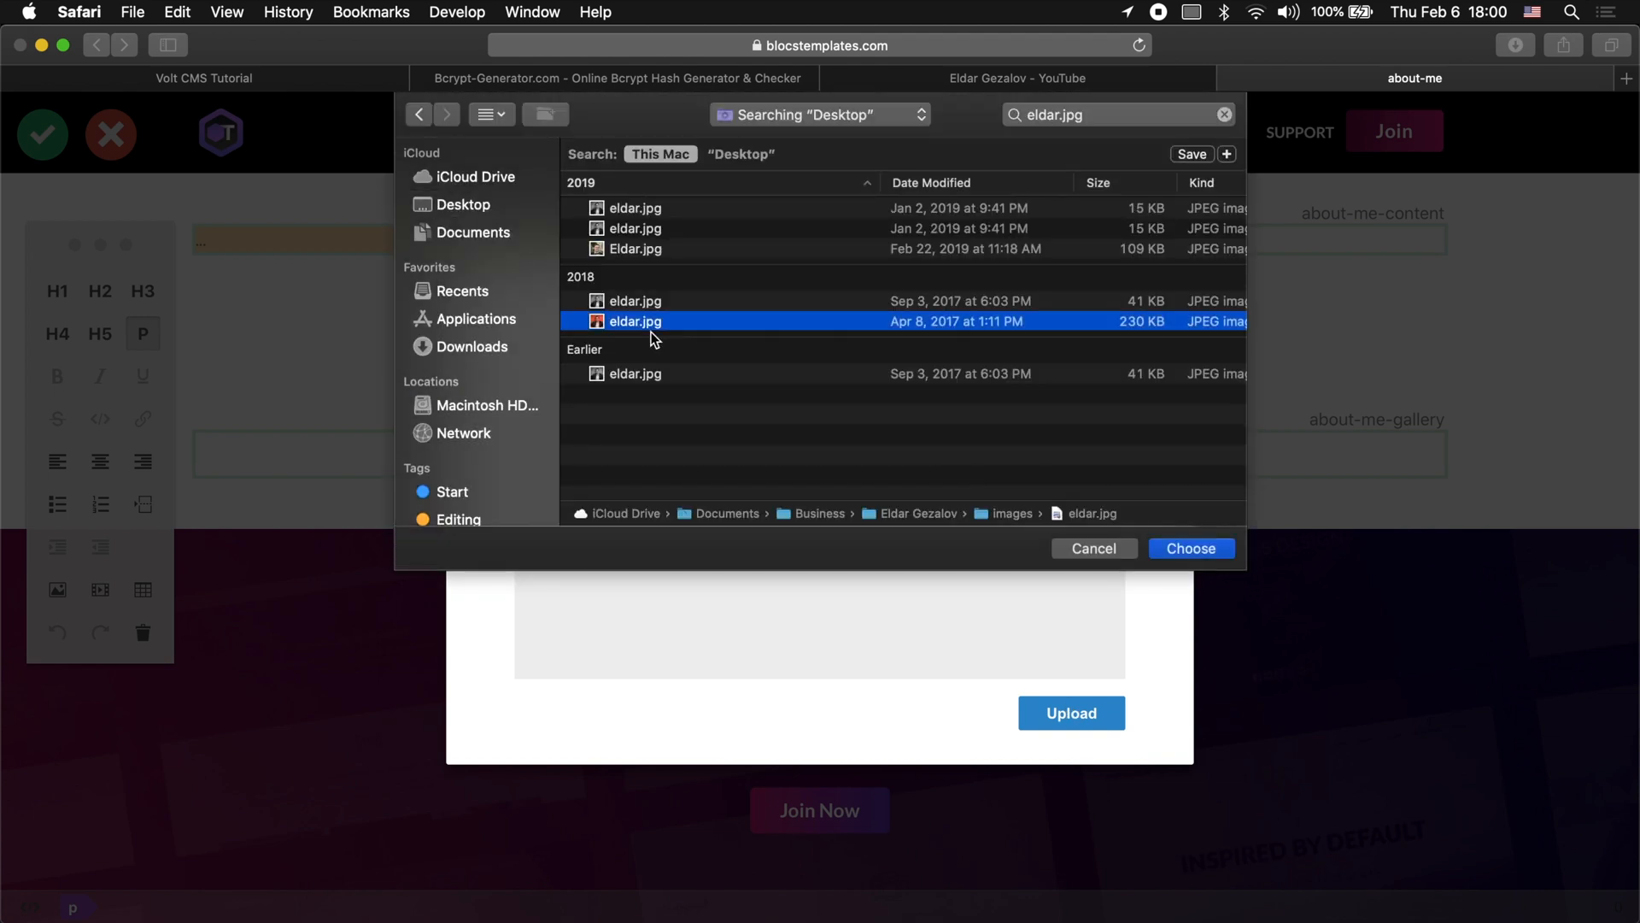
click(1190, 548)
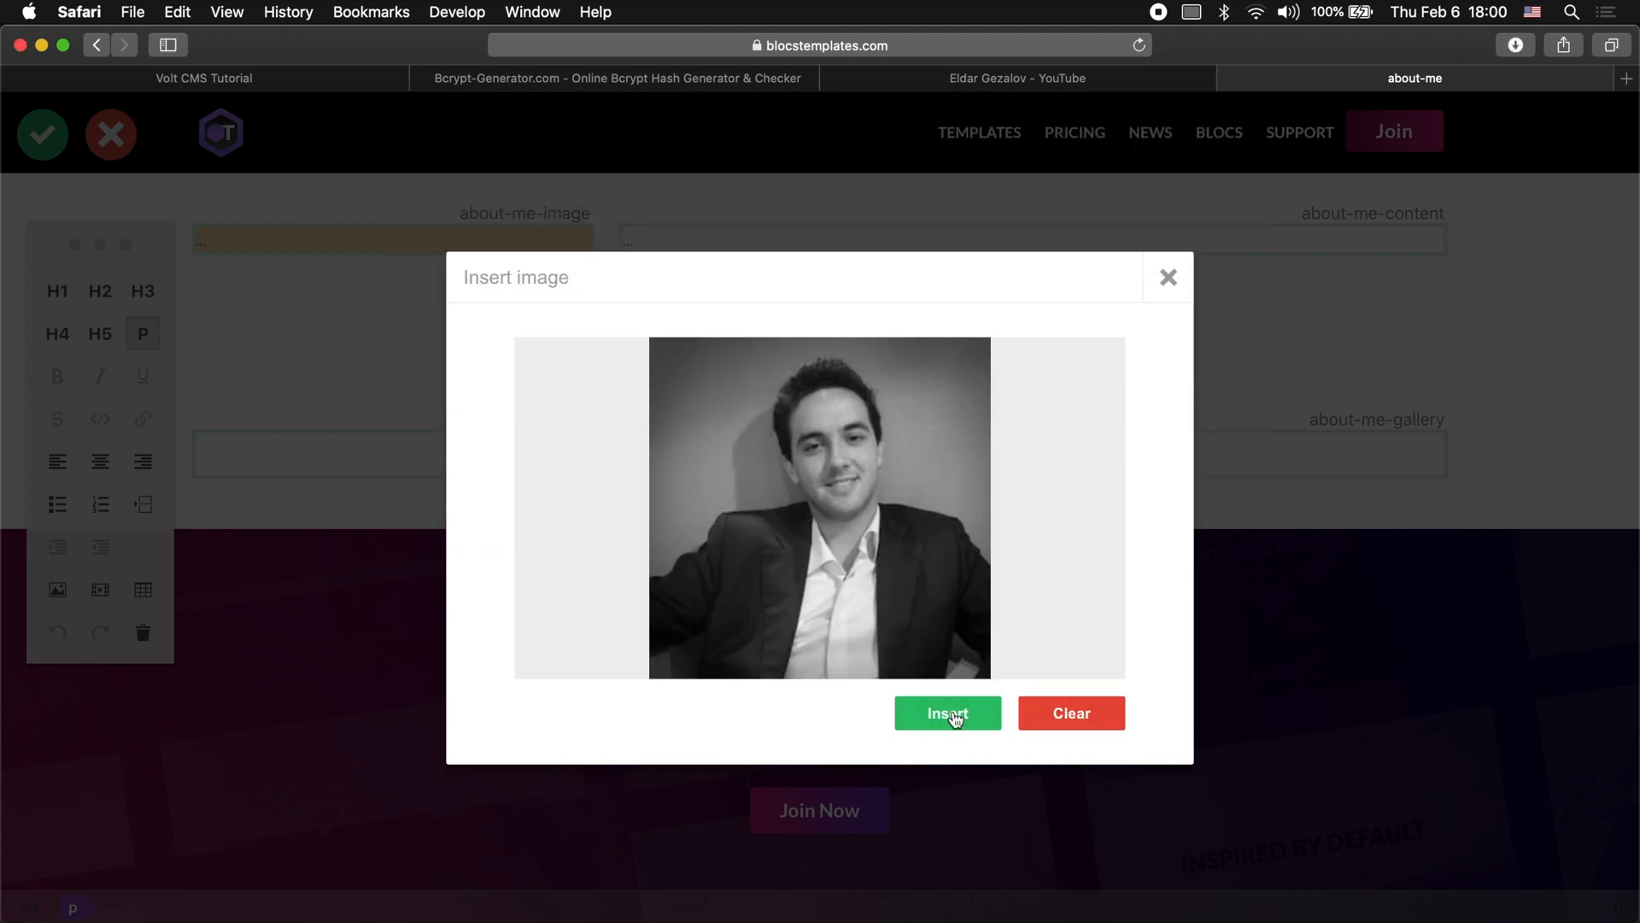
click(945, 712)
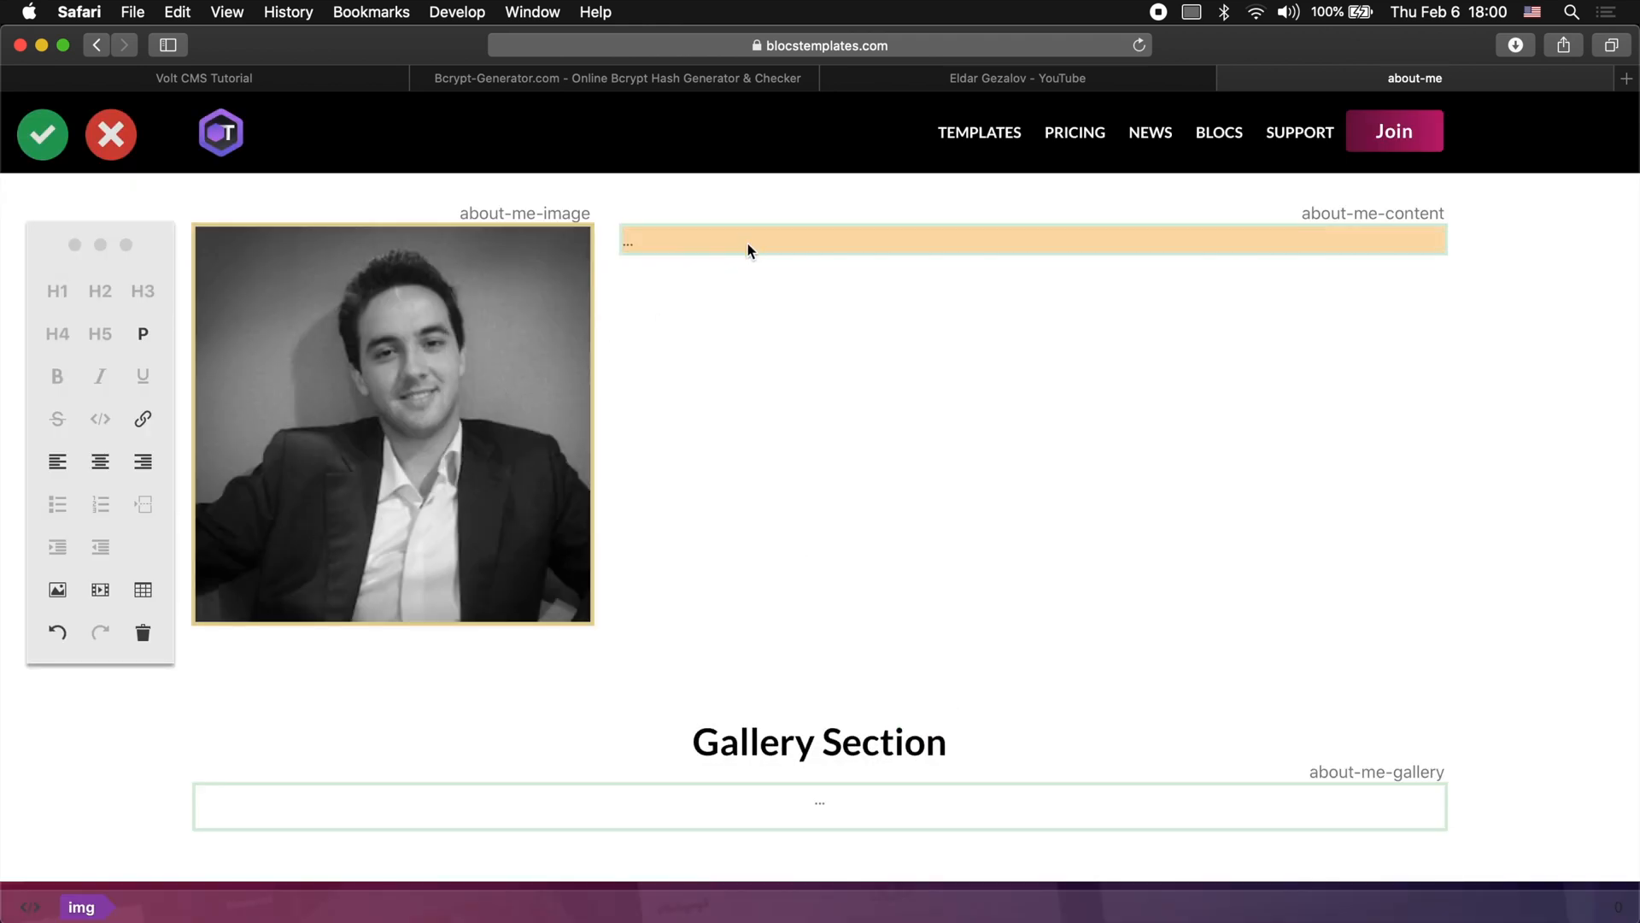
Write the 'About Eldar' heading and introduction text in the about-me-content area
text(About)
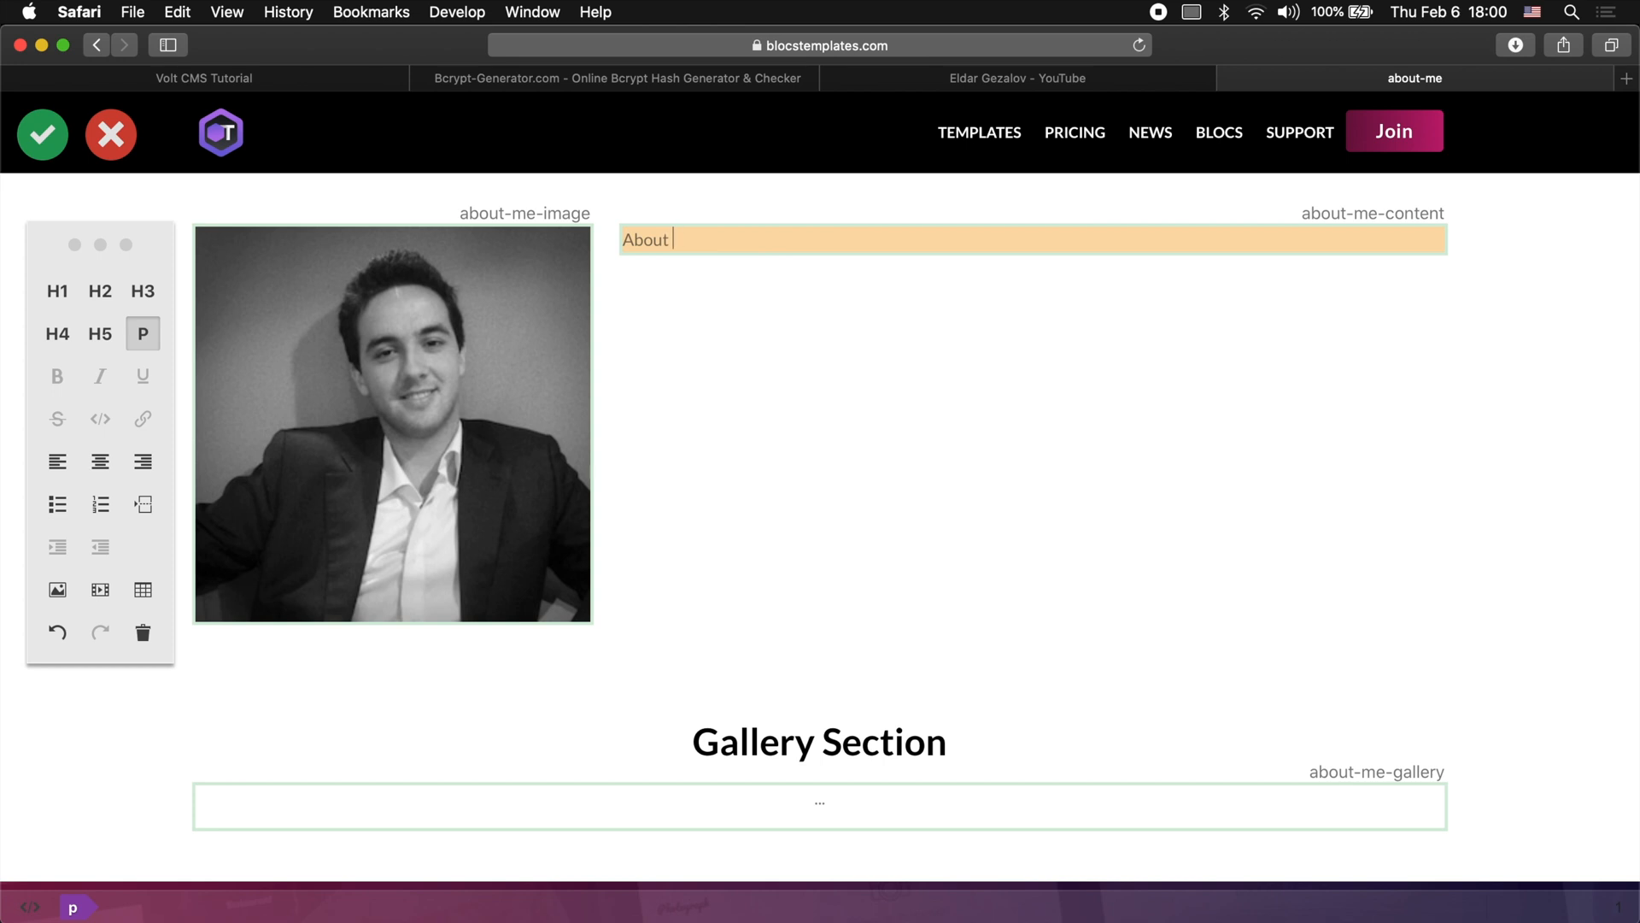
text(Eldar)
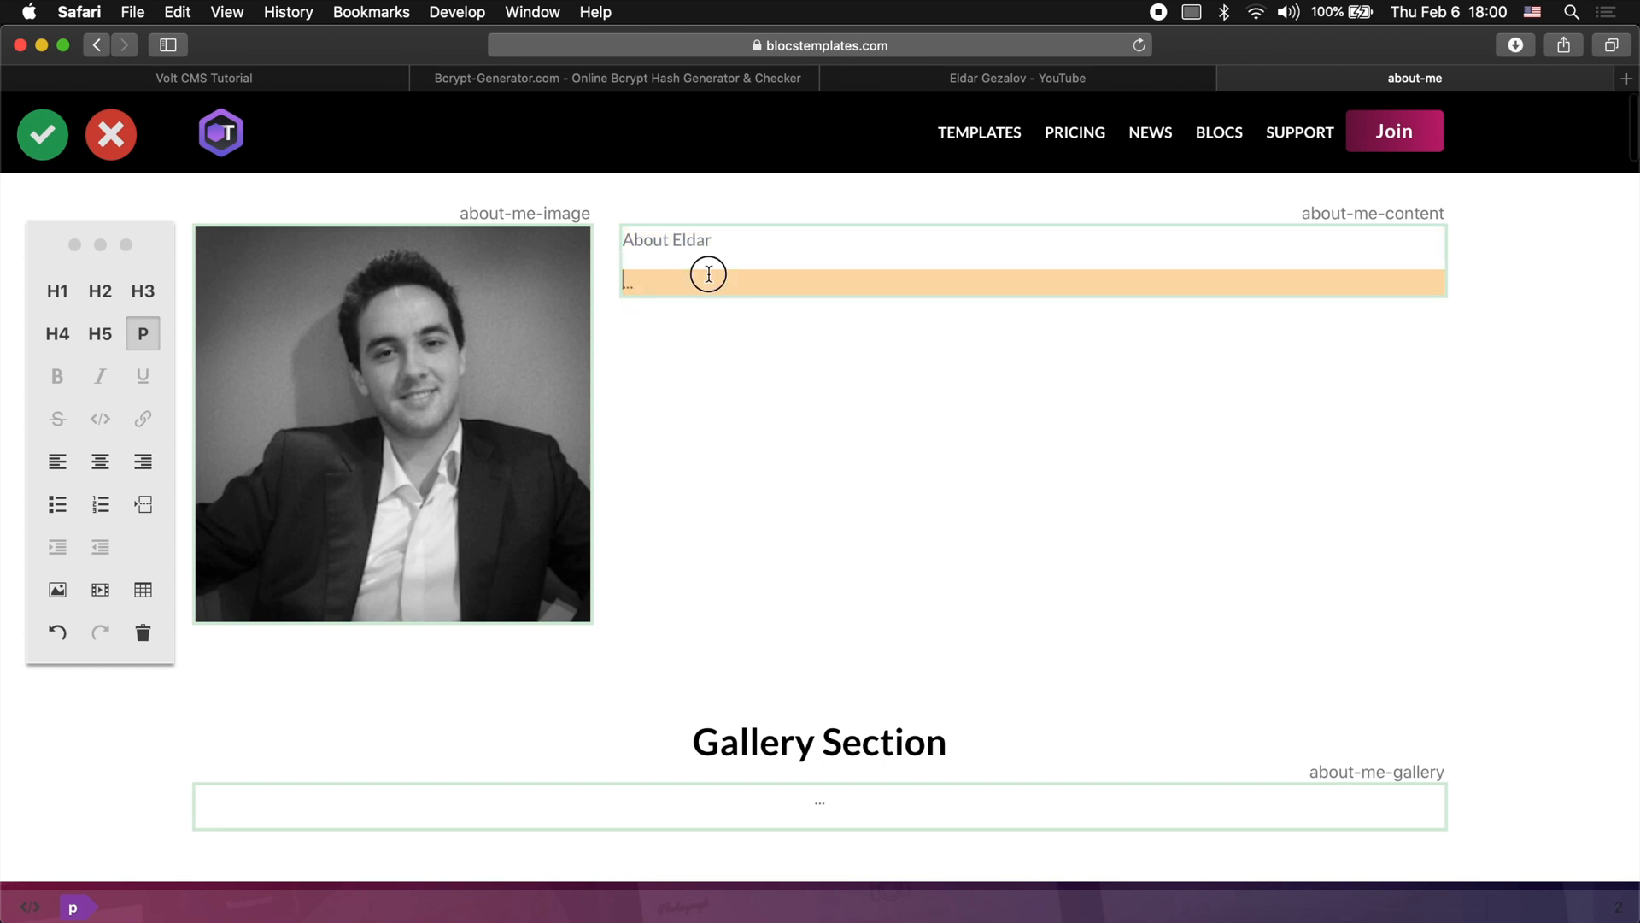
text(I absolutely enjoy working with blocs, it is powerful and effective in the creation of websites, but that's not all that blocs can do! If you pay attention to Eldar's templates, you will learn how to manipulate the code without having to know everything about the code.)
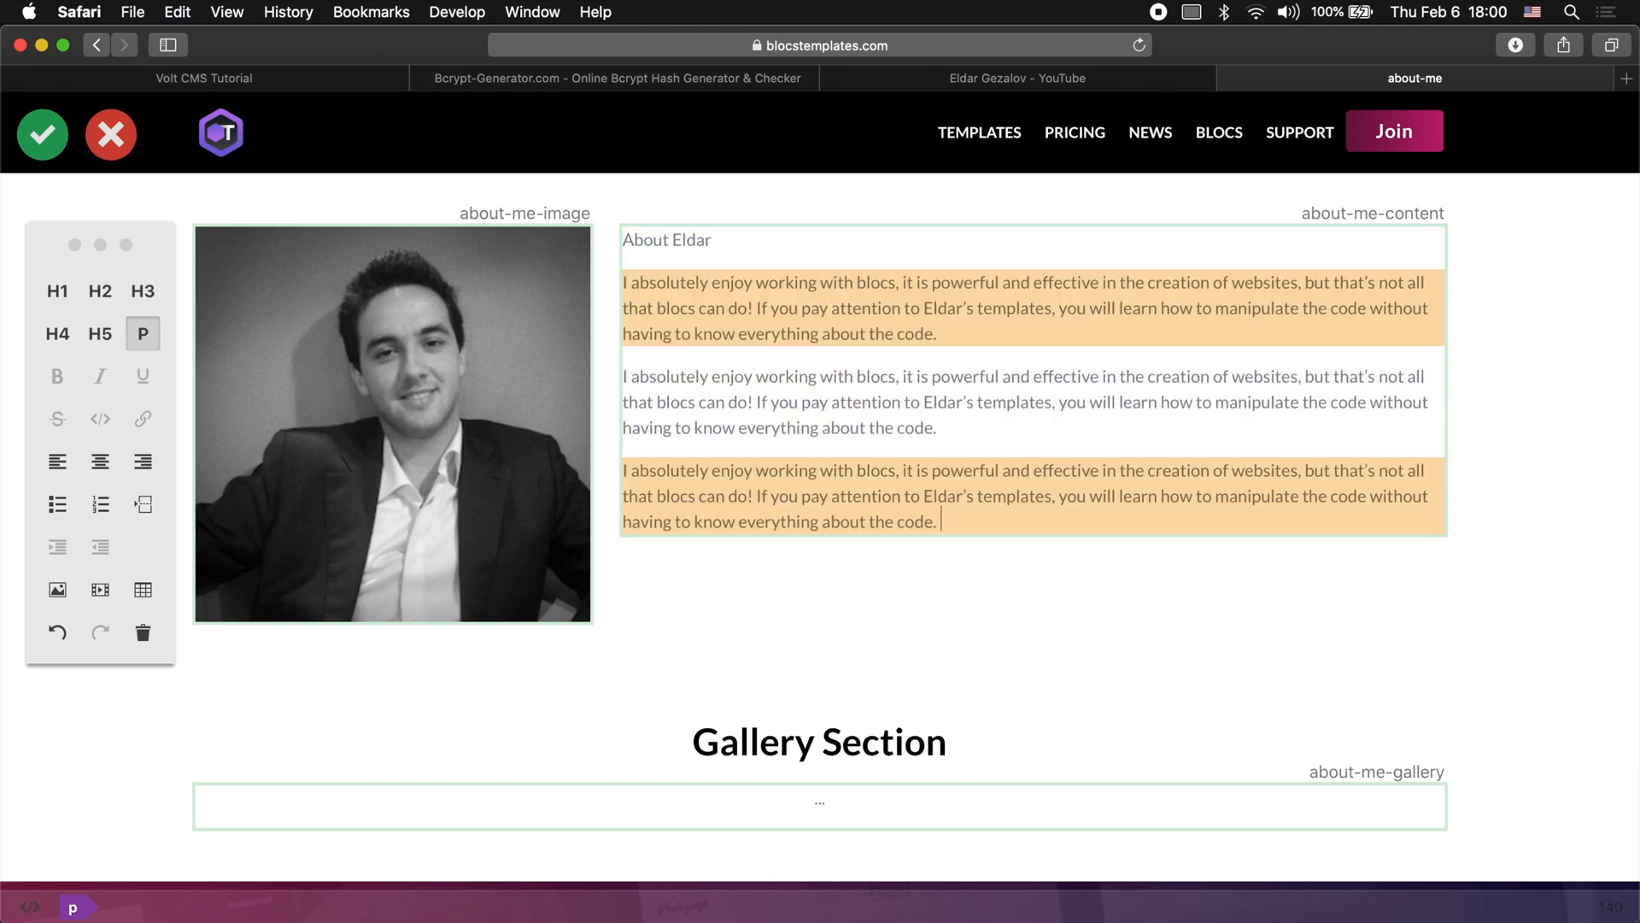
scroll(down, 3)
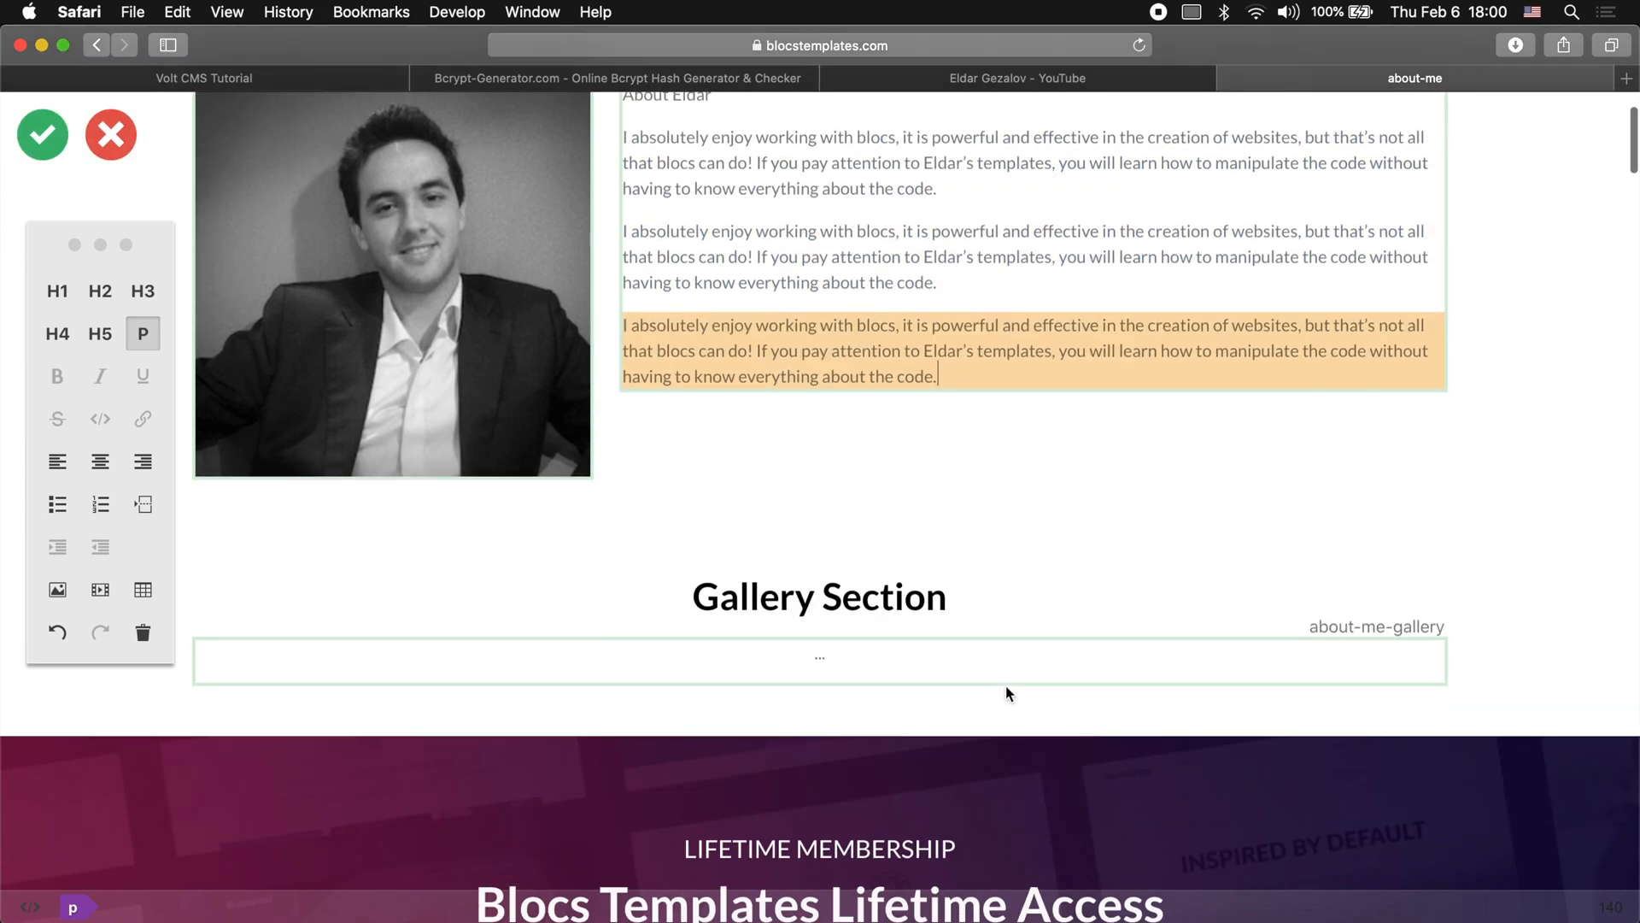
click(818, 659)
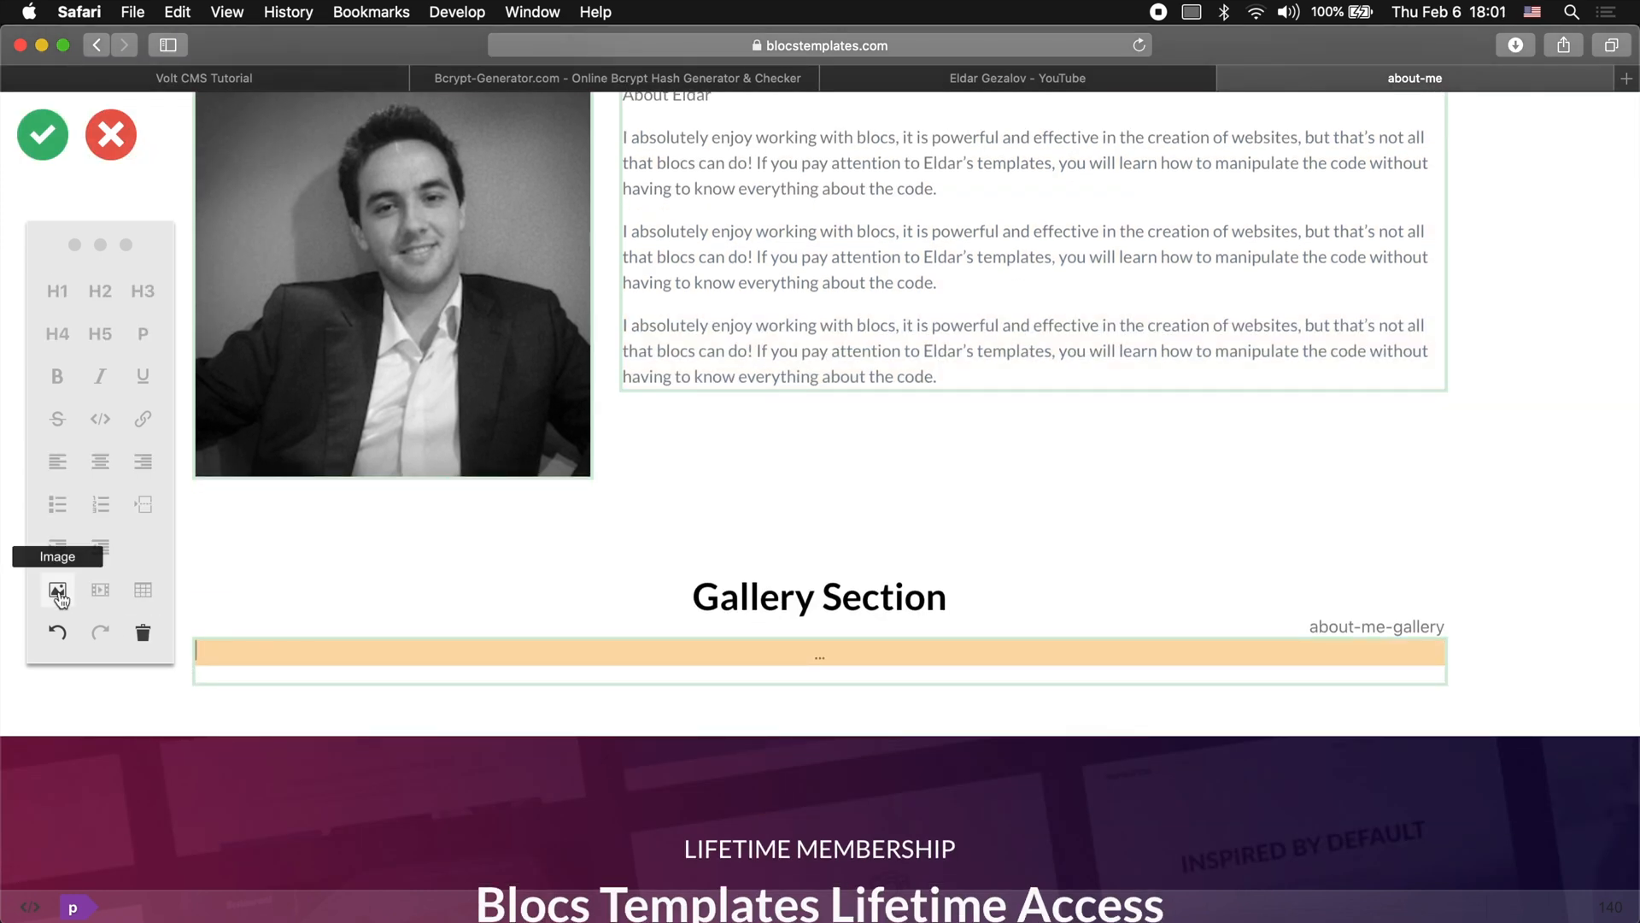
Upload the three device mockup images into the about-me-gallery area
click(57, 590)
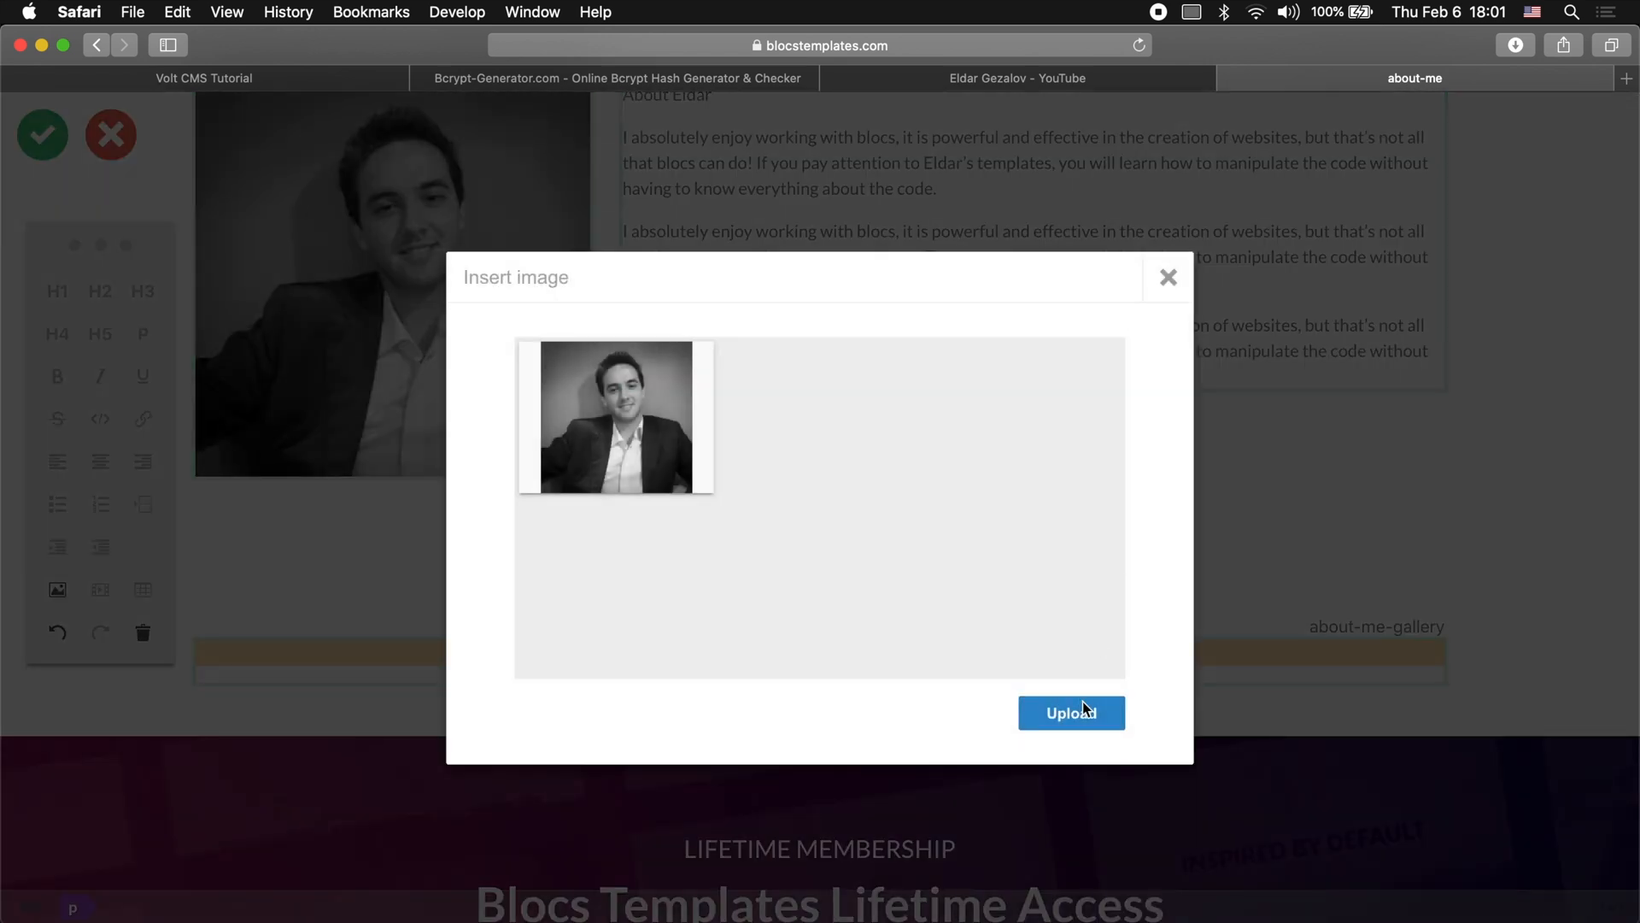
click(1069, 712)
text(foundation)
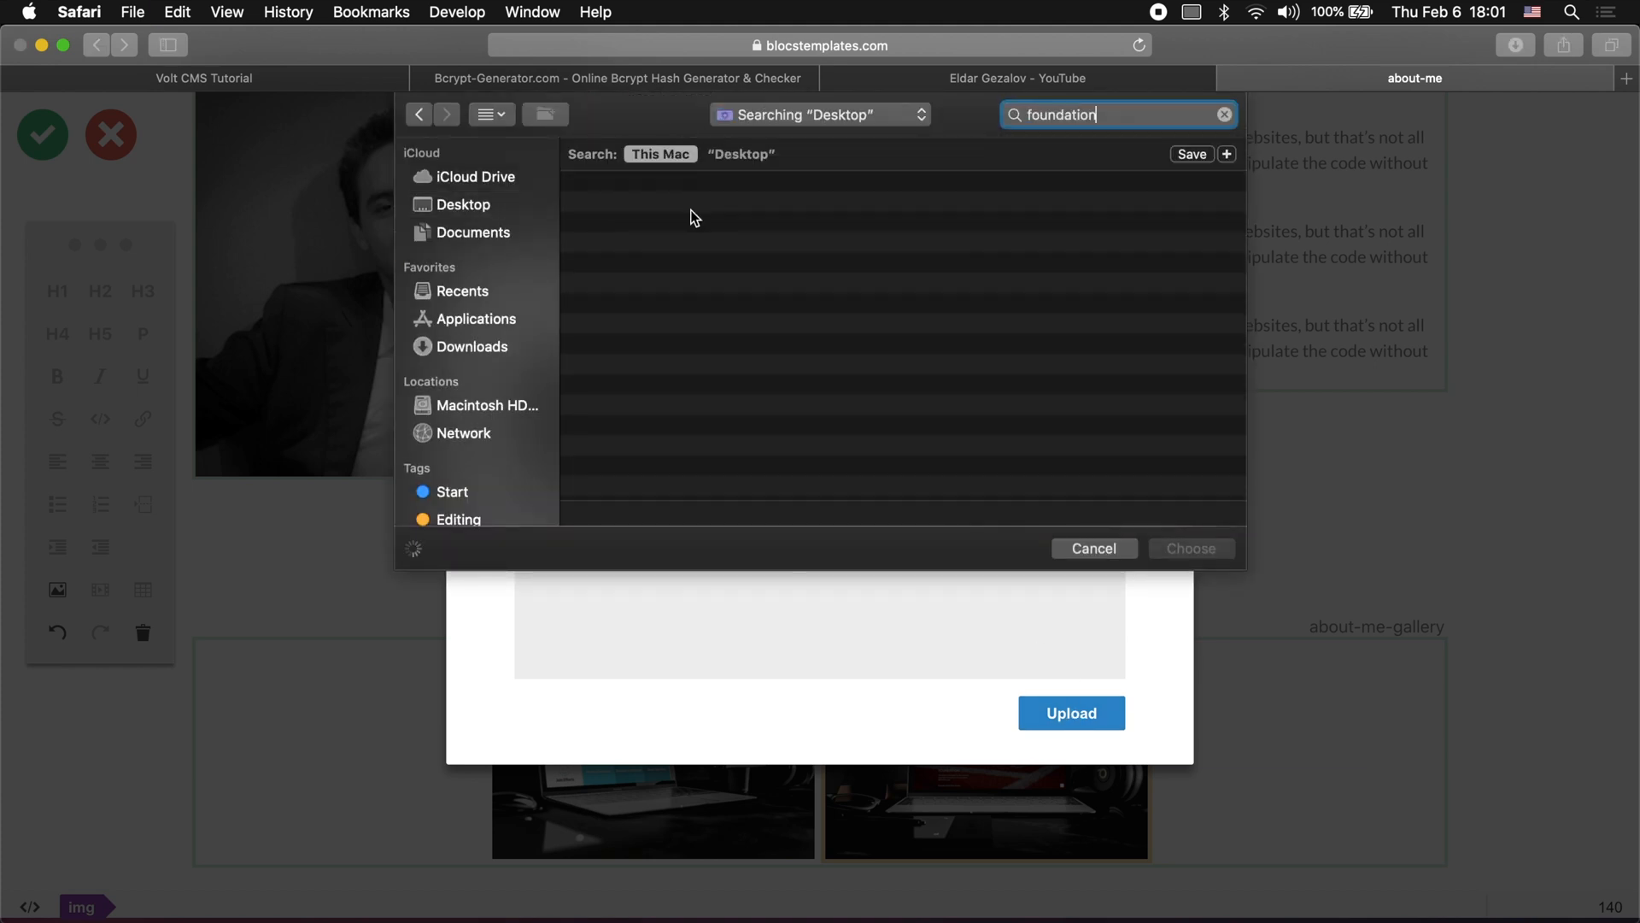
click(1092, 548)
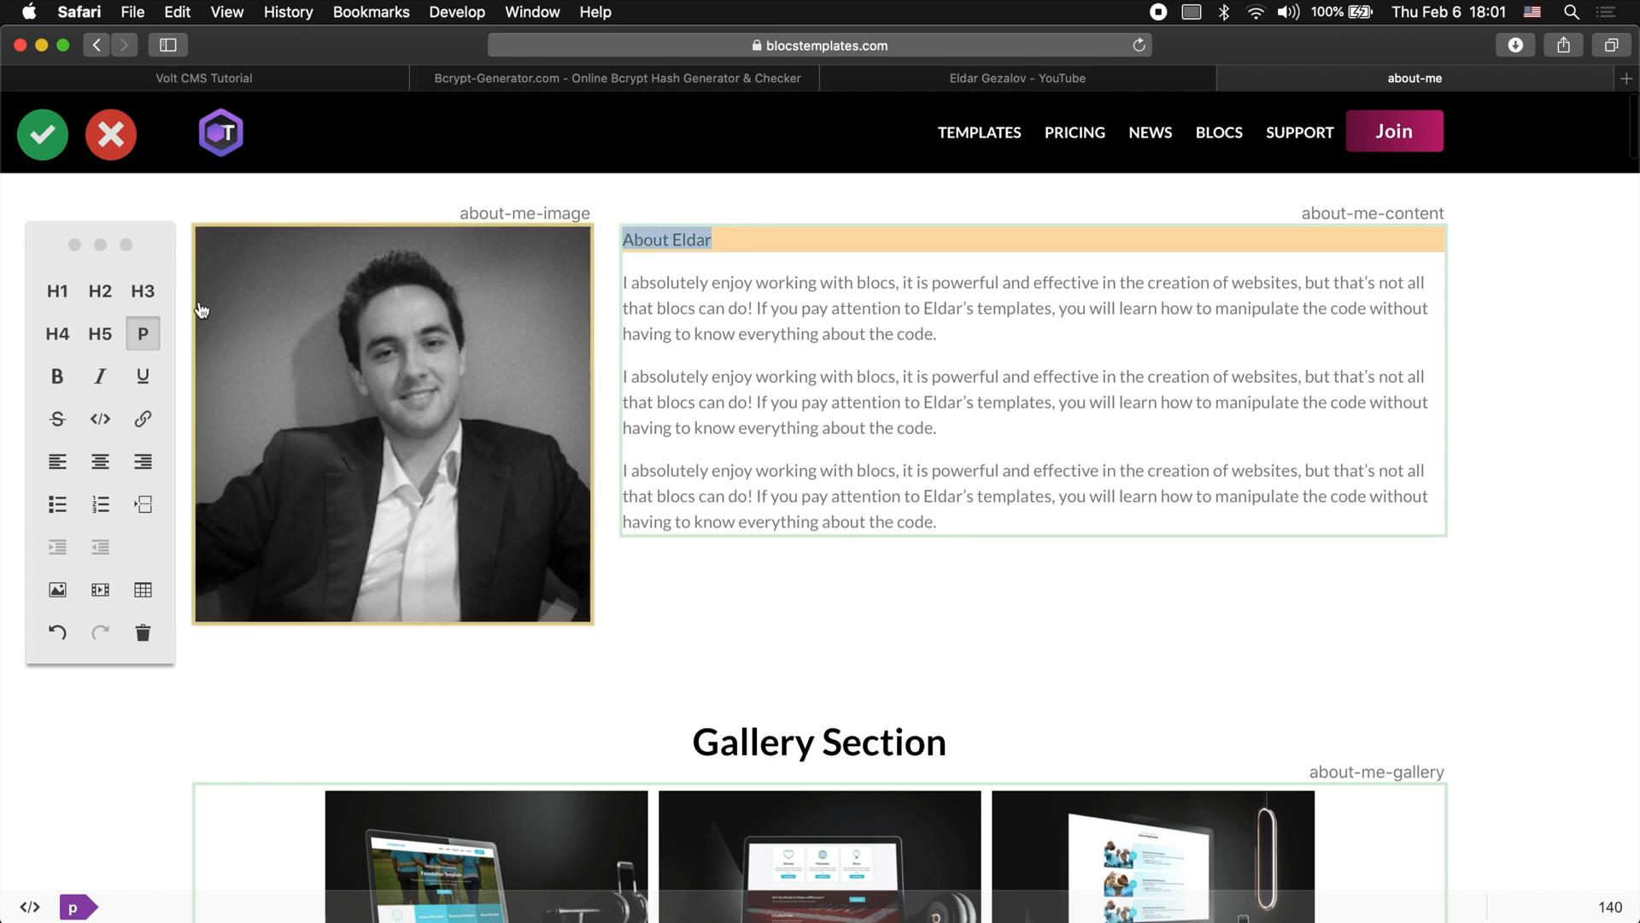
click(57, 290)
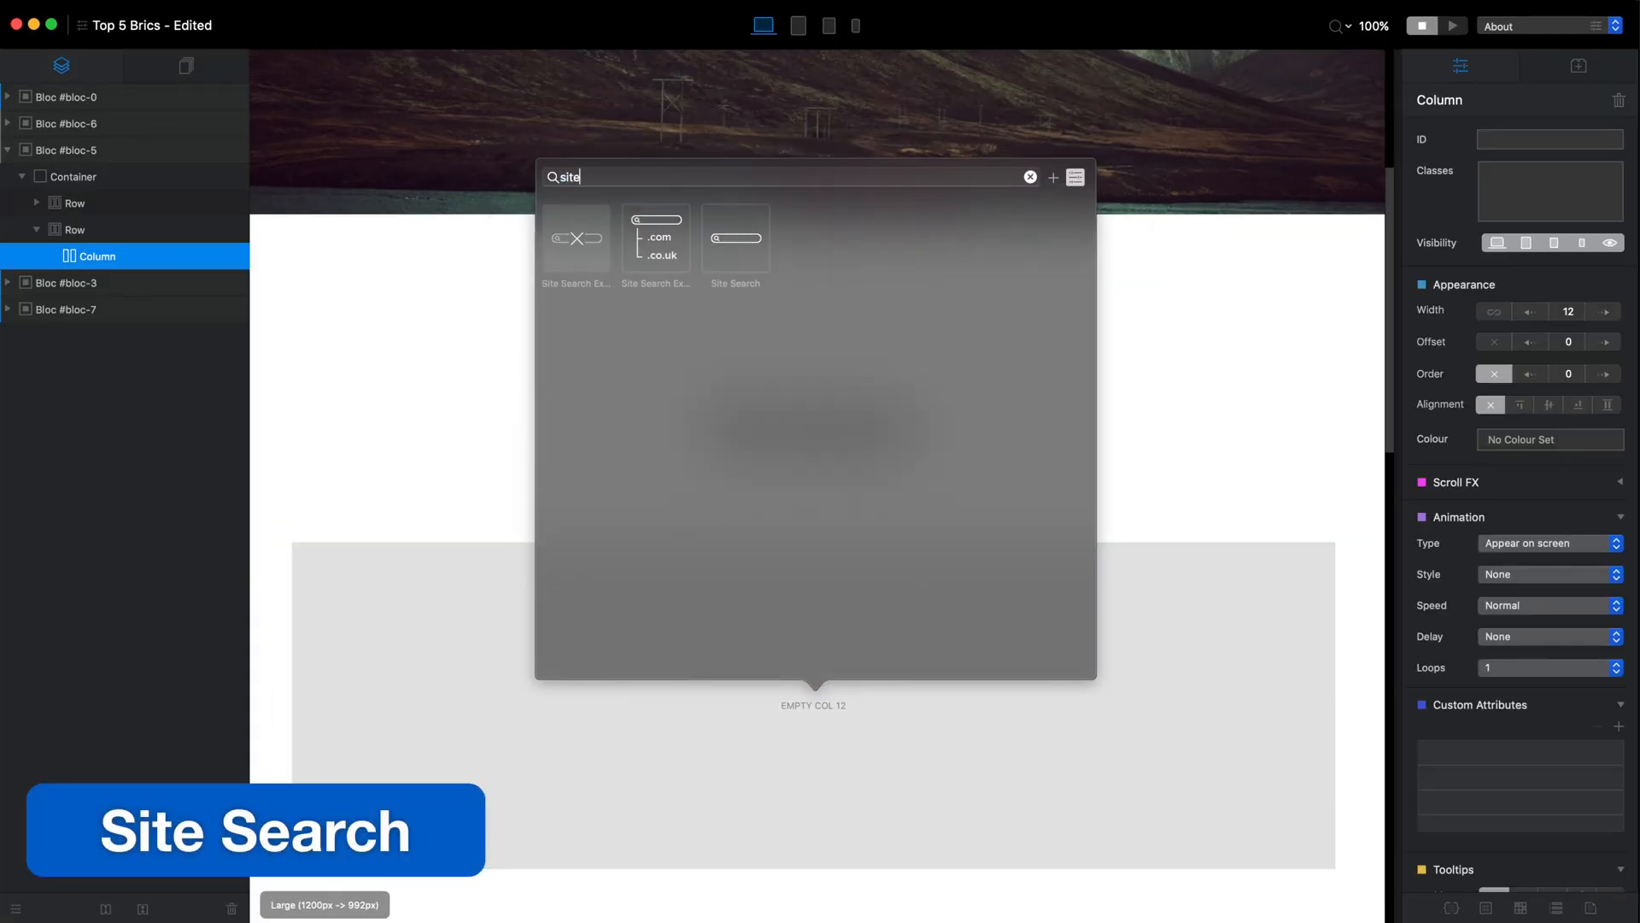
Add the Site Search bric into the empty column under the Site Search heading
click(735, 235)
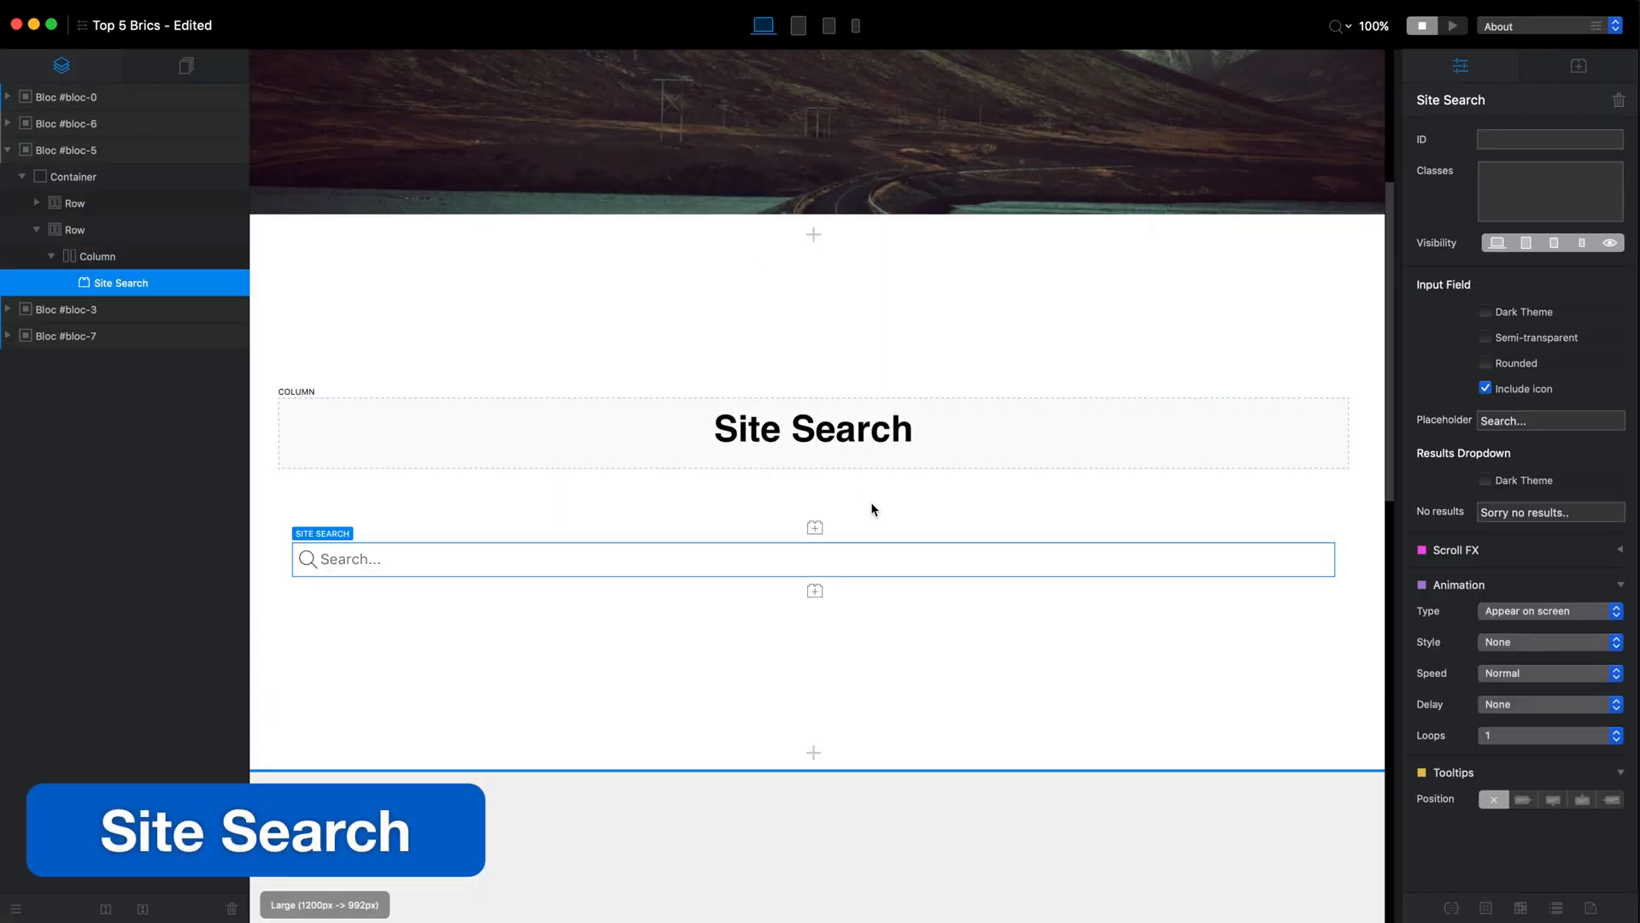
click(95, 254)
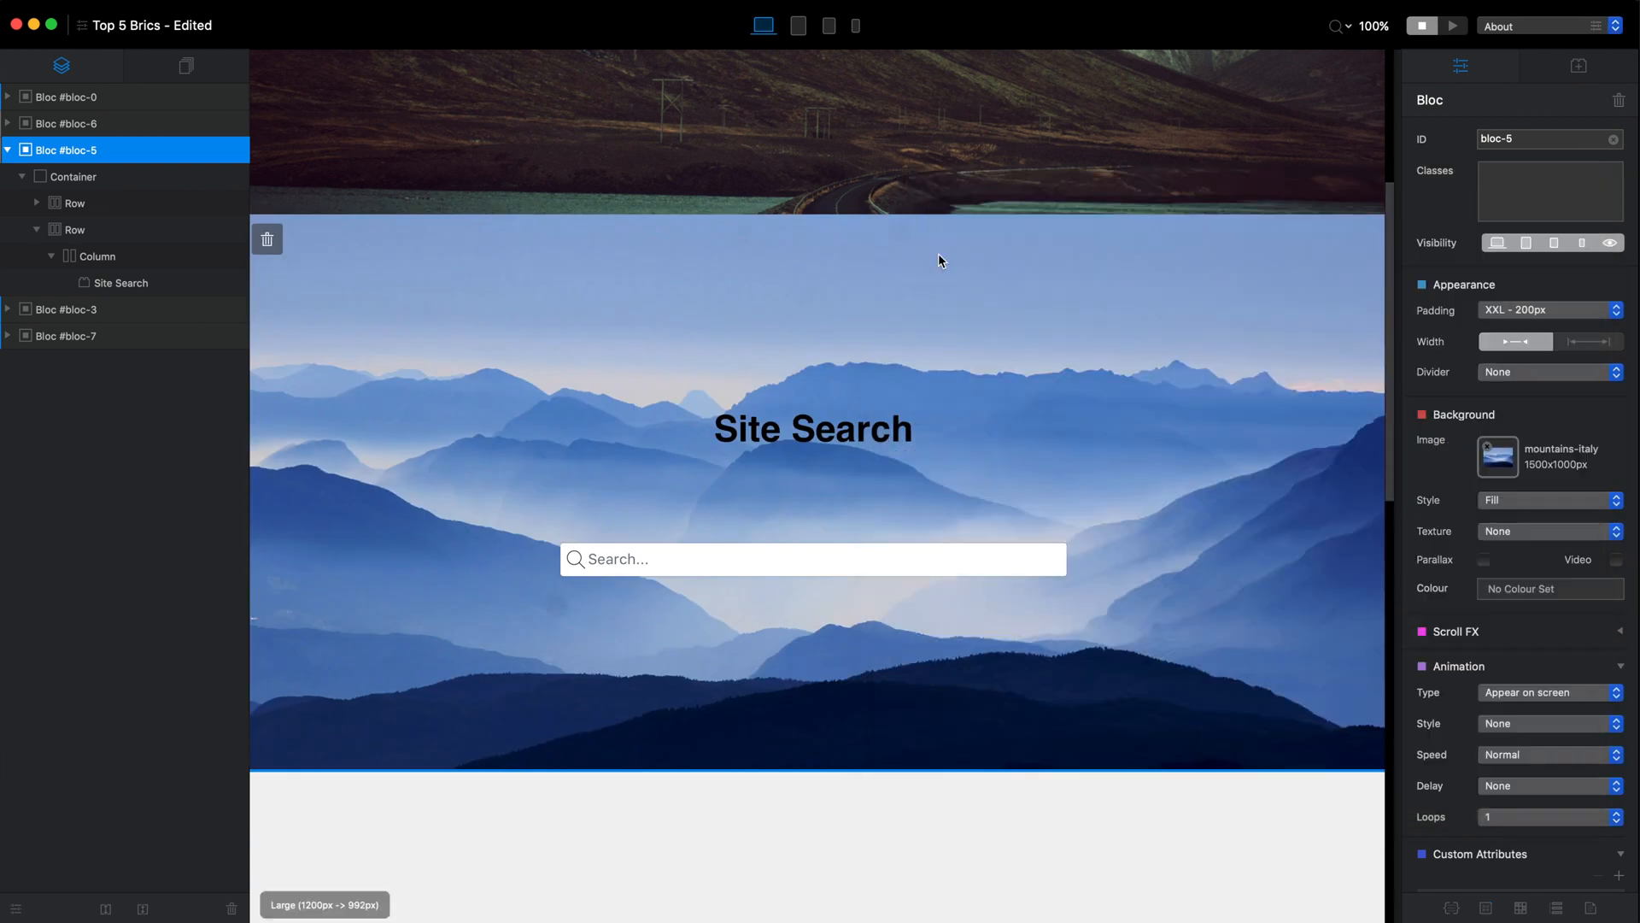
Make the search field semi-transparent with rounded corners
click(119, 282)
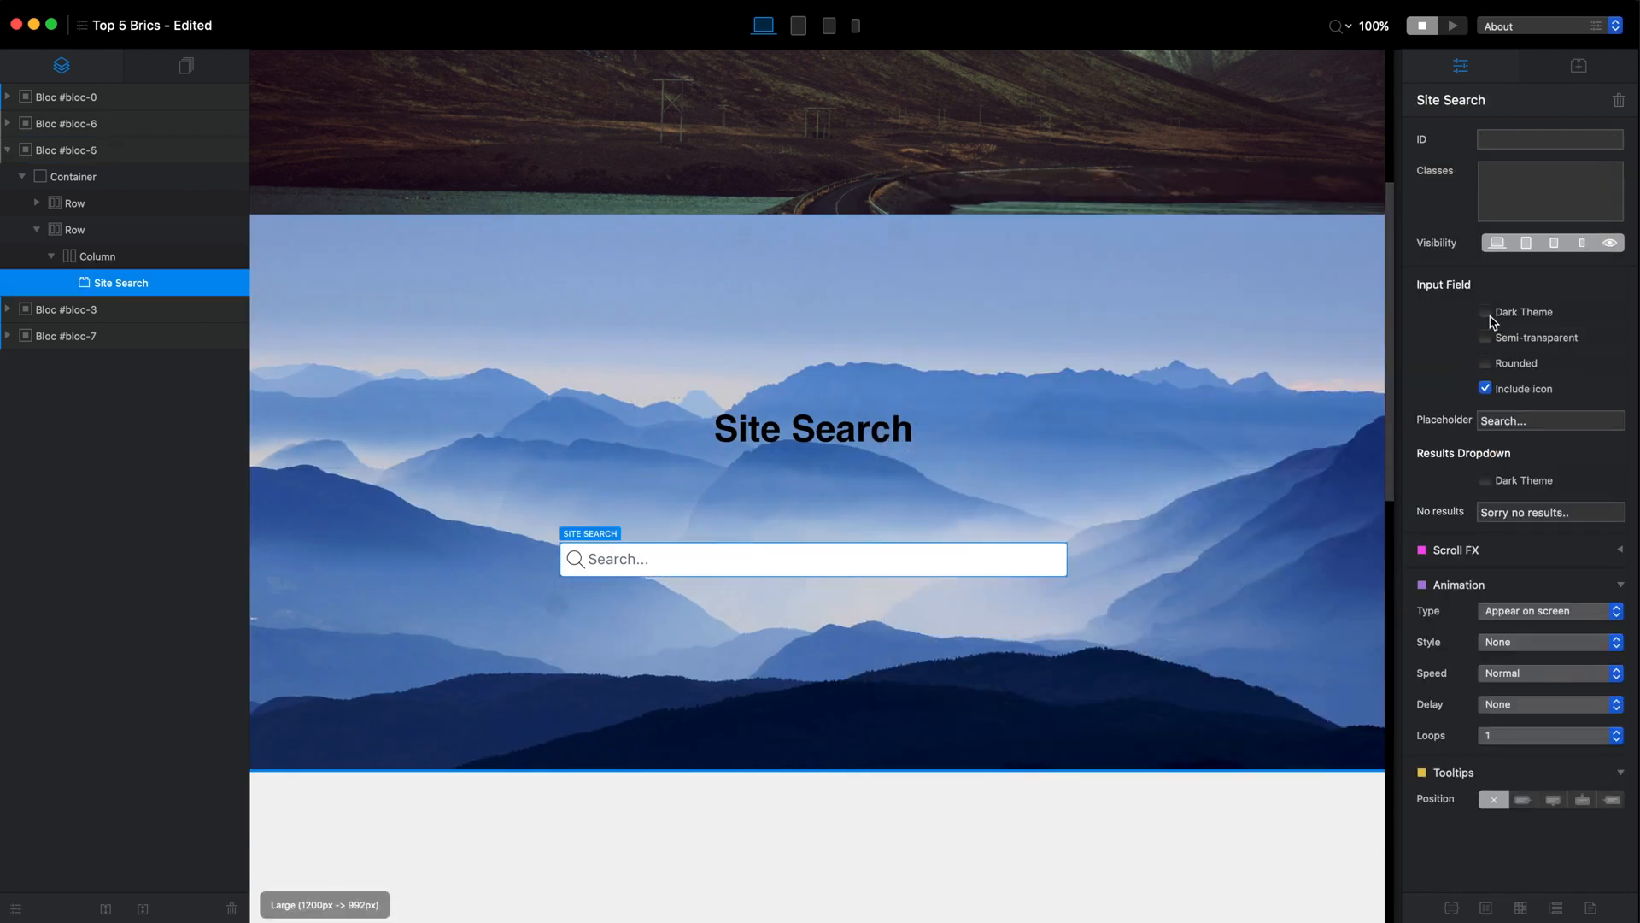
click(1485, 339)
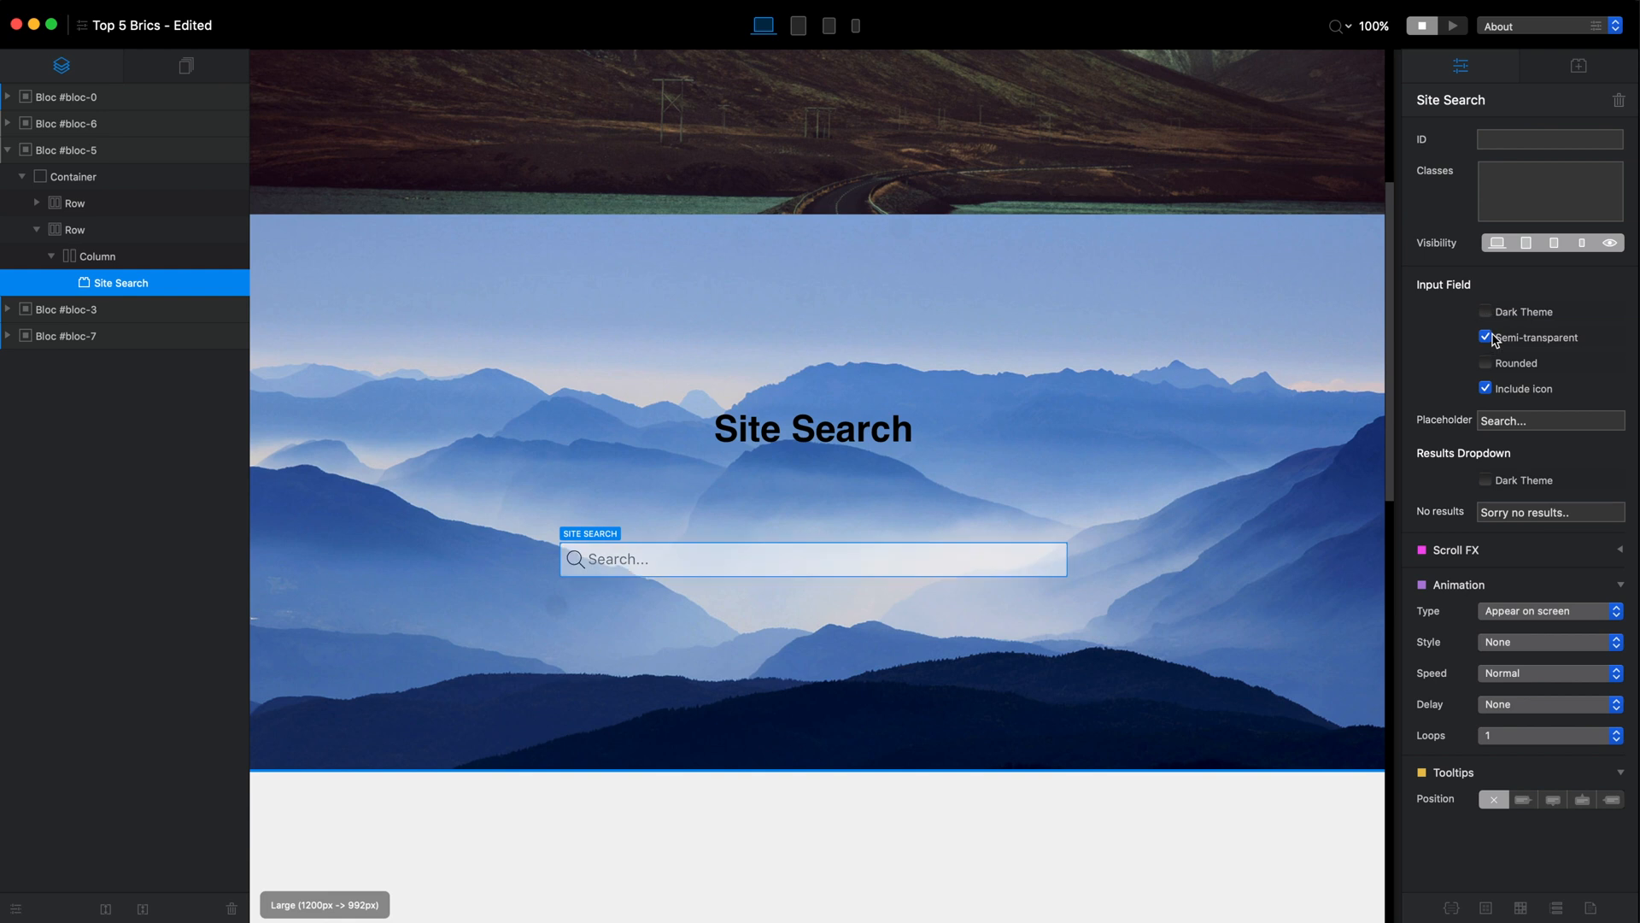
click(1484, 362)
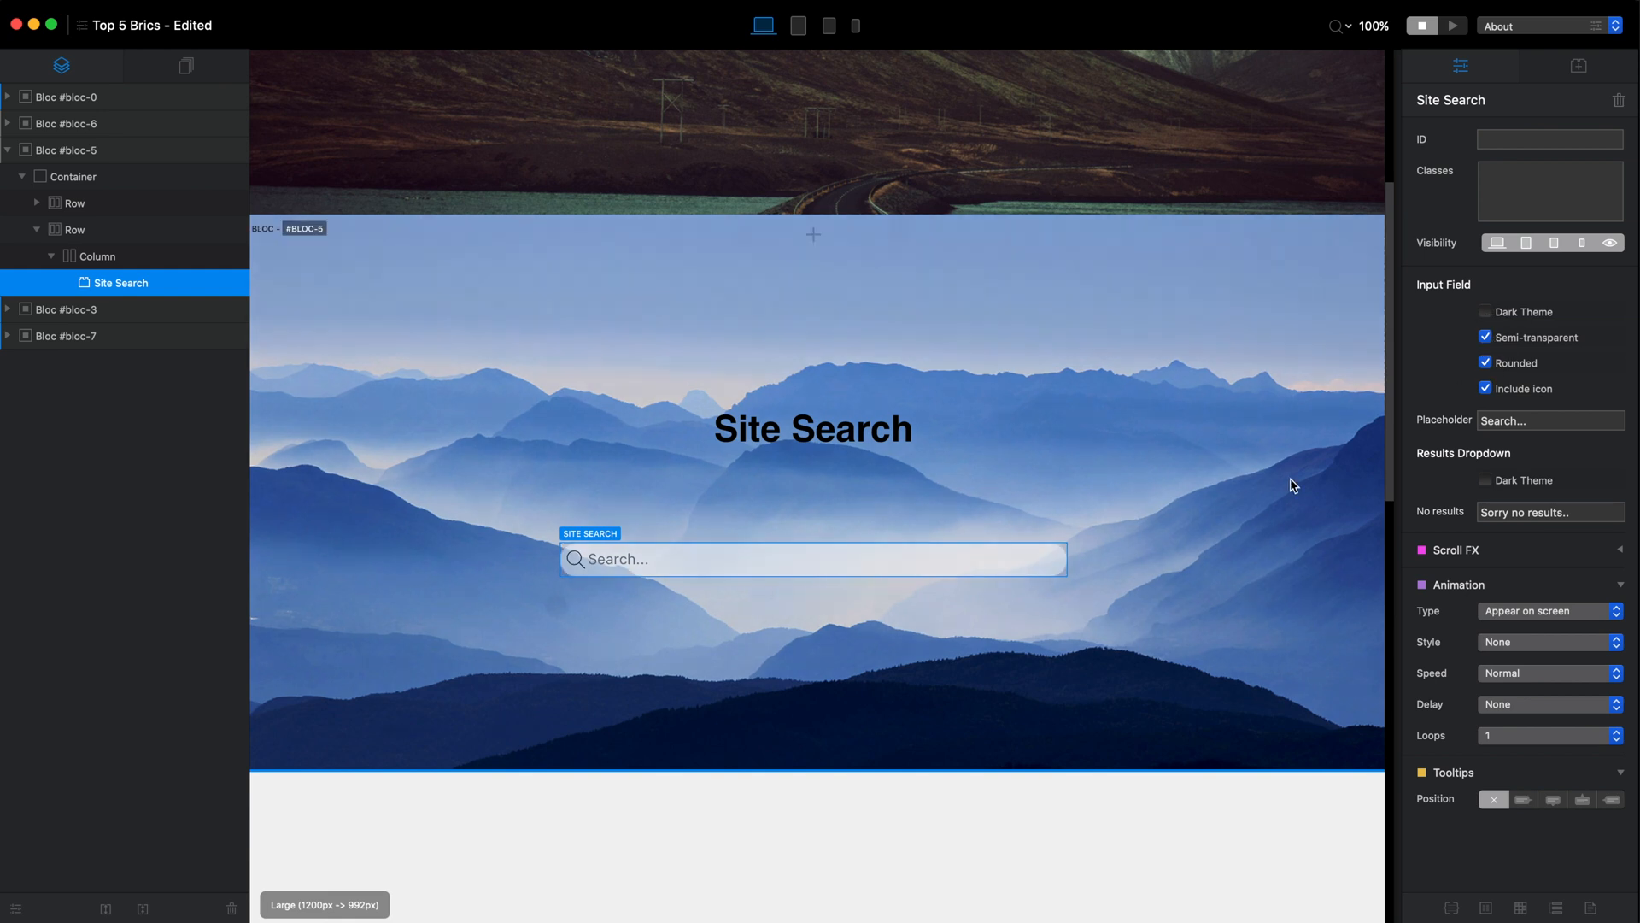
Change the search field's placeholder text to 'Find a page'
click(97, 229)
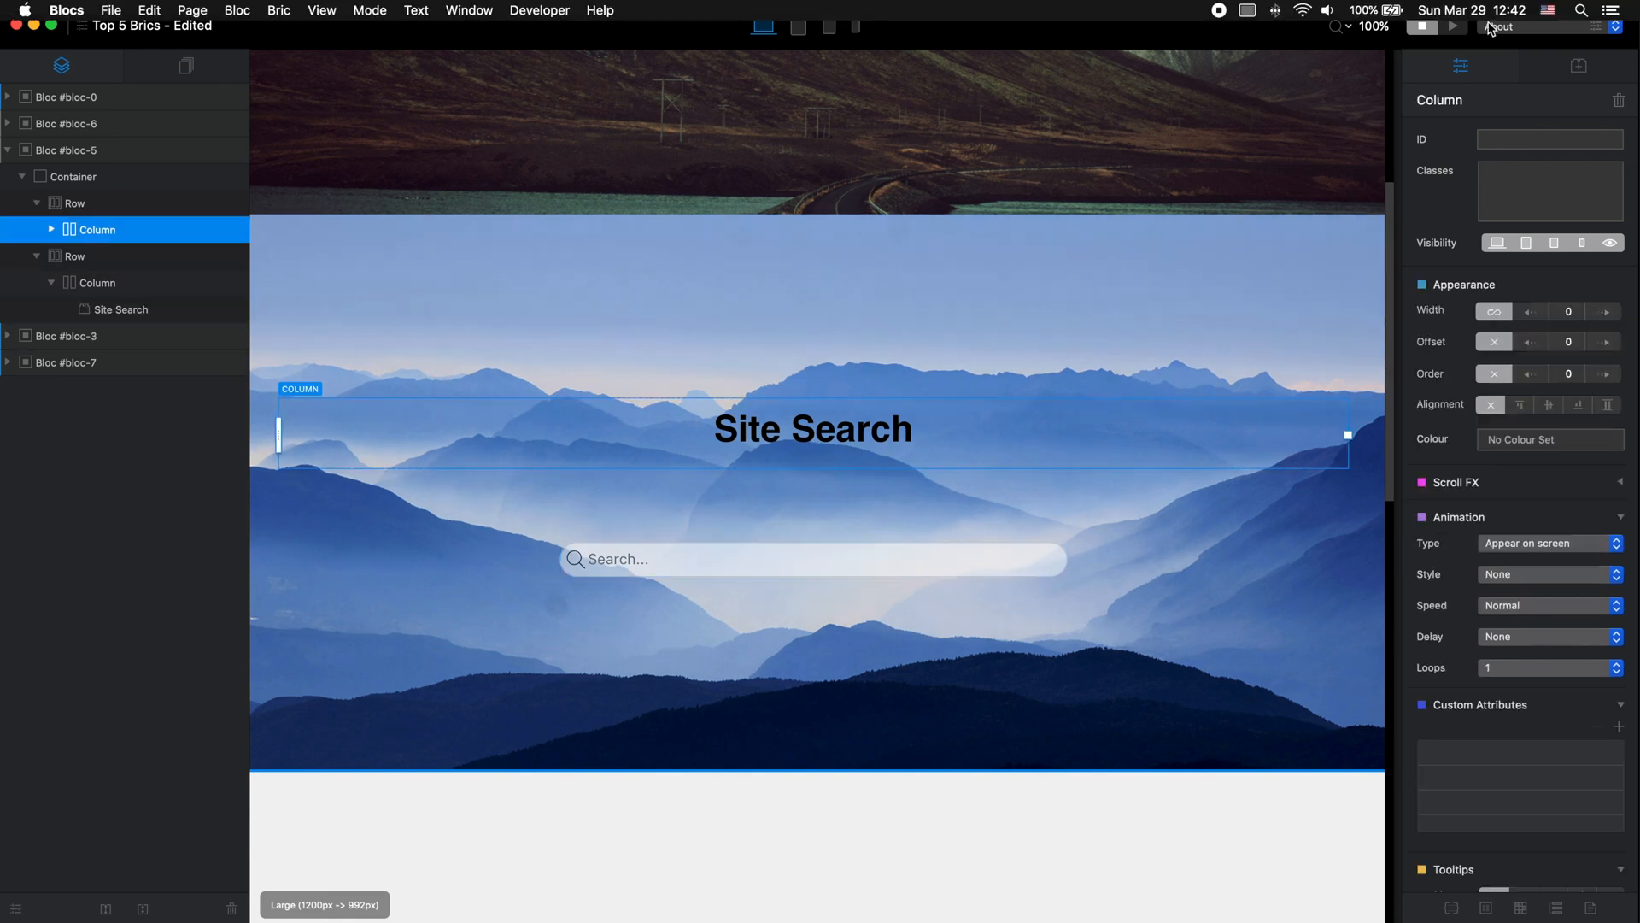
click(121, 309)
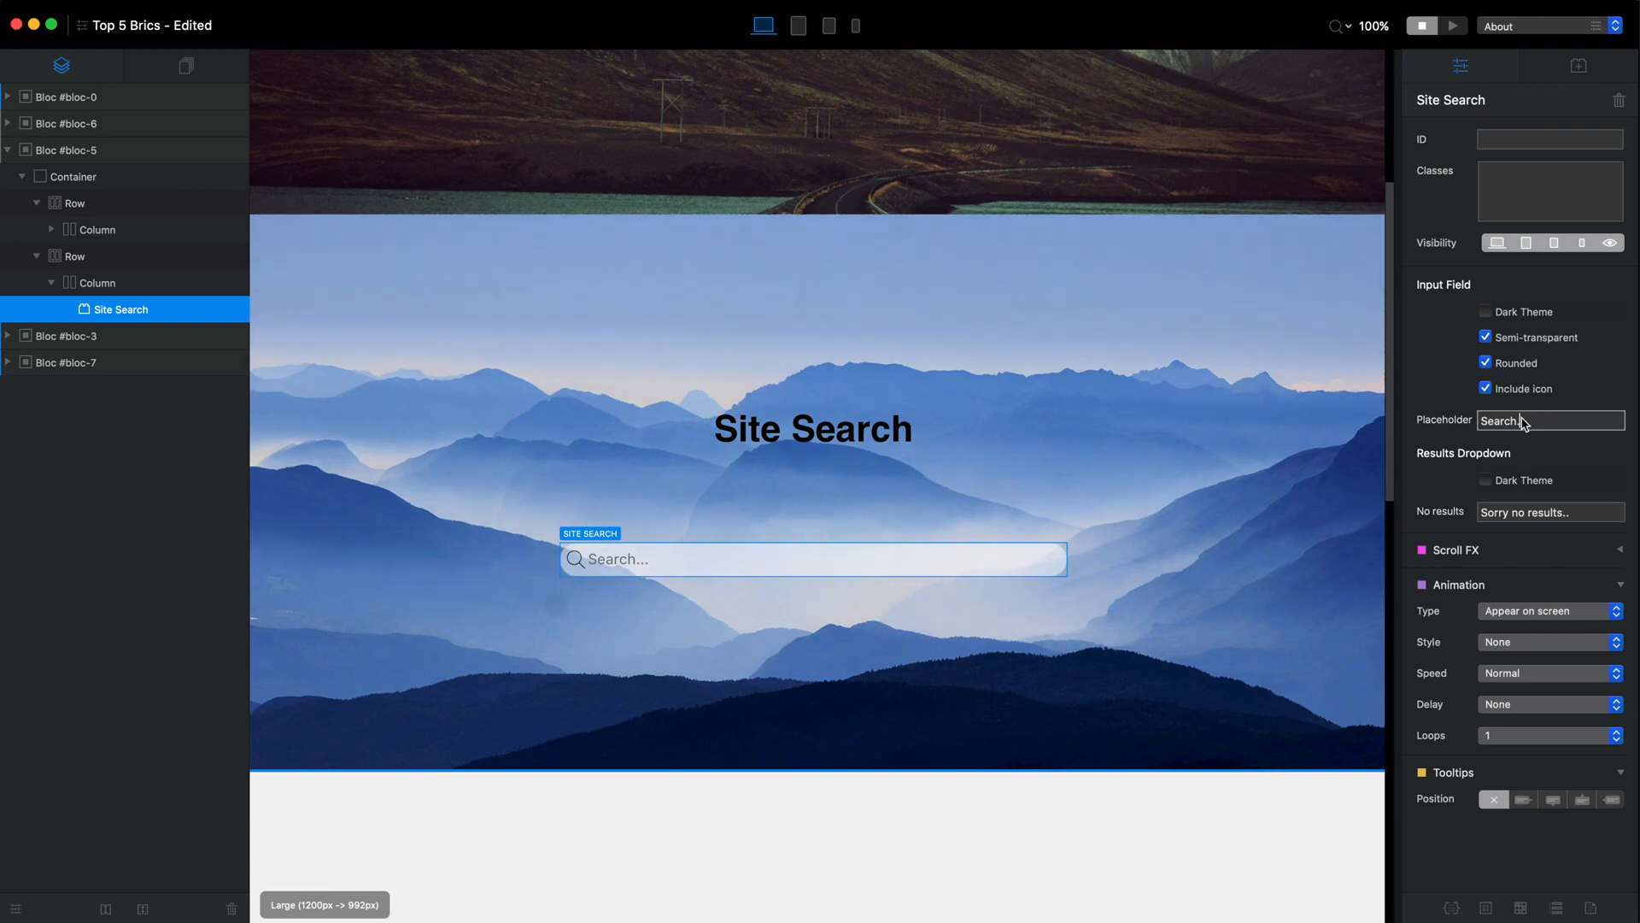
text(Find a page...)
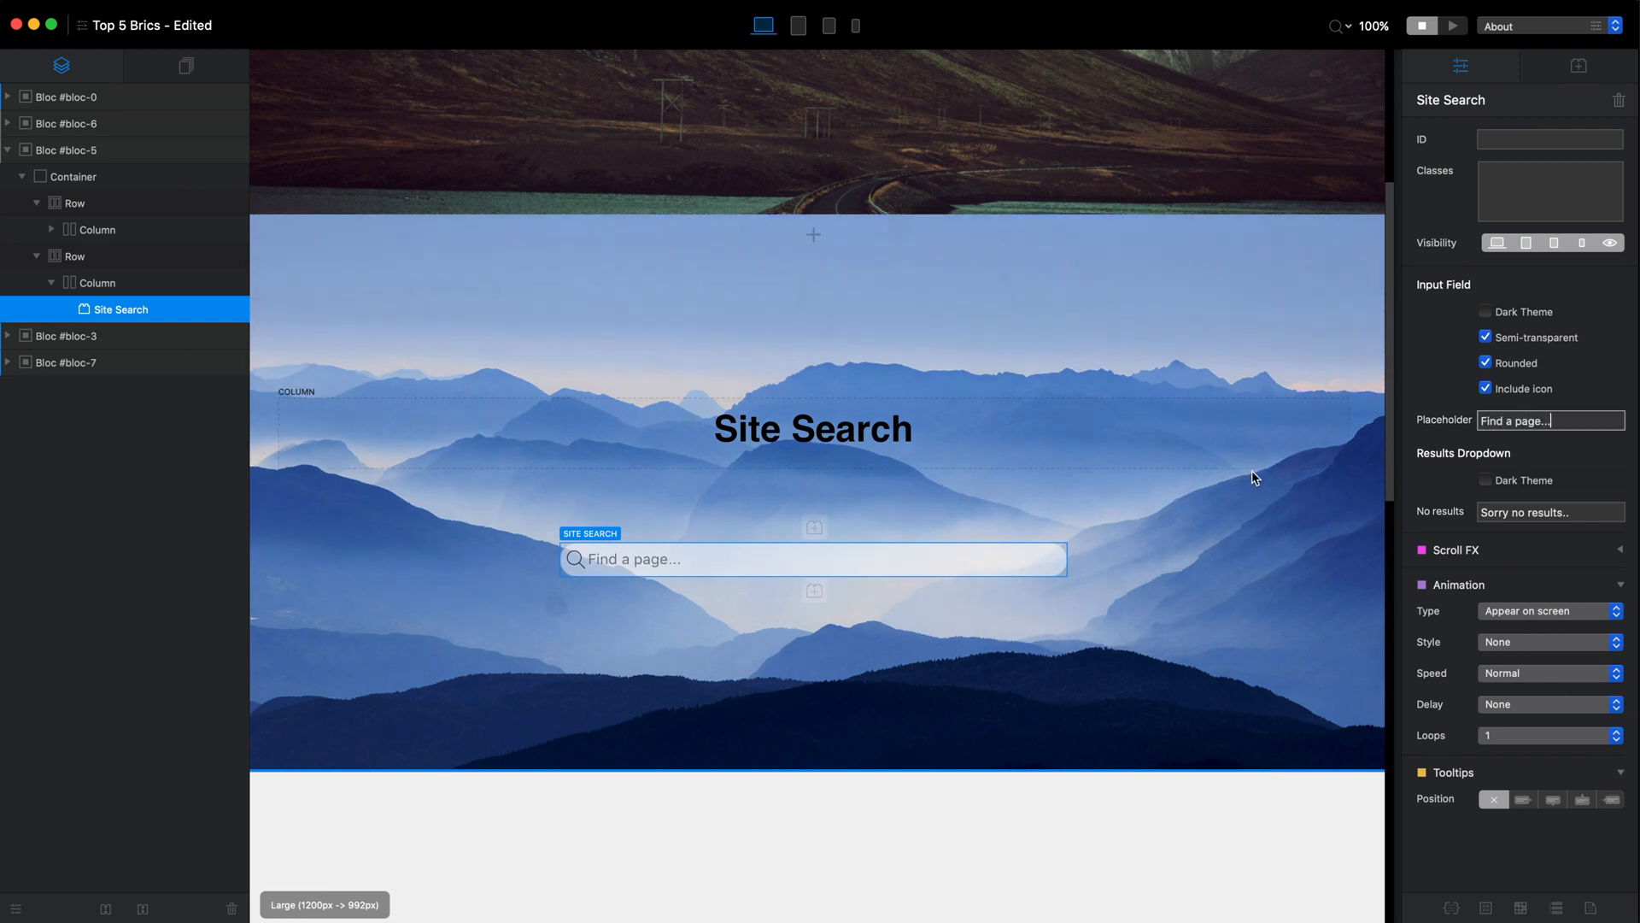
Preview the About page live and test the search bar by typing 's' and 'desig'
click(1450, 26)
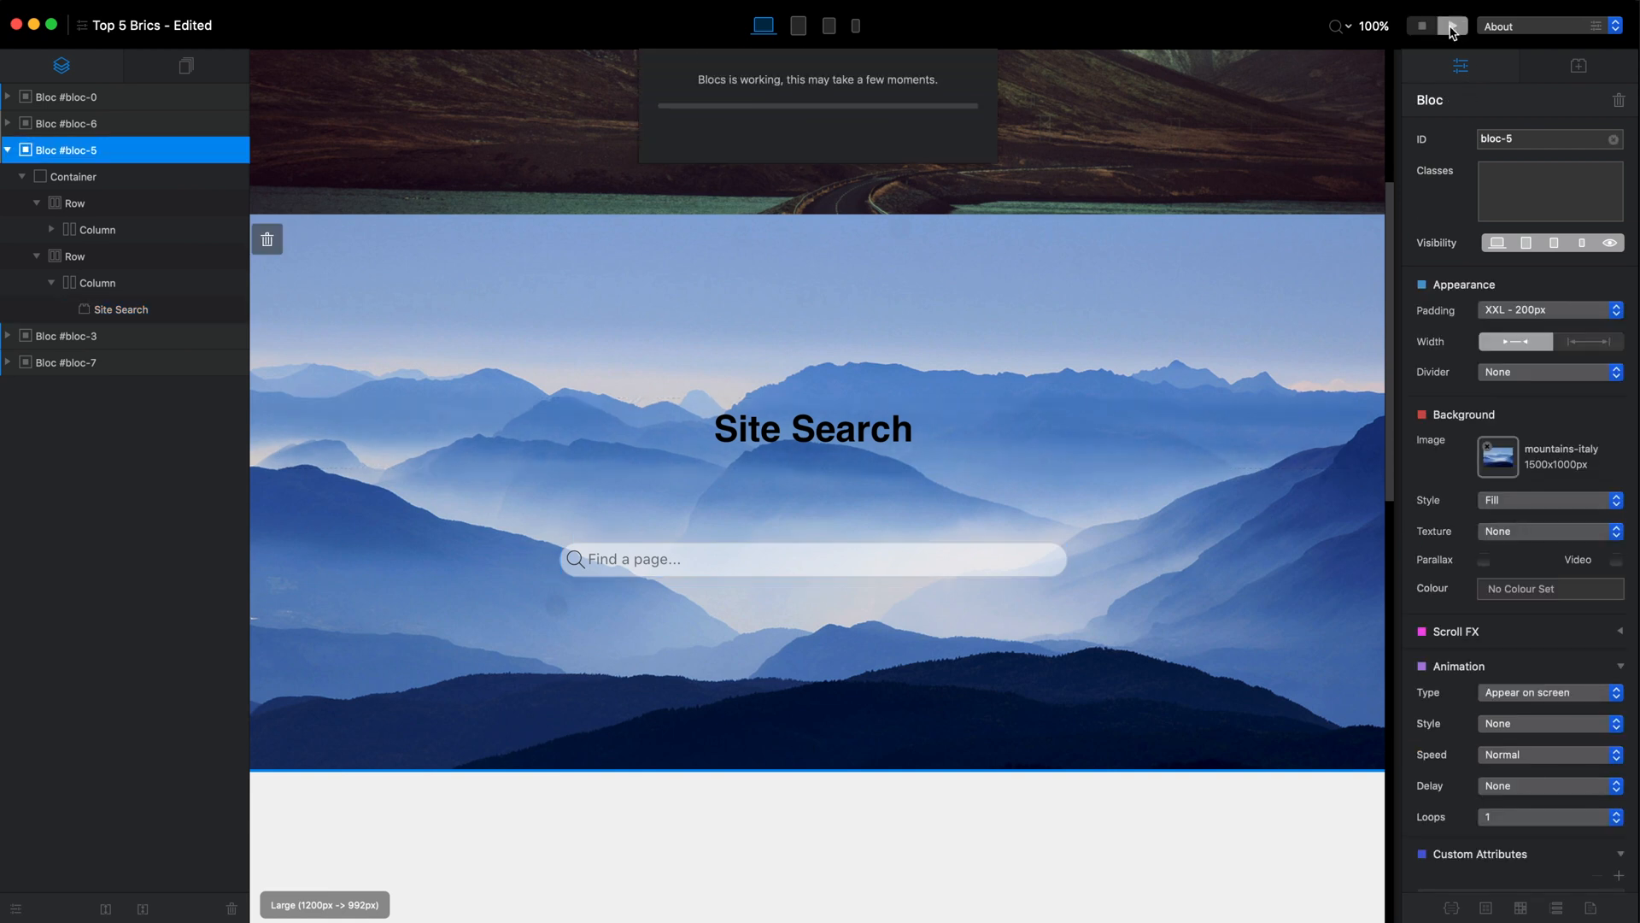
click(1452, 26)
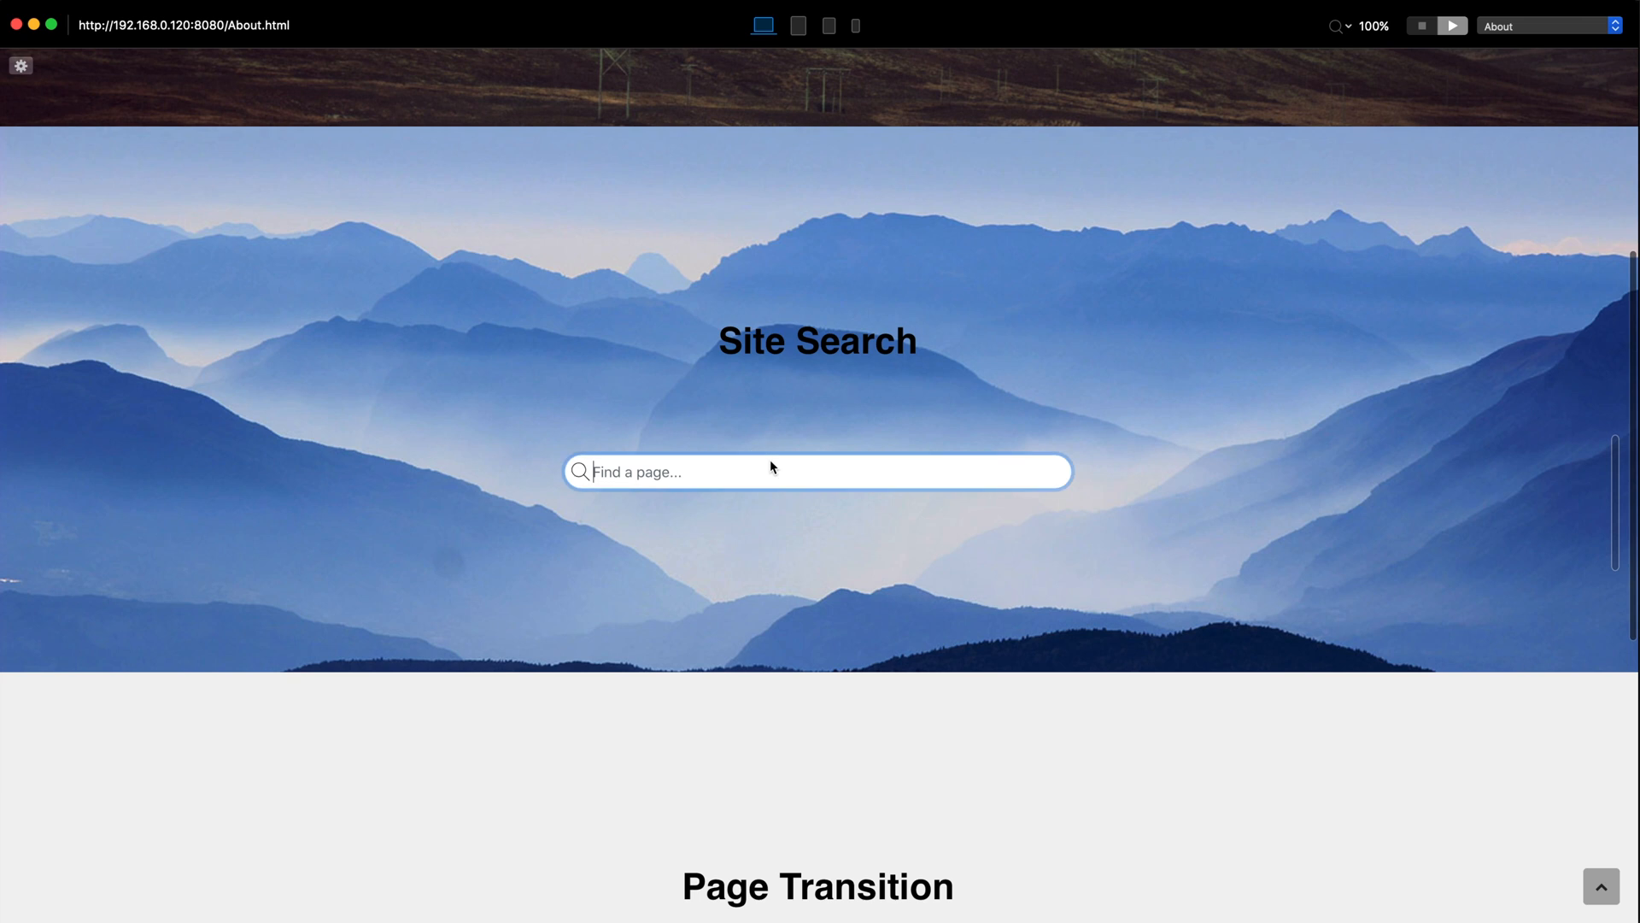
text(s)
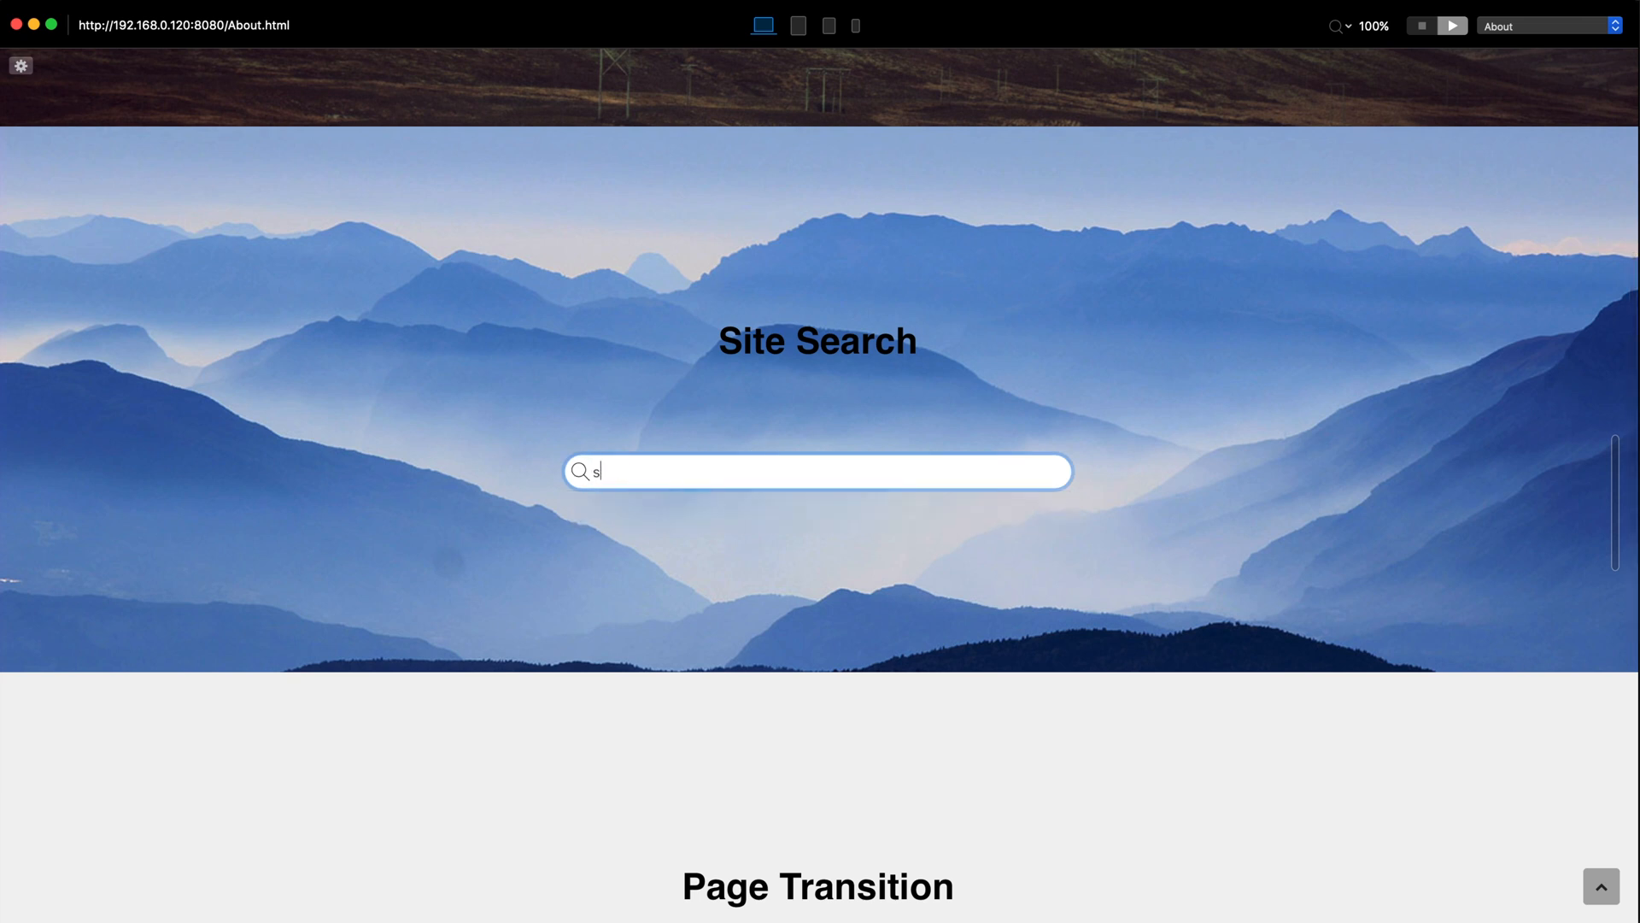
text(desig)
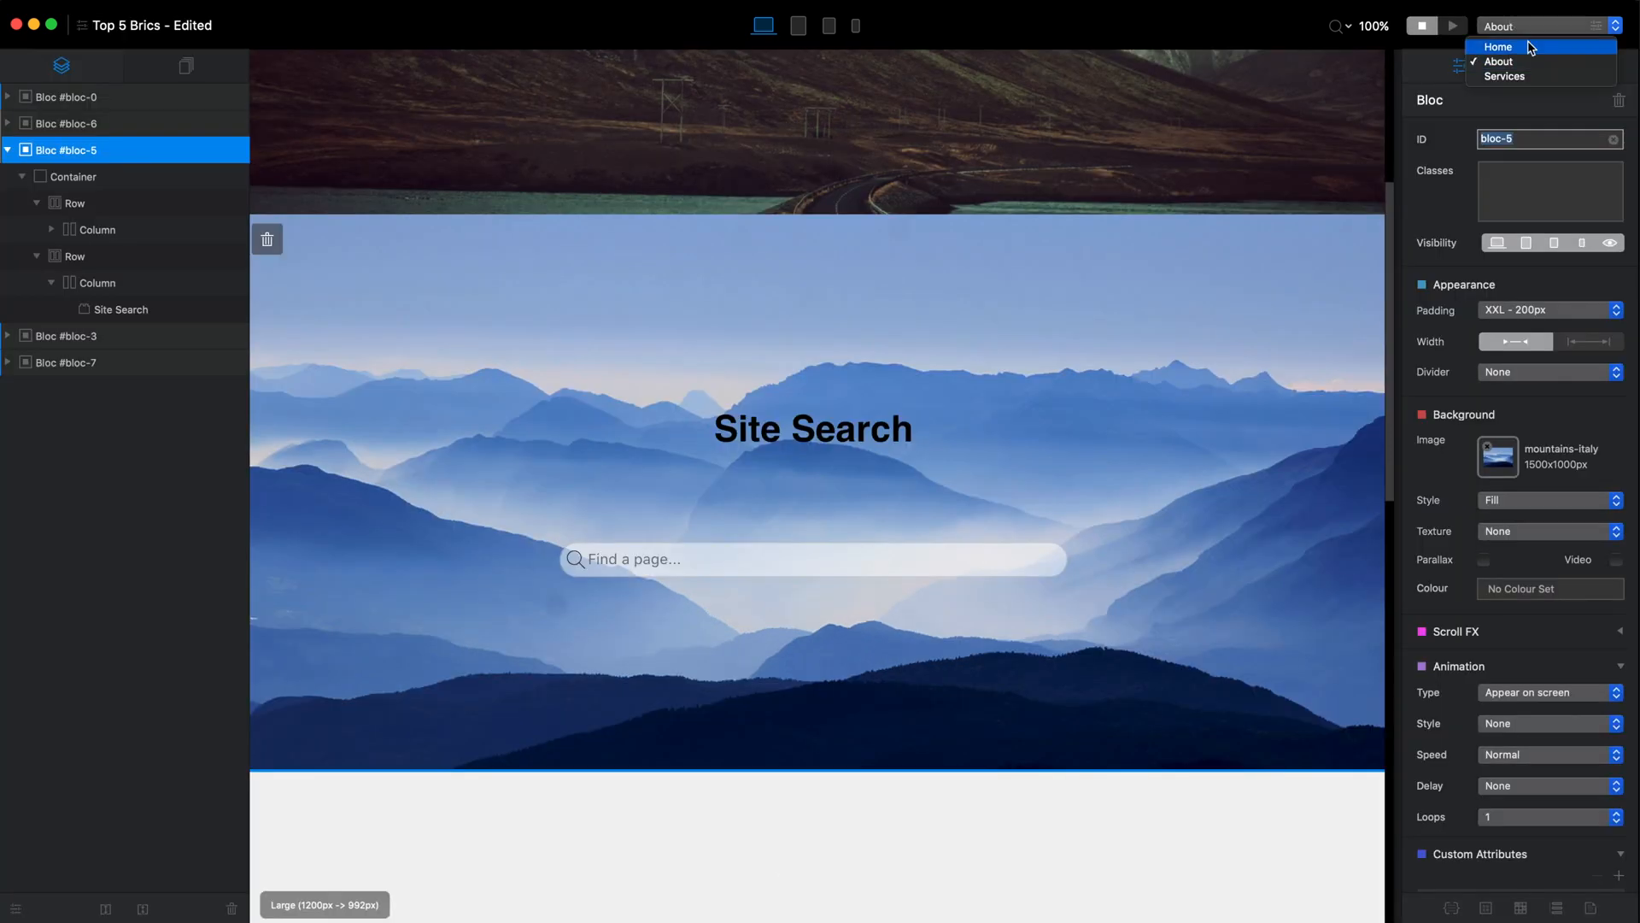
Give the Services page the SEO keywords 'website,' in Page Settings
click(1504, 75)
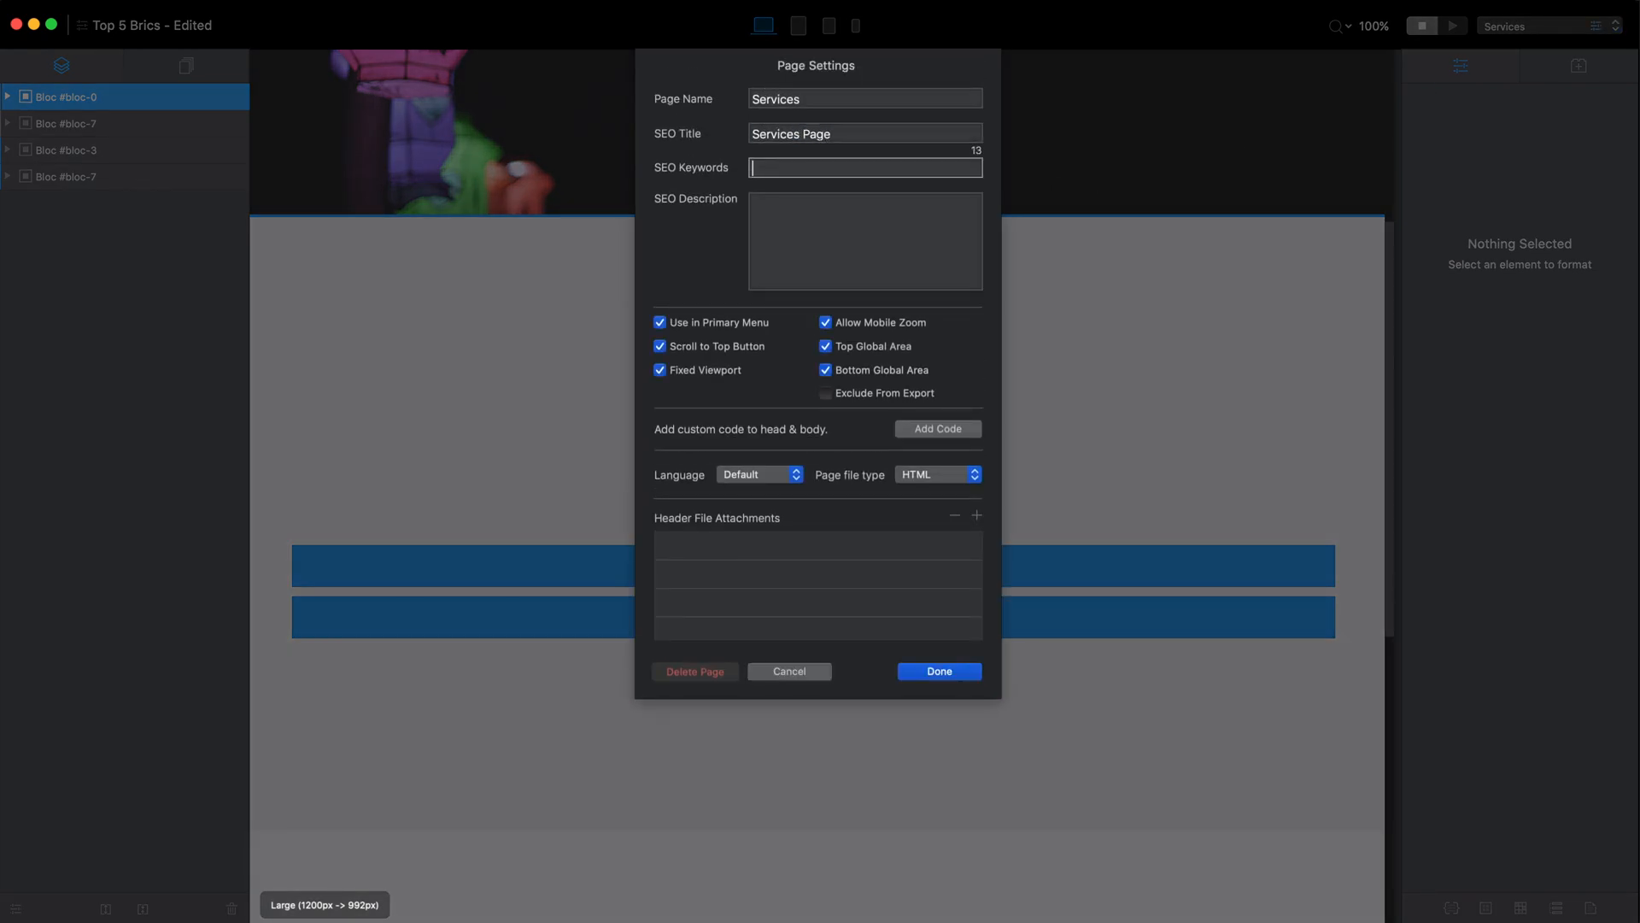
text(website,)
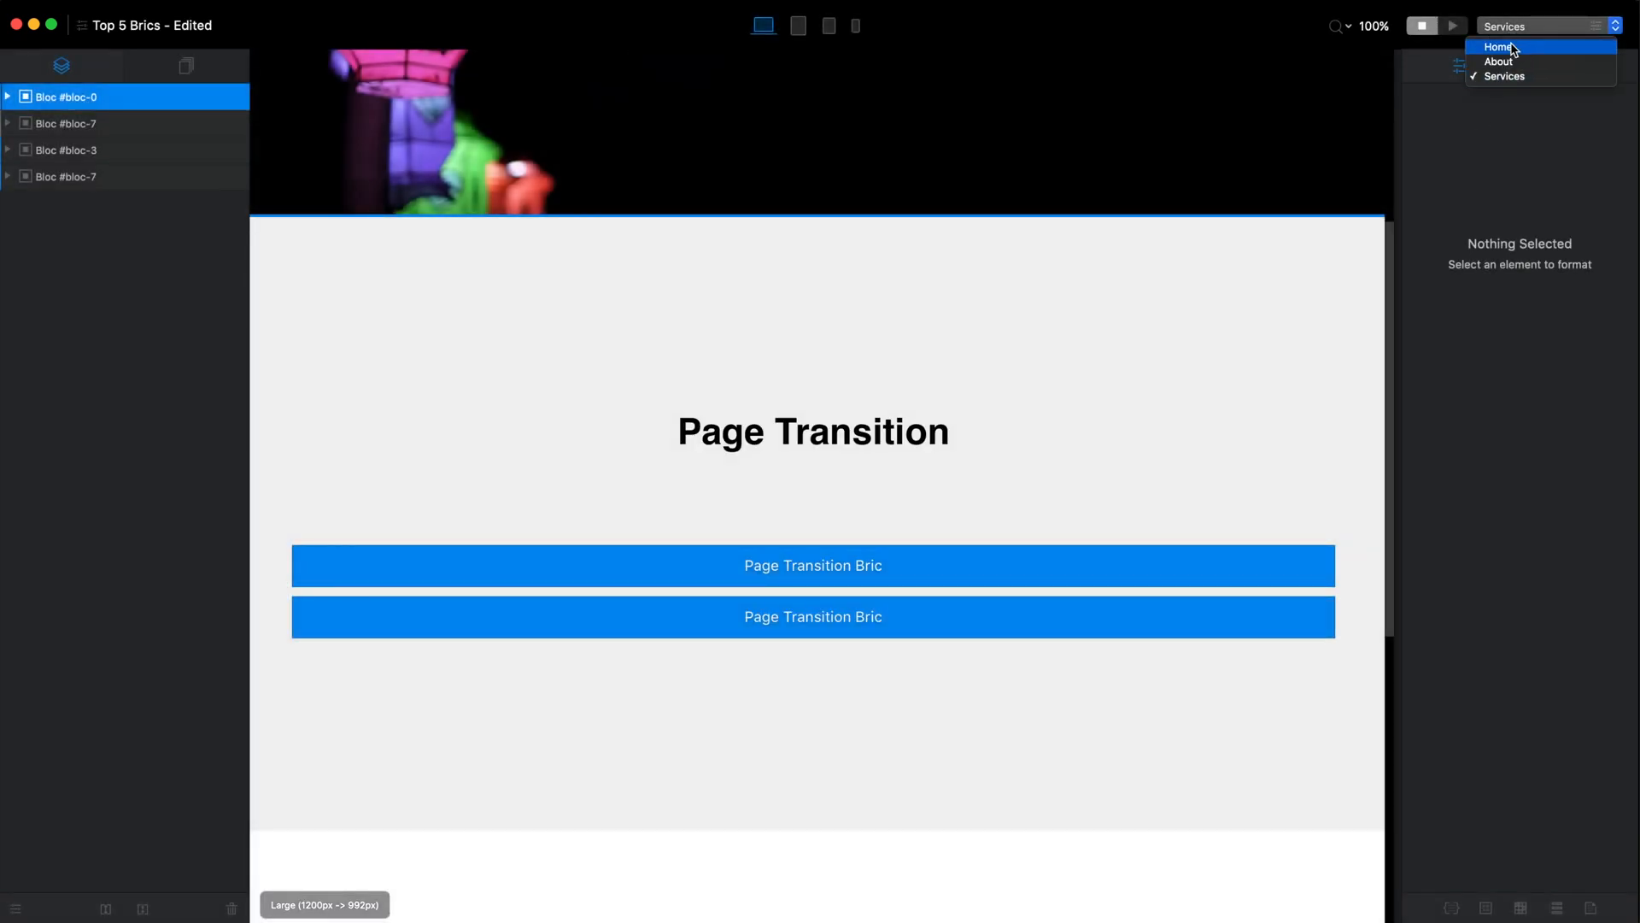
Return to the About page and launch its live preview
click(1452, 25)
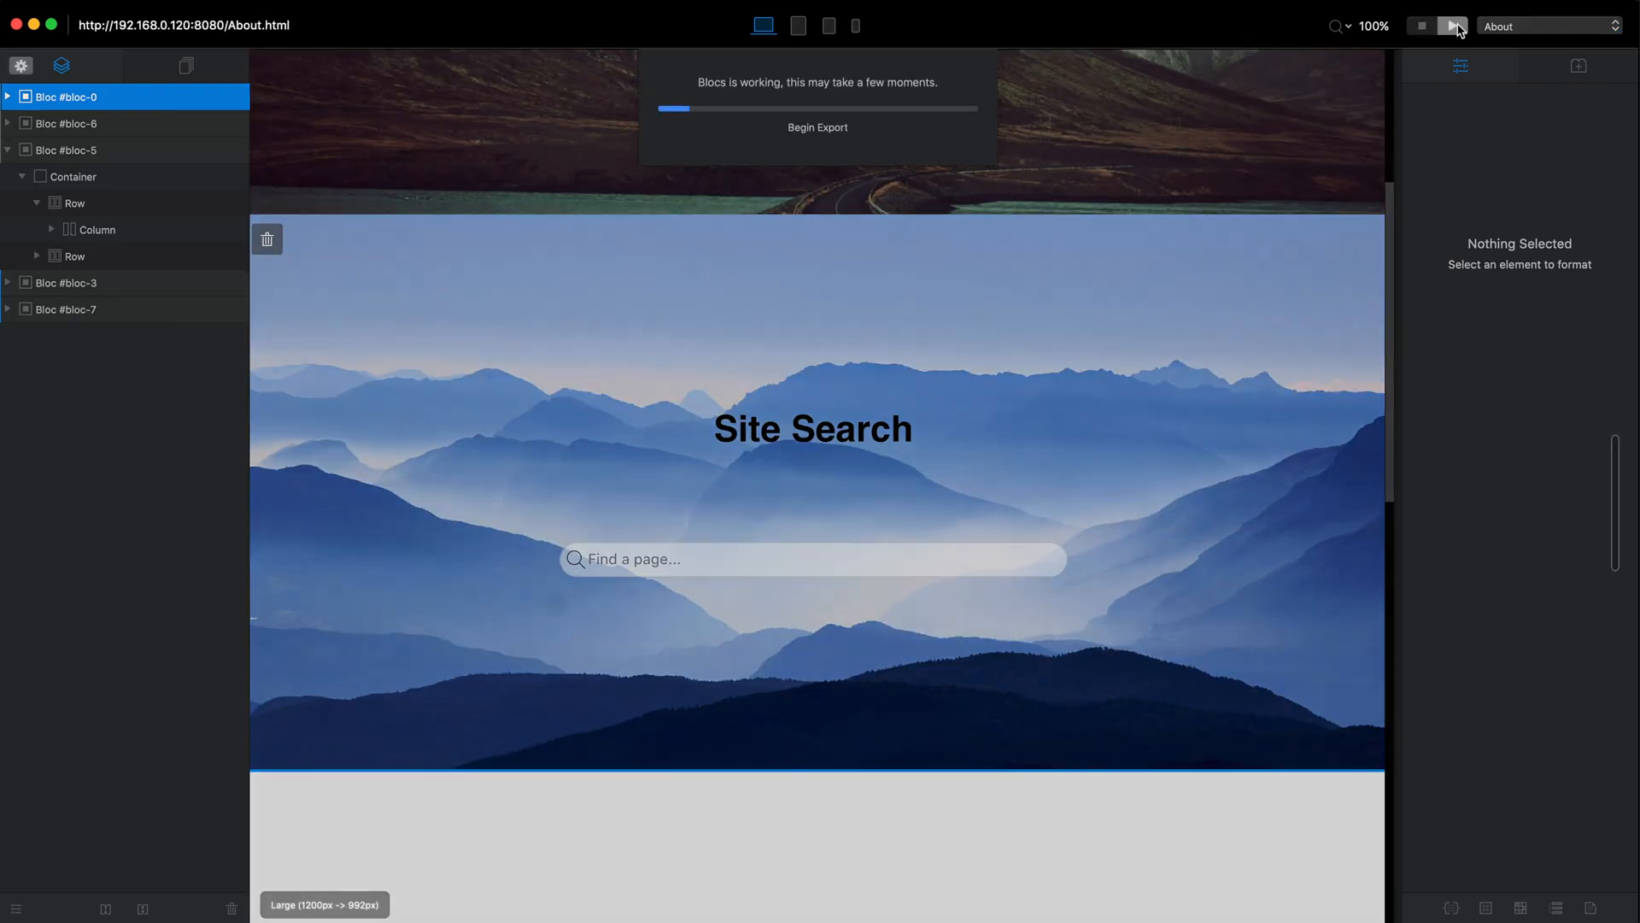
click(1452, 26)
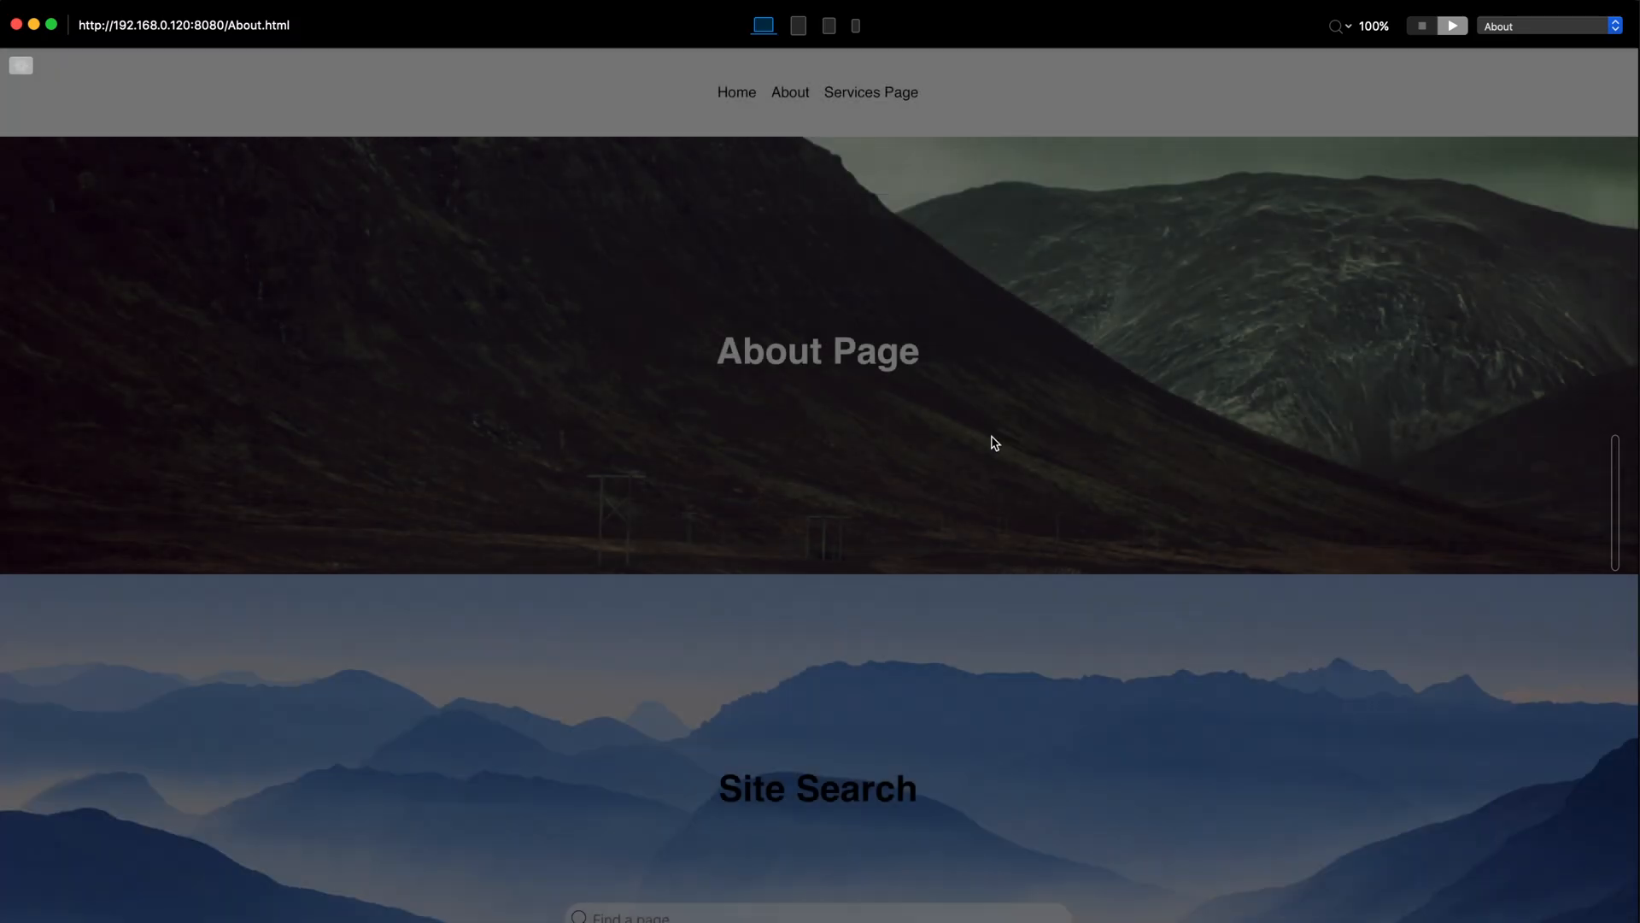